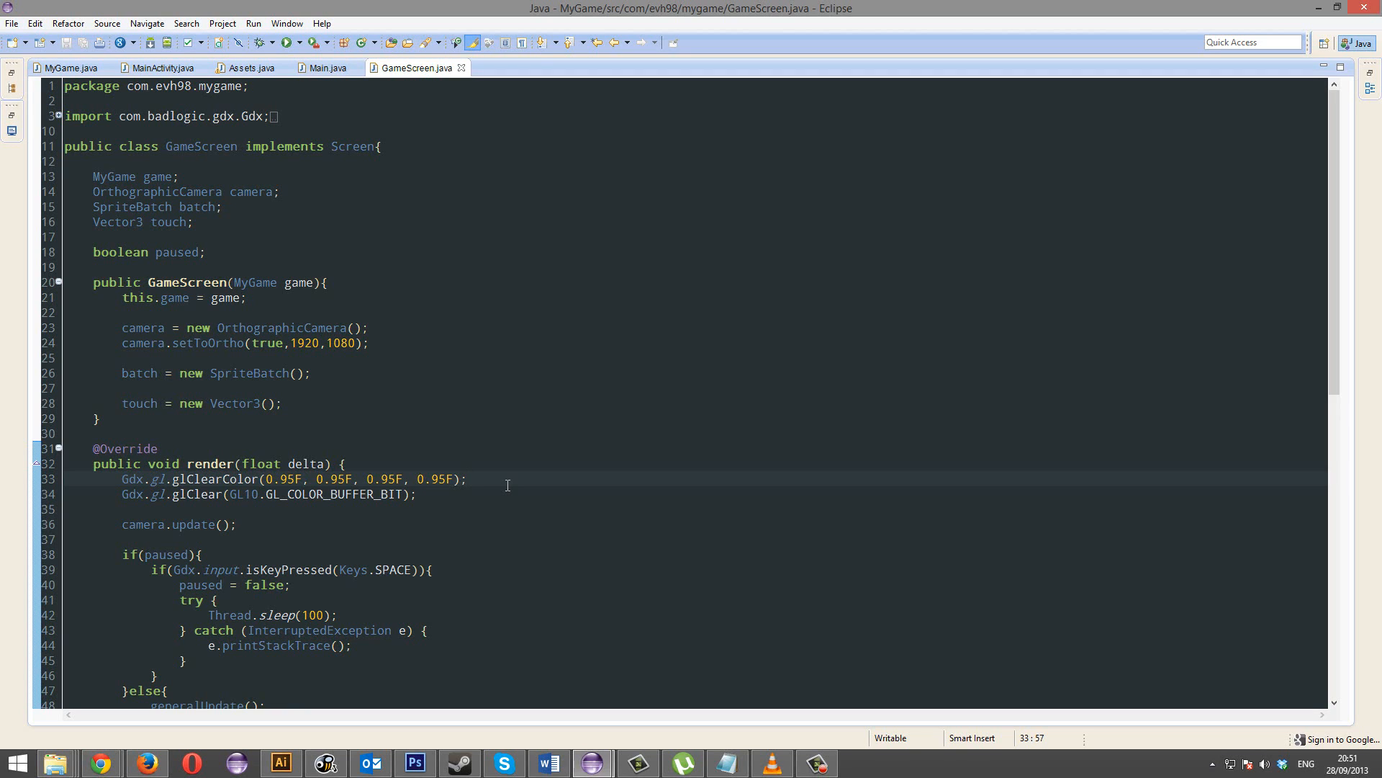
Step: Switch from the GameScreen editor to the Assets class source
{"action": "left_click", "coordinate": [467, 478]}
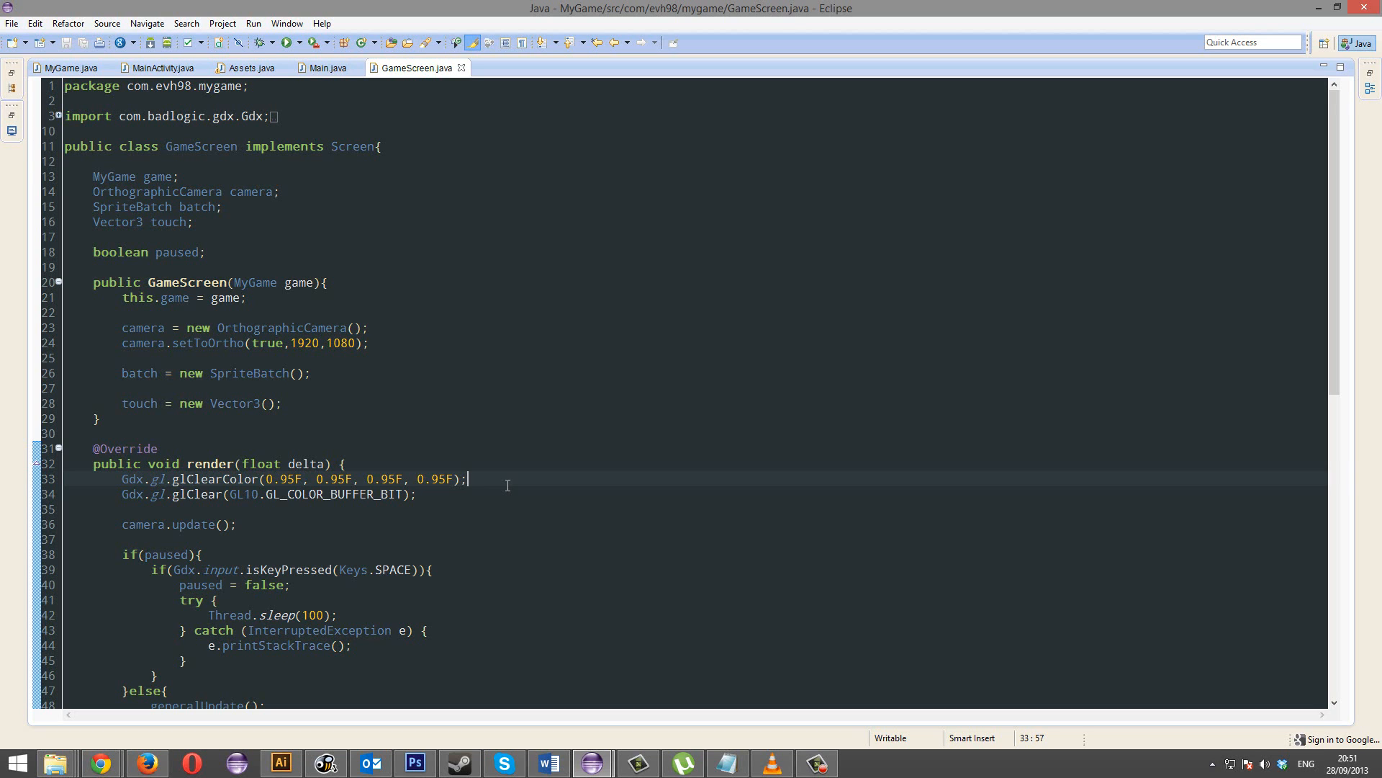
{"action": "left_click", "coordinate": [251, 67]}
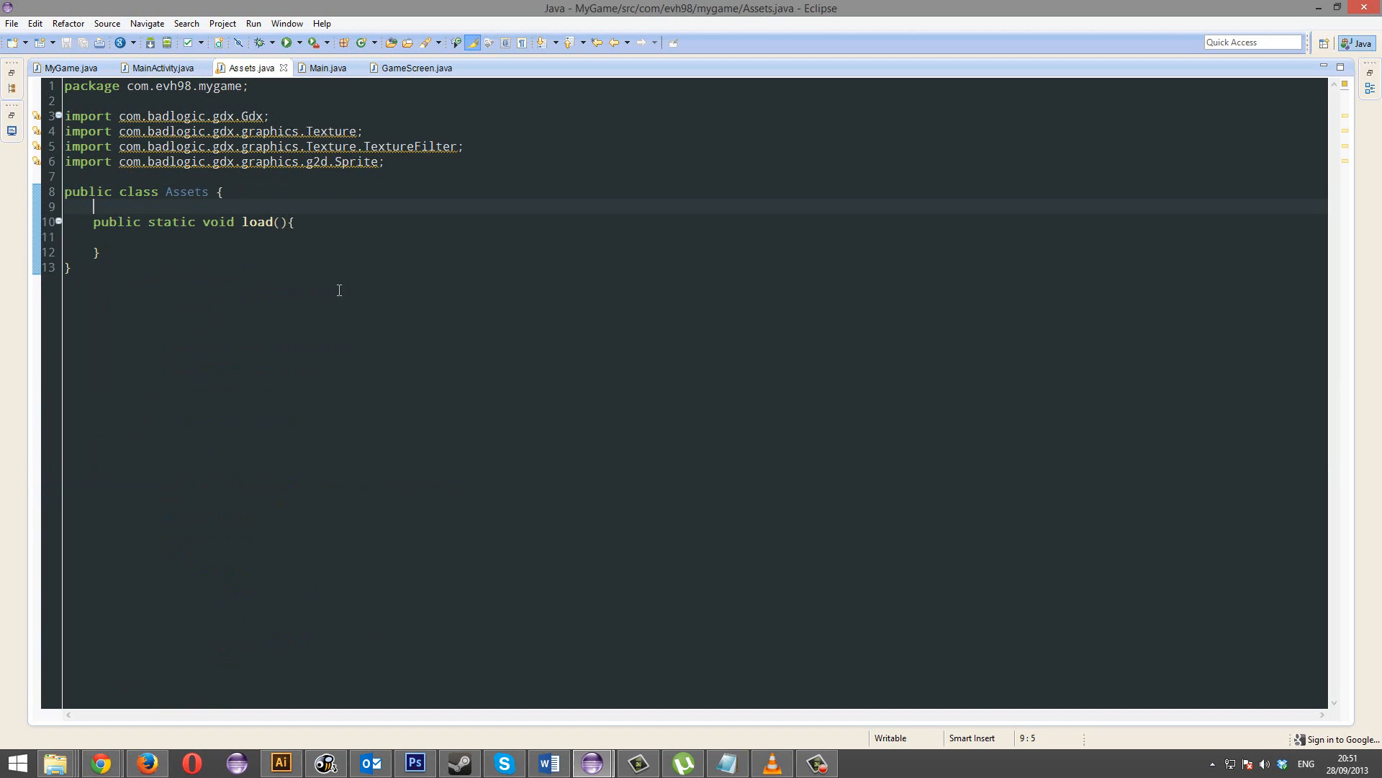
{"action": "mouse_move", "coordinate": [558, 655]}
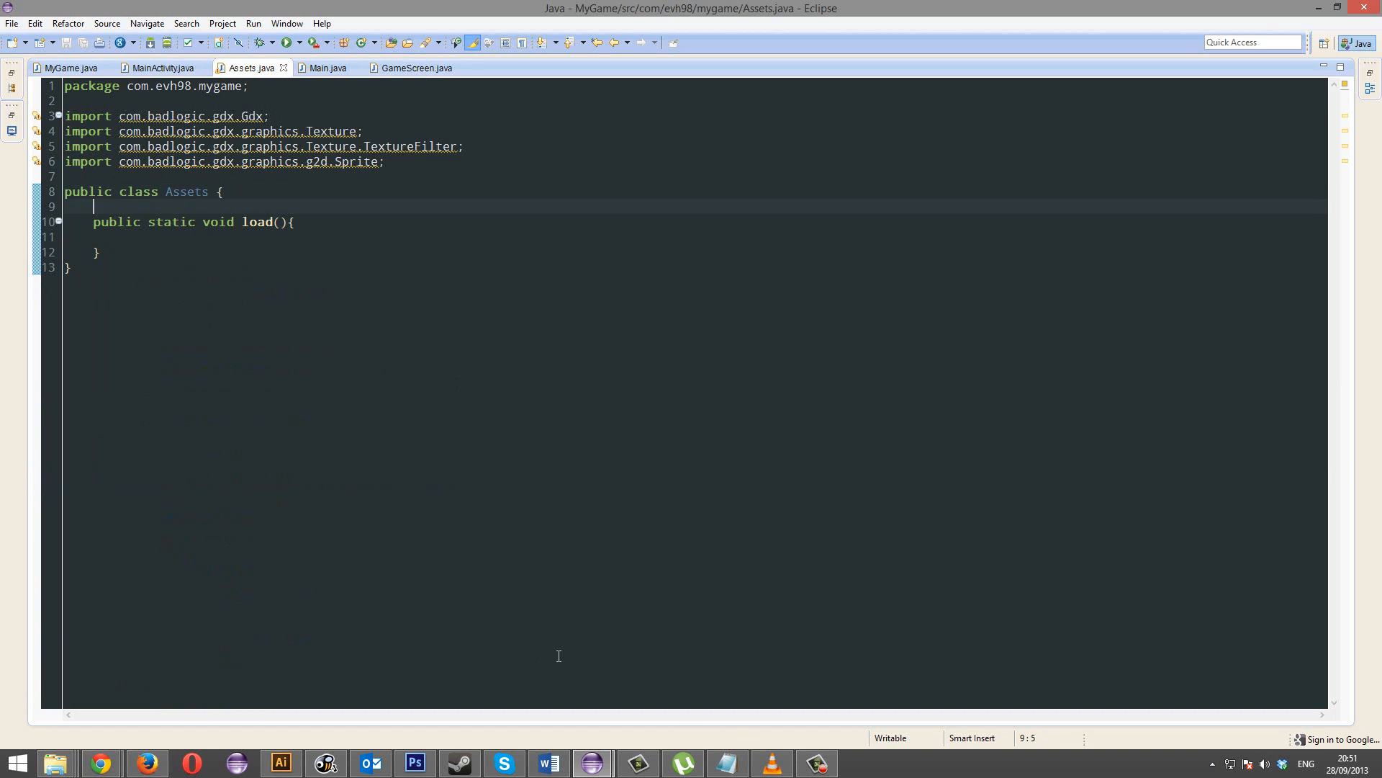
{"action": "mouse_move", "coordinate": [254, 206]}
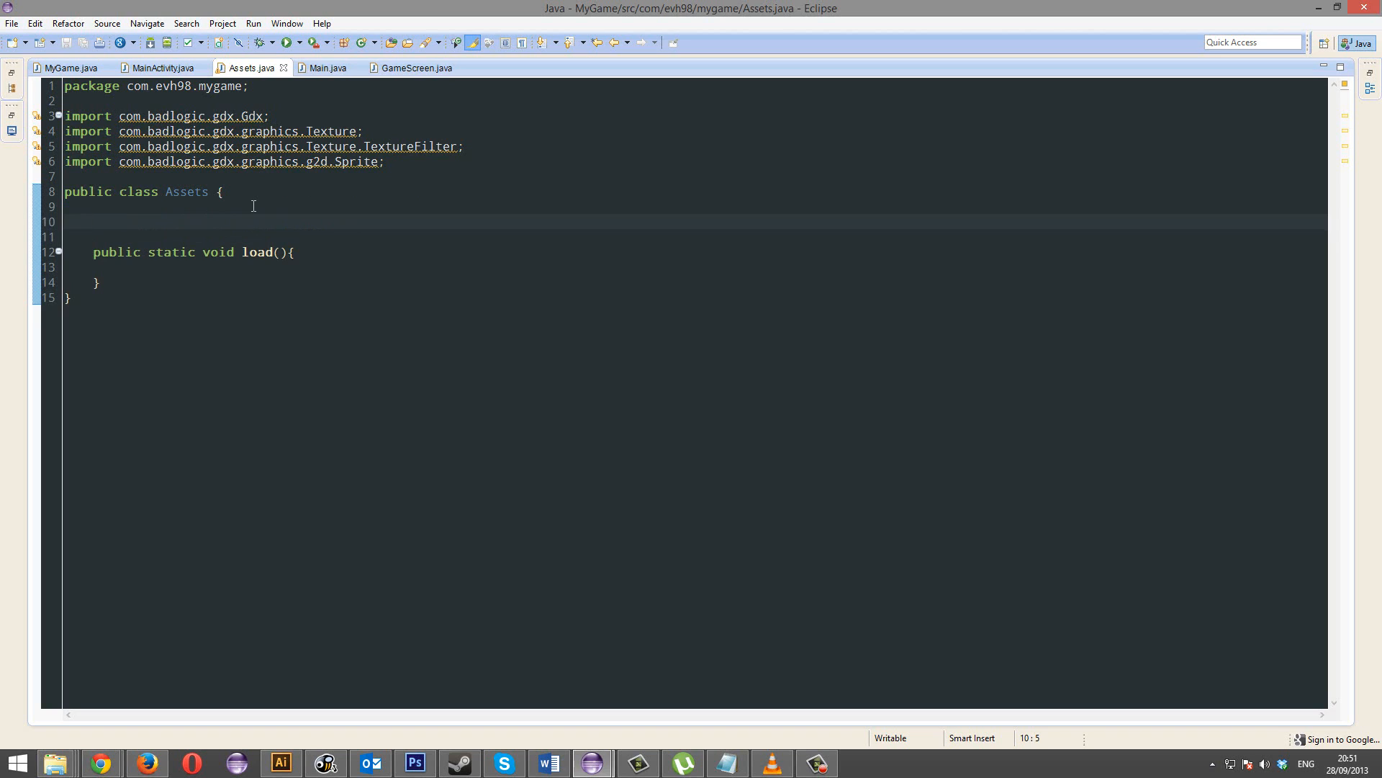
Step: Declare 'public static BitmapFont font;' in the Assets class
{"action": "type", "text": "public"}
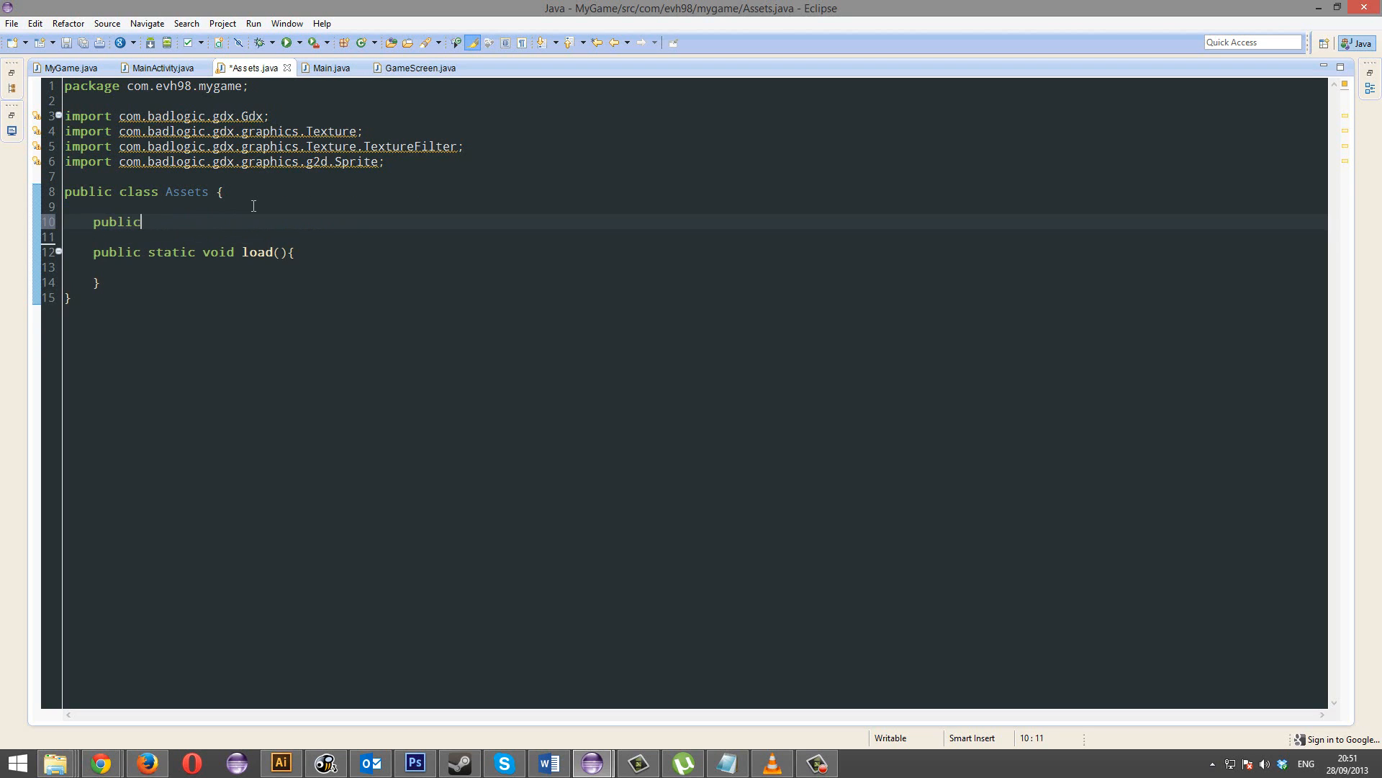
{"action": "type", "text": "static Bitma"}
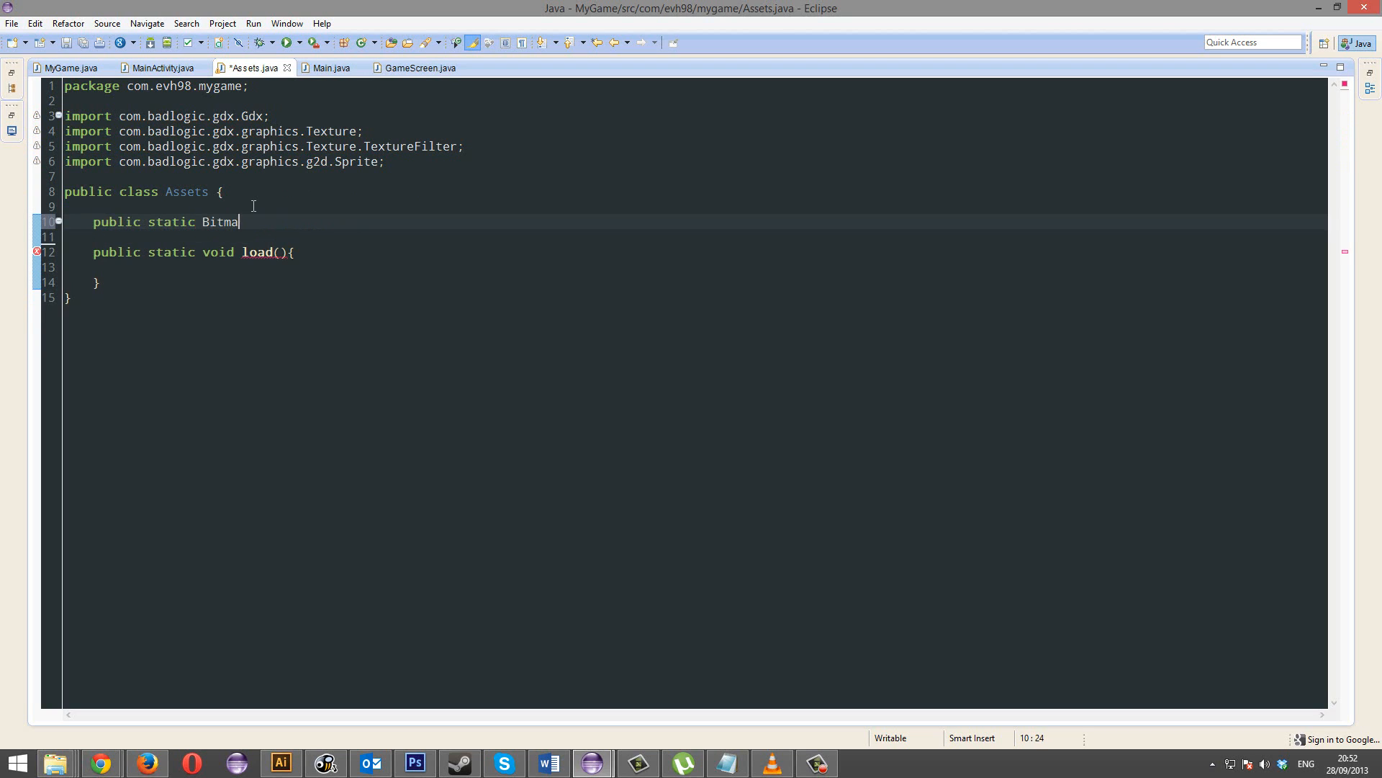
{"action": "type", "text": "pFont font;"}
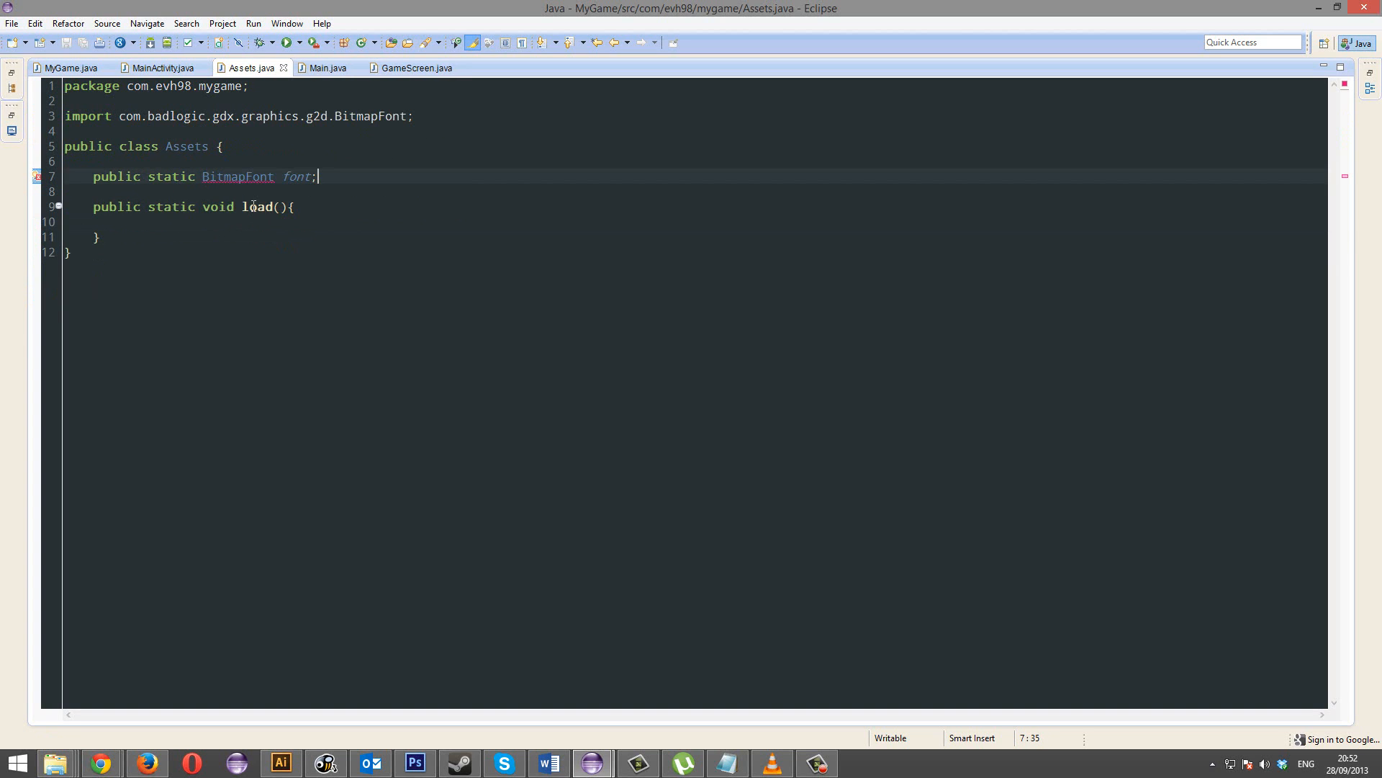
Step: In Explorer, open C:\Windows\Fonts and search for 'roboto'
{"action": "left_click", "coordinate": [54, 763]}
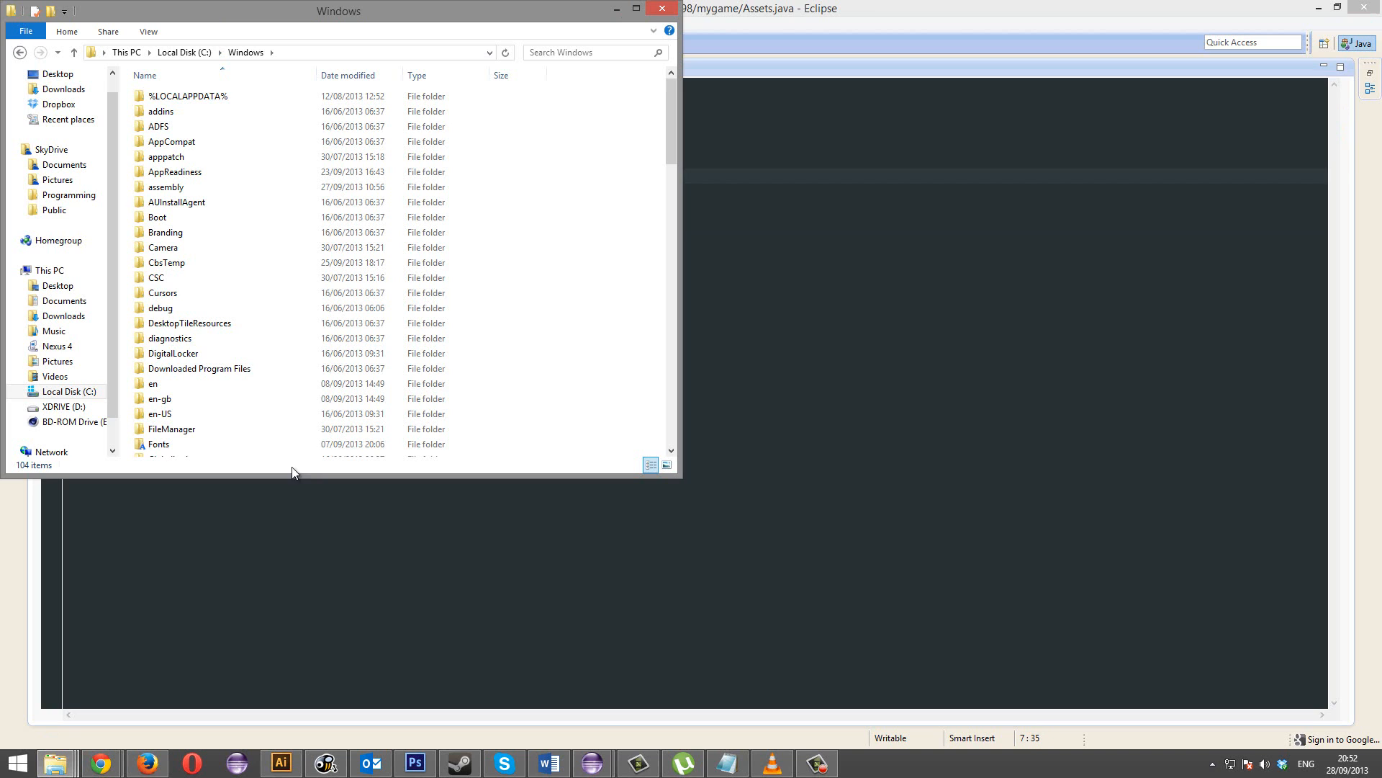
{"action": "mouse_move", "coordinate": [196, 444]}
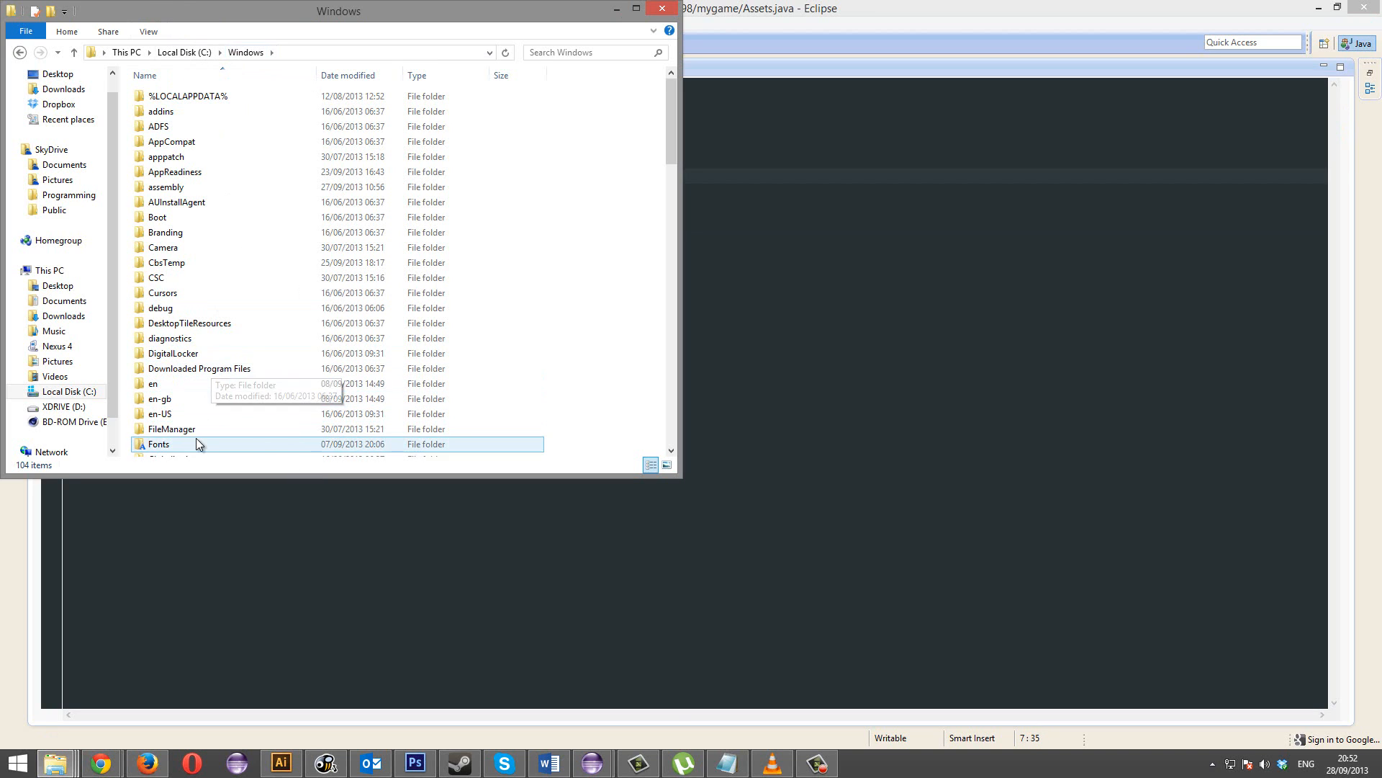
{"action": "double_click", "coordinate": [158, 444]}
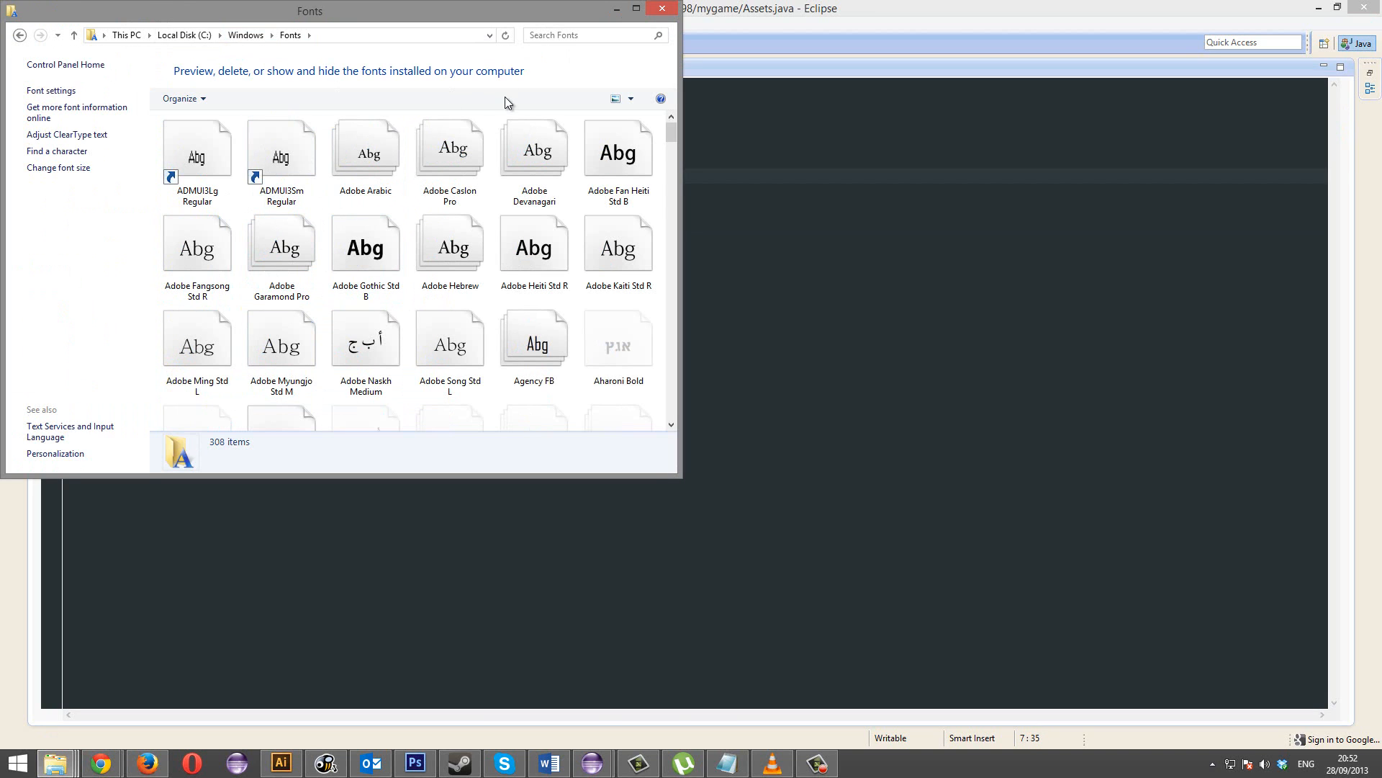
{"action": "left_click", "coordinate": [581, 34]}
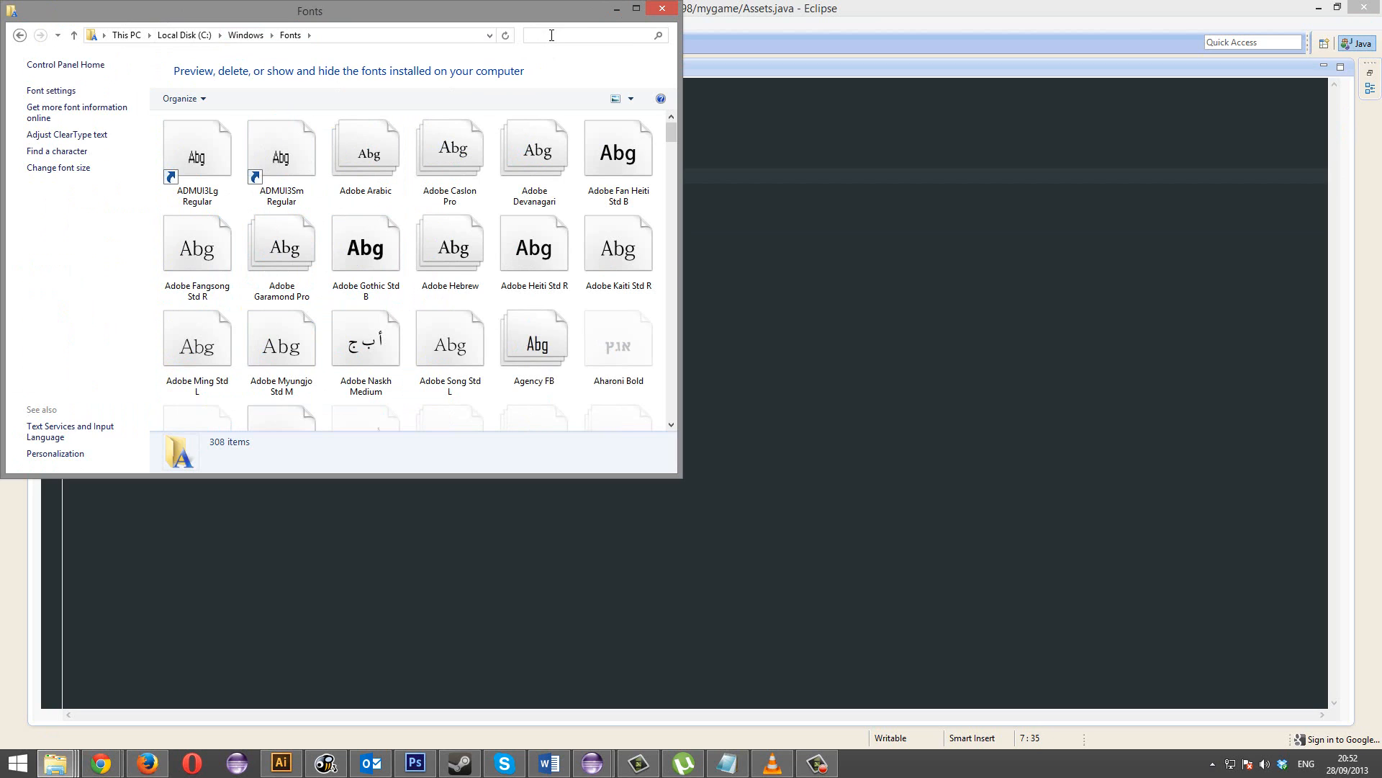
{"action": "type", "text": "roboto"}
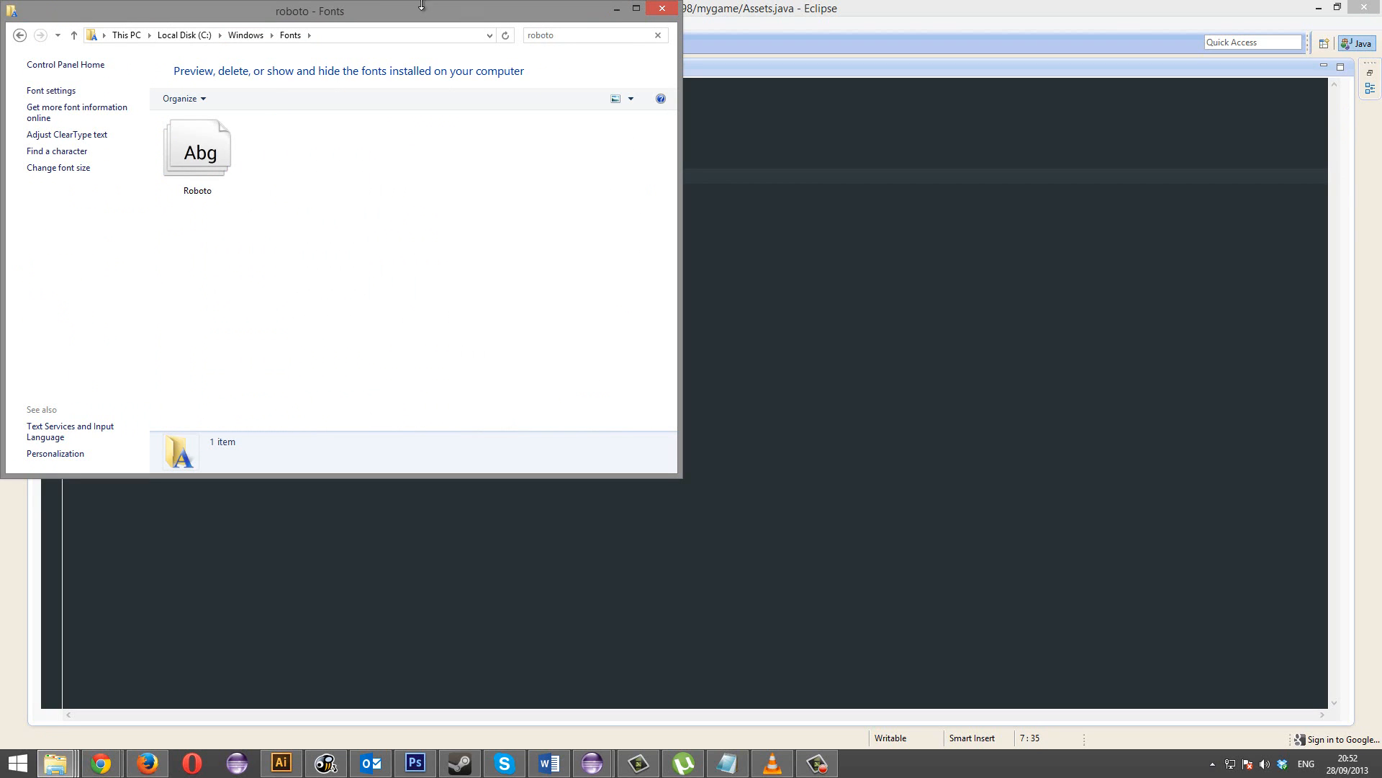
Step: Open the Roboto family, select Roboto Thin, and open the MyGame project folder
{"action": "double_click", "coordinate": [197, 147]}
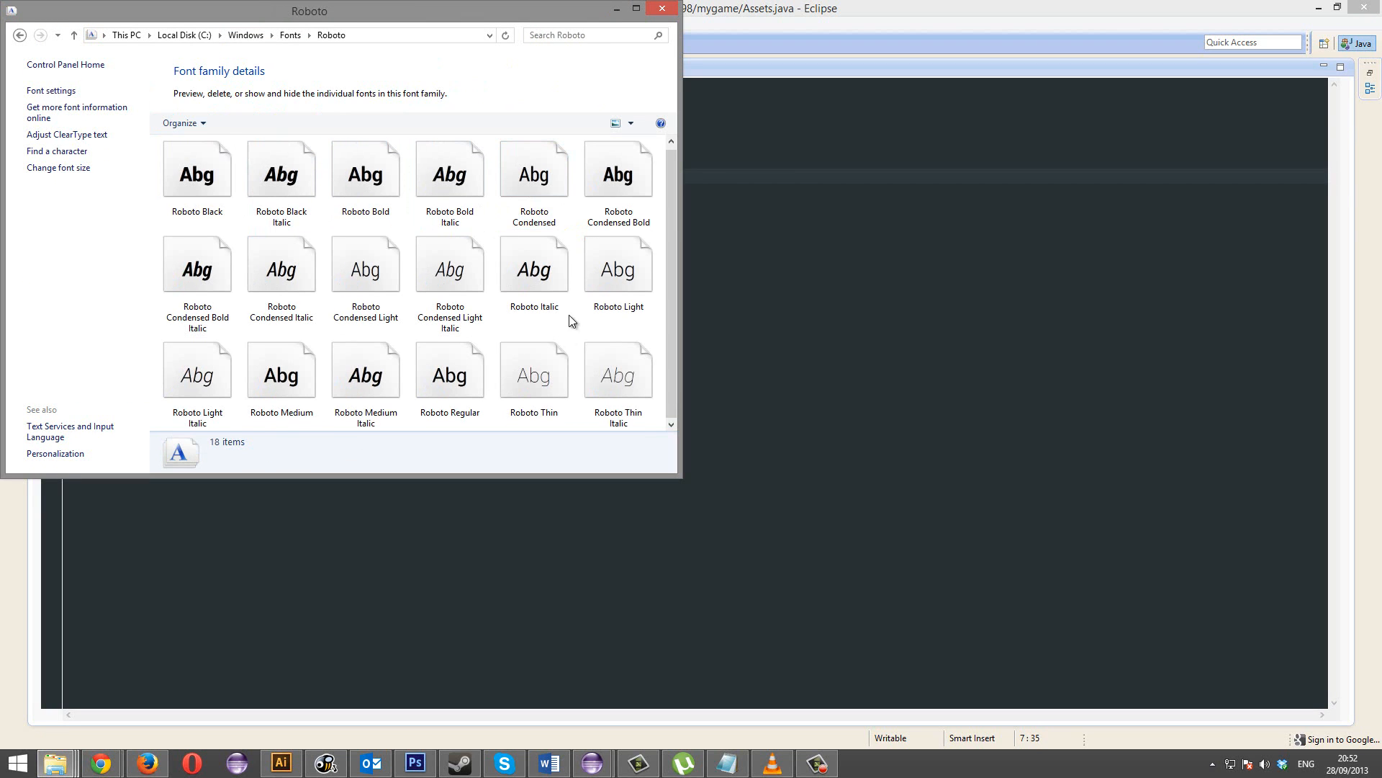
{"action": "left_click", "coordinate": [532, 370]}
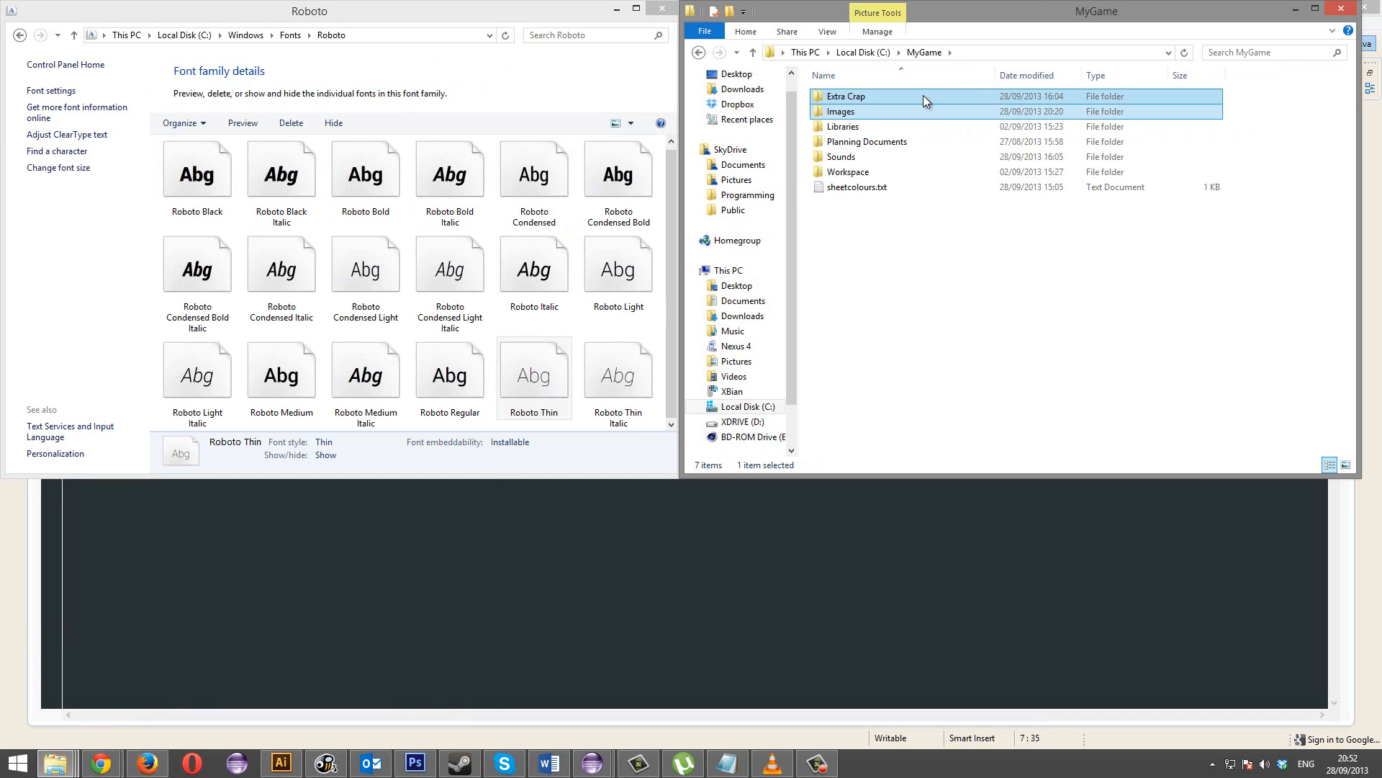
{"action": "double_click", "coordinate": [845, 97]}
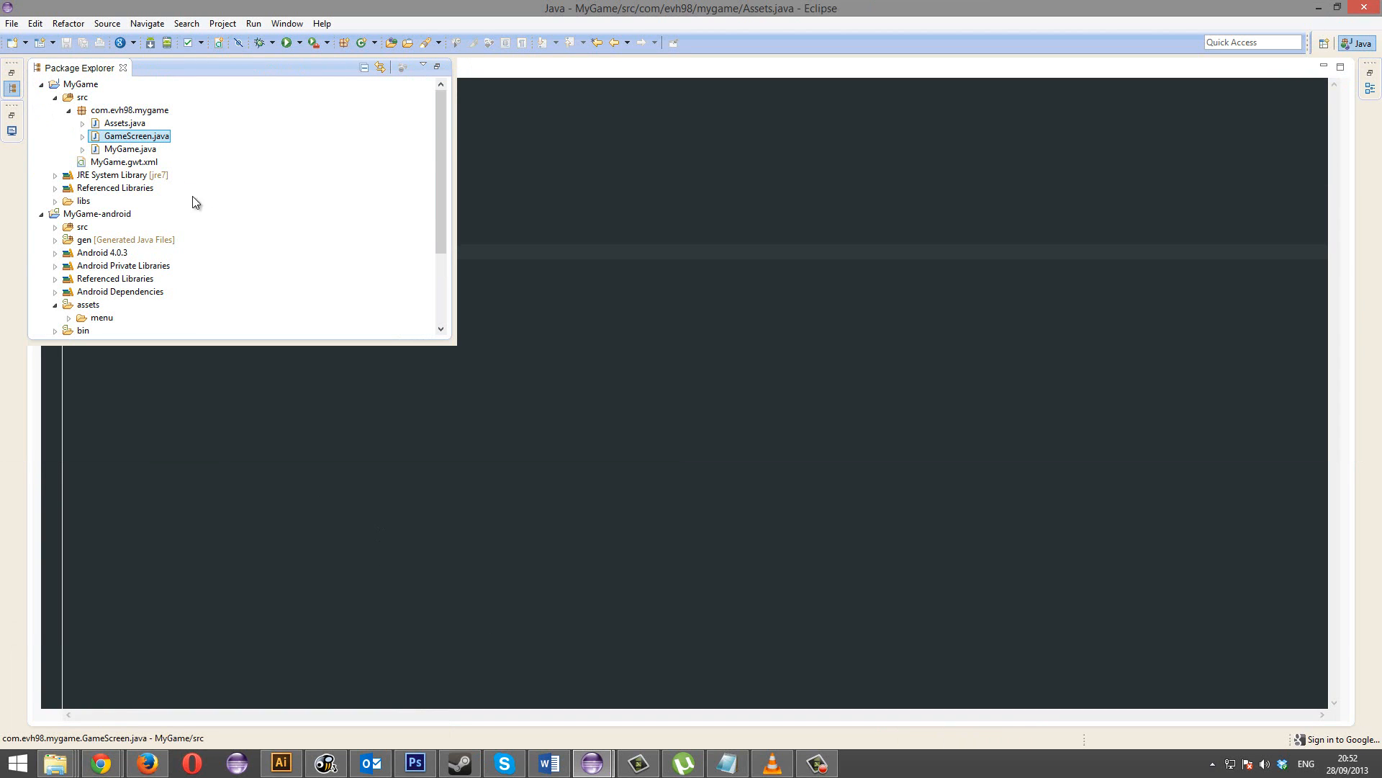
Step: Close the project tree and return to the Assets load method
{"action": "left_click", "coordinate": [88, 304]}
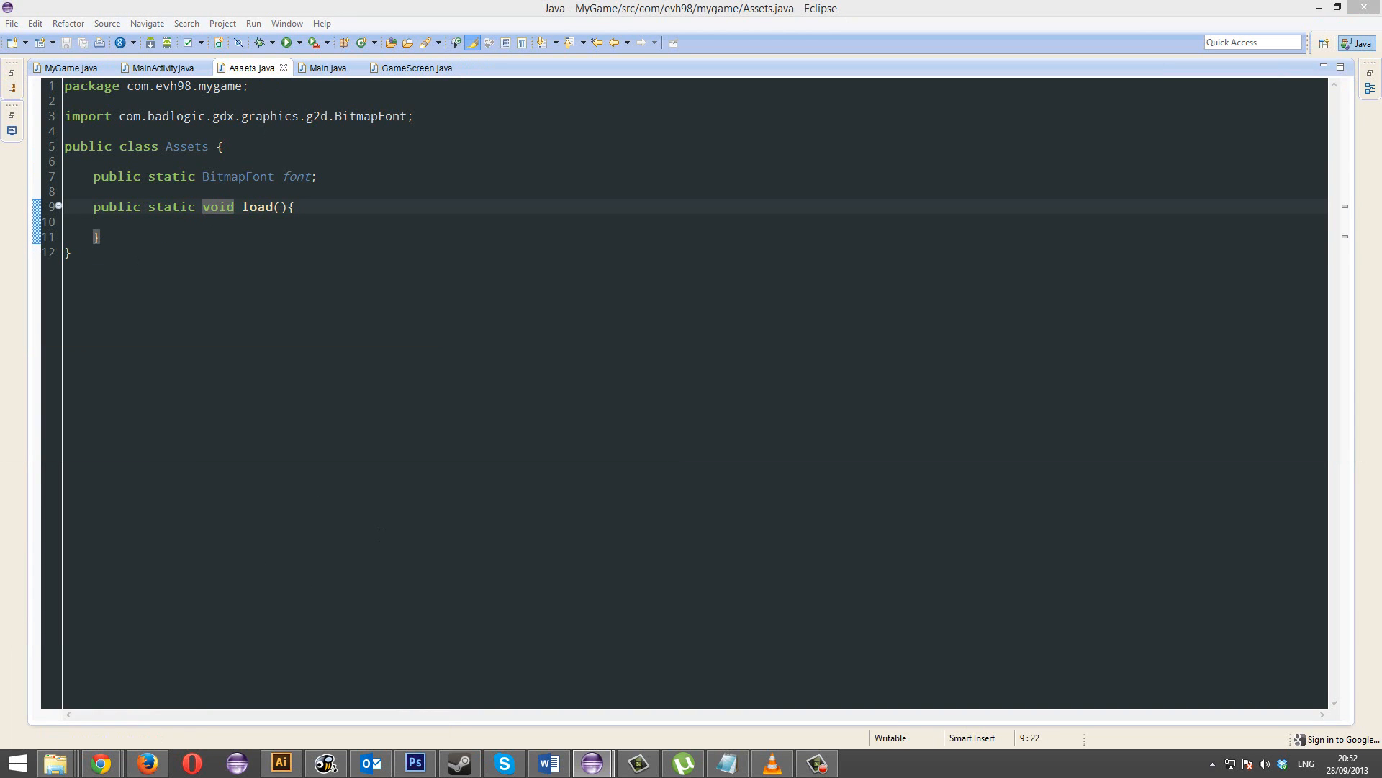
{"action": "mouse_move", "coordinate": [185, 263]}
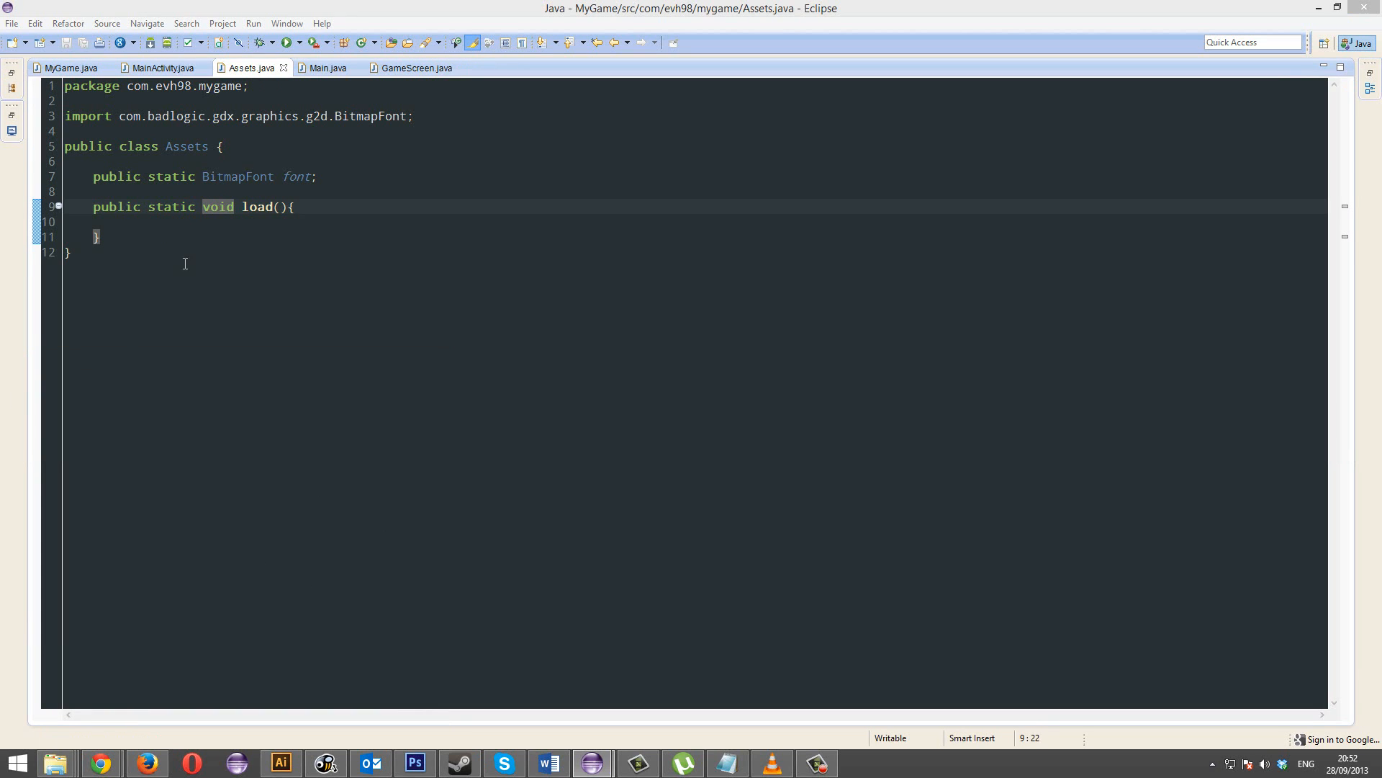
Step: Start the line 'FreeTypeFontGenerator gen = new FreeTypeFontGenerator(' in load()
{"action": "type", "text": "FreeTypeF"}
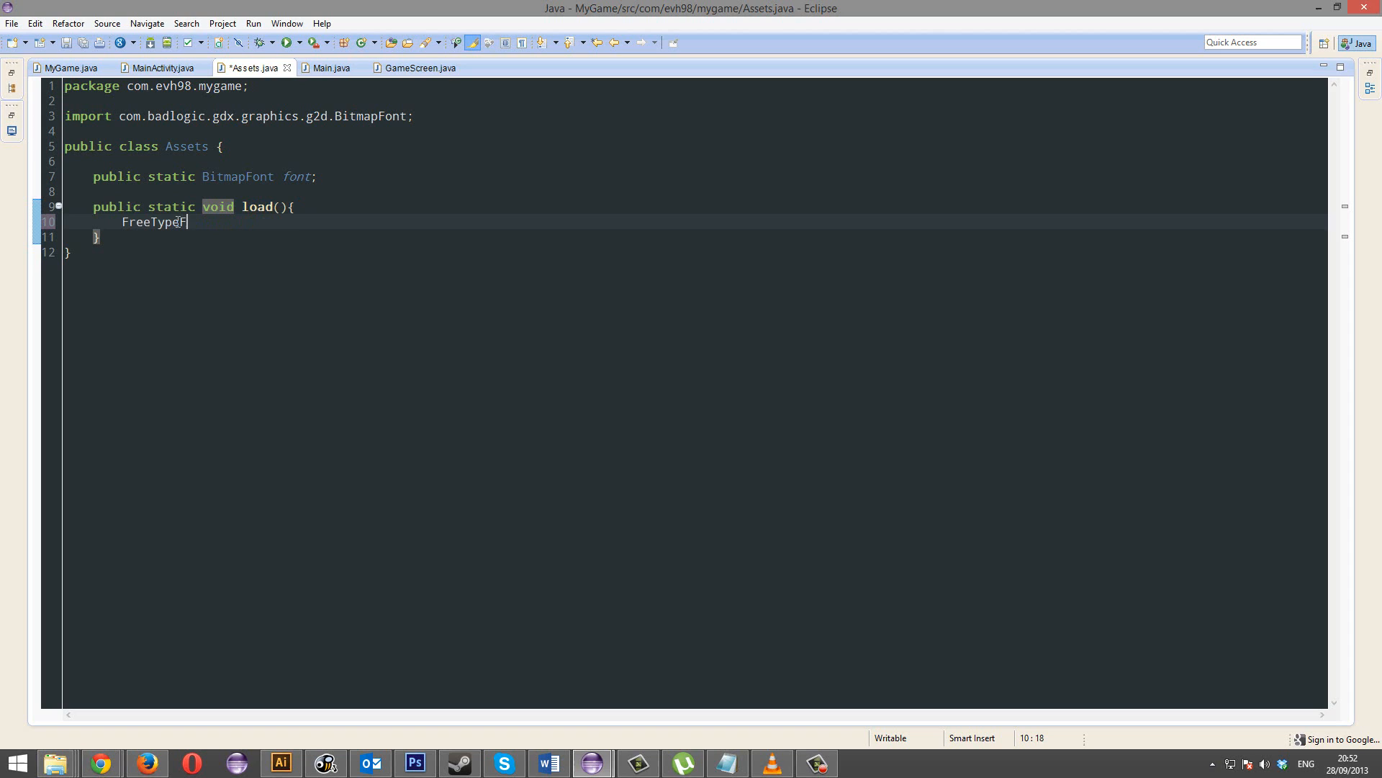
{"action": "type", "text": "ontGenerator"}
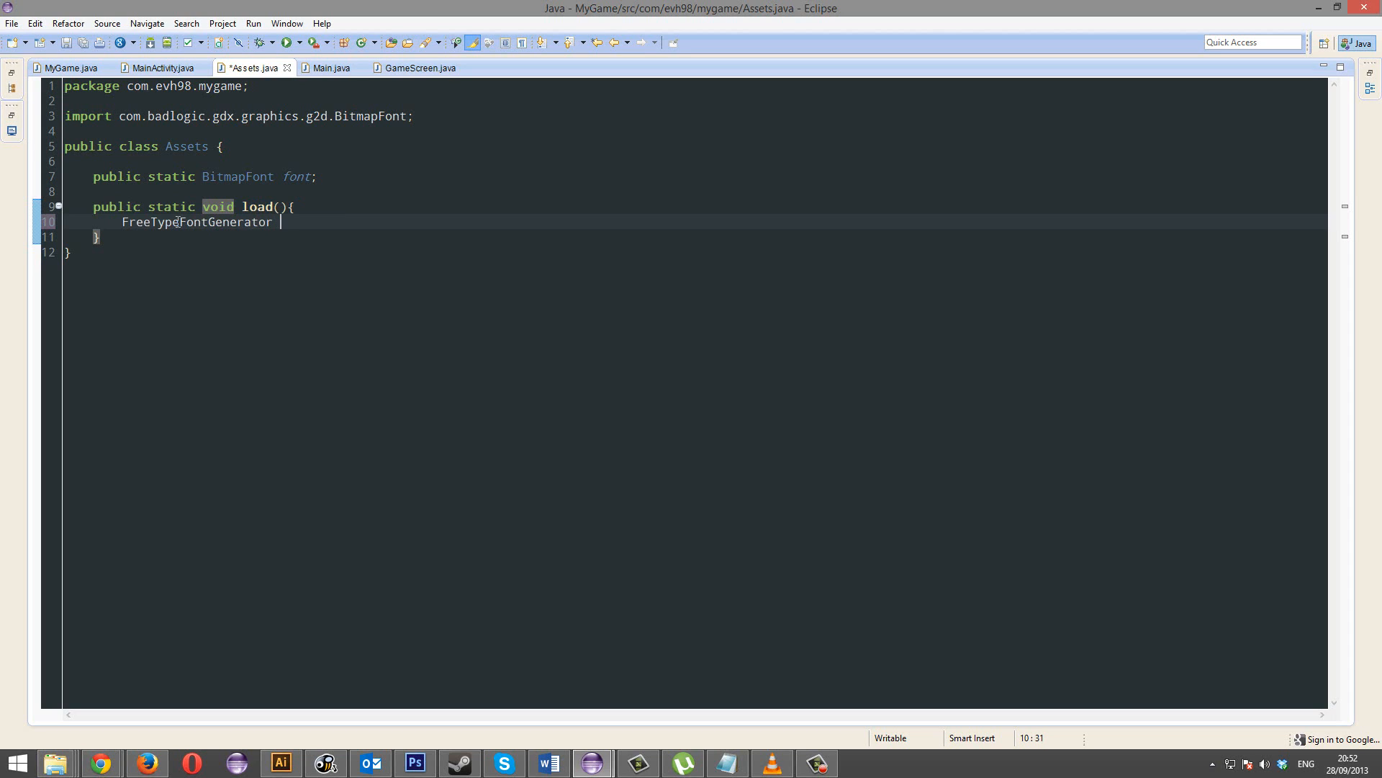
{"action": "type", "text": "gen = new F"}
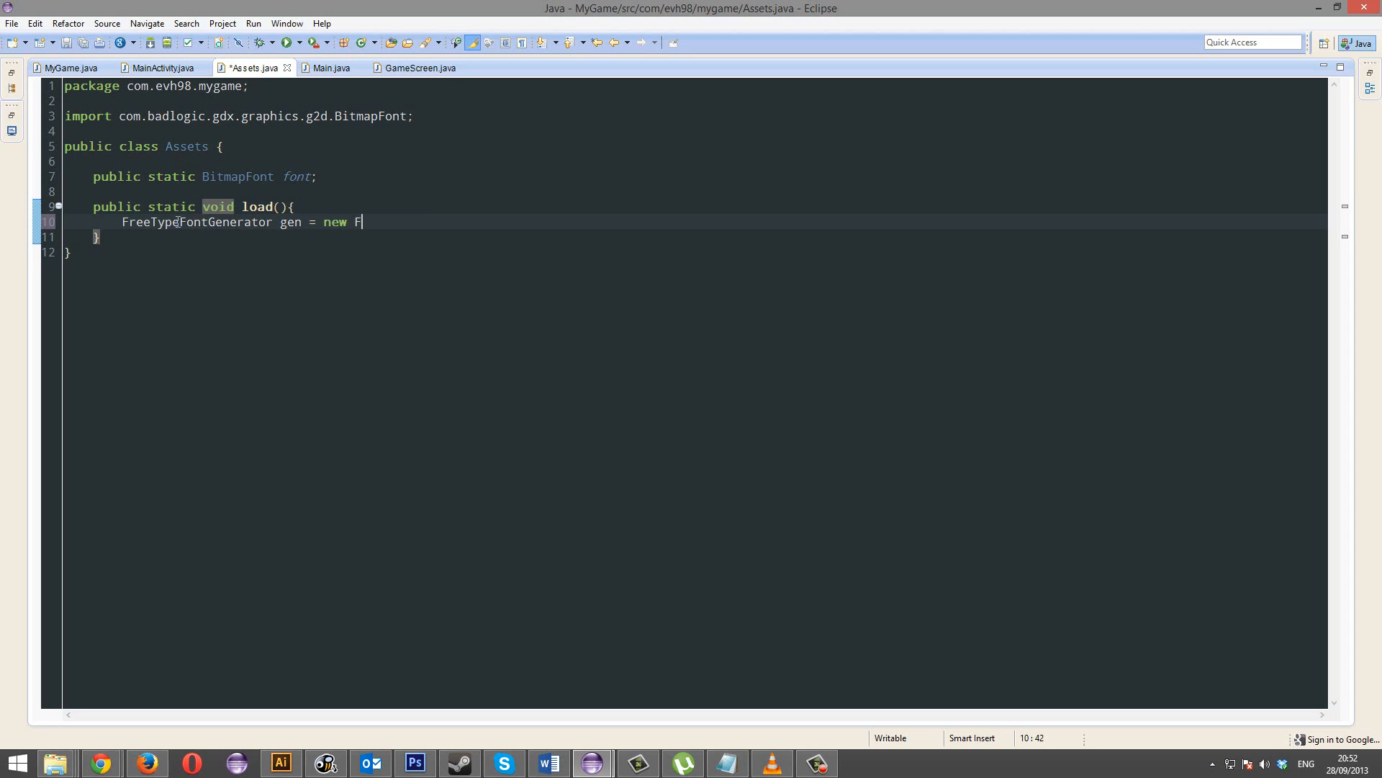
{"action": "type", "text": "reeTypeFont"}
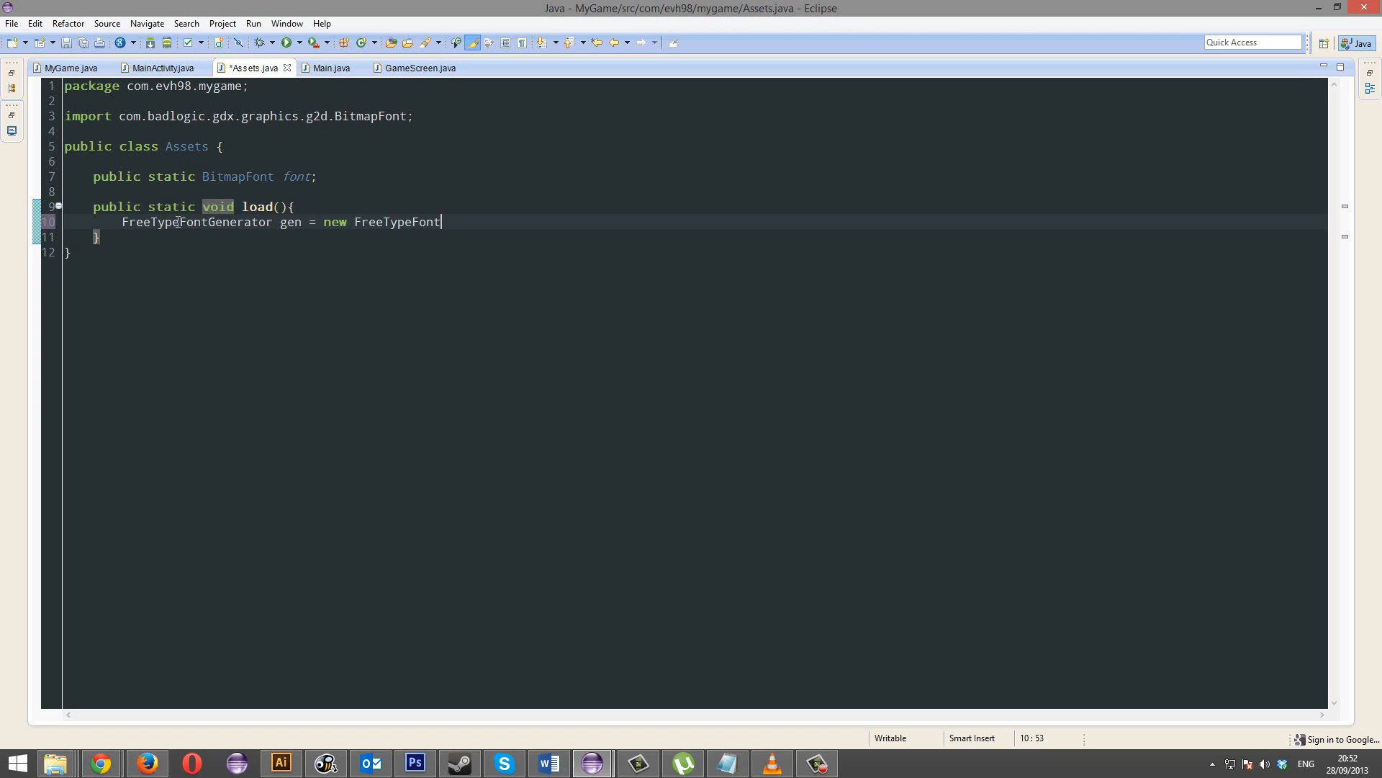
{"action": "type", "text": "Generator(G"}
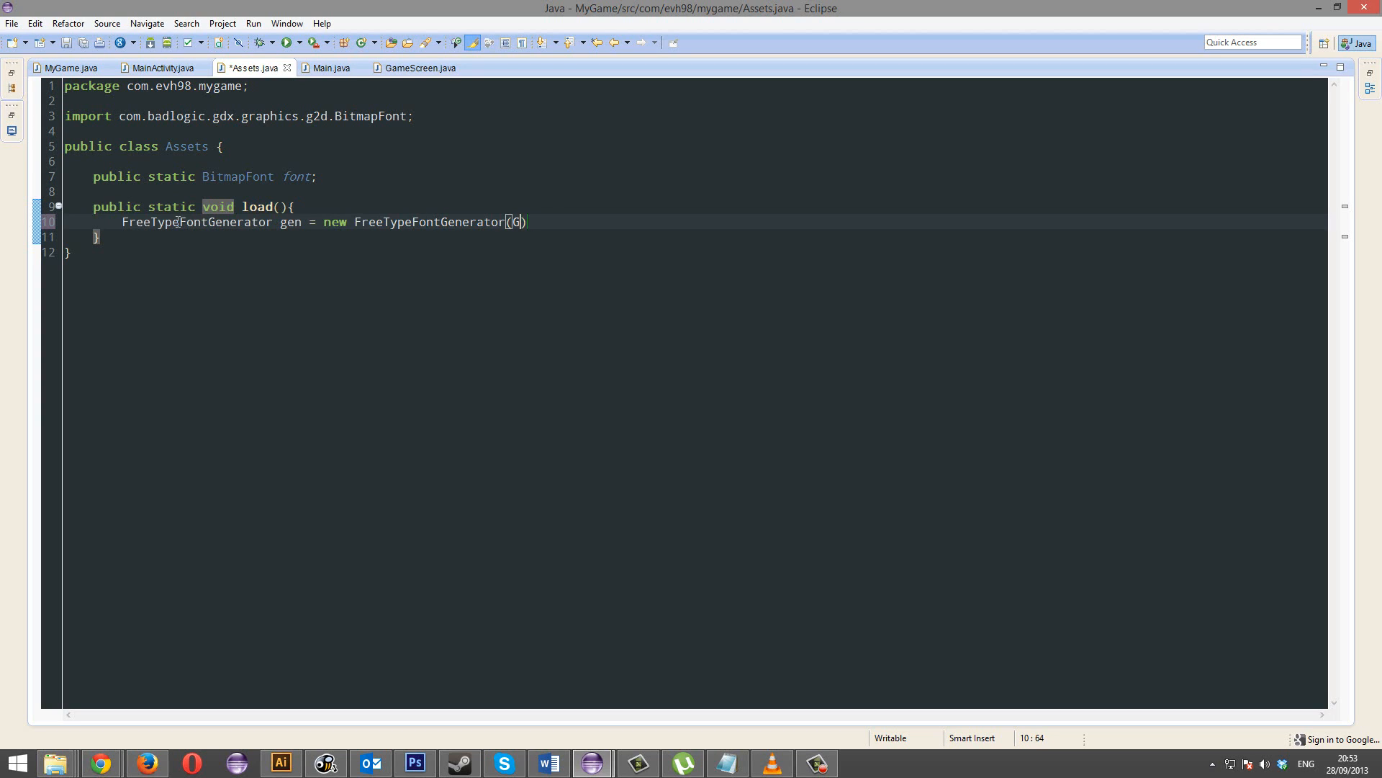
Step: Finish the generator with Gdx.files.internal("font.ttf") and a closing semicolon
{"action": "type", "text": "dx.f"}
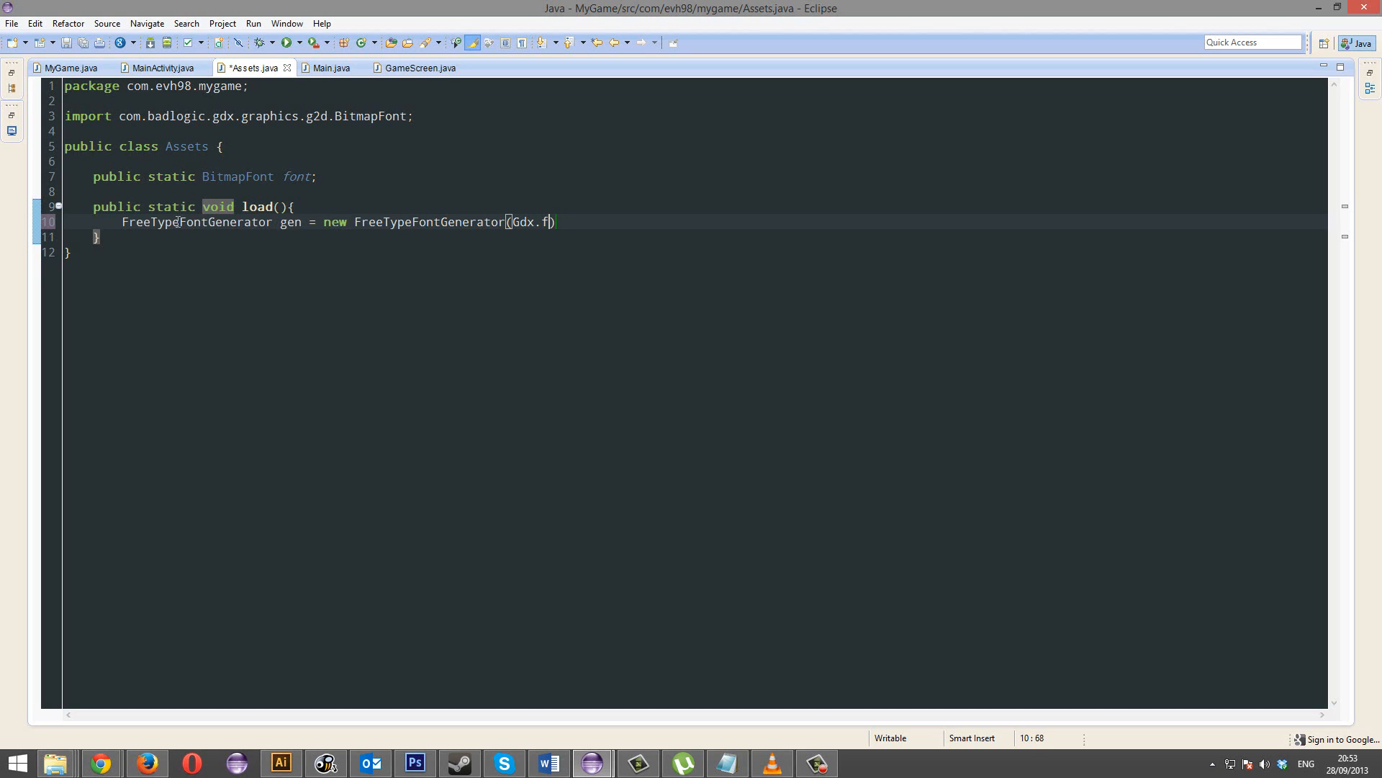
{"action": "type", "text": "iles"}
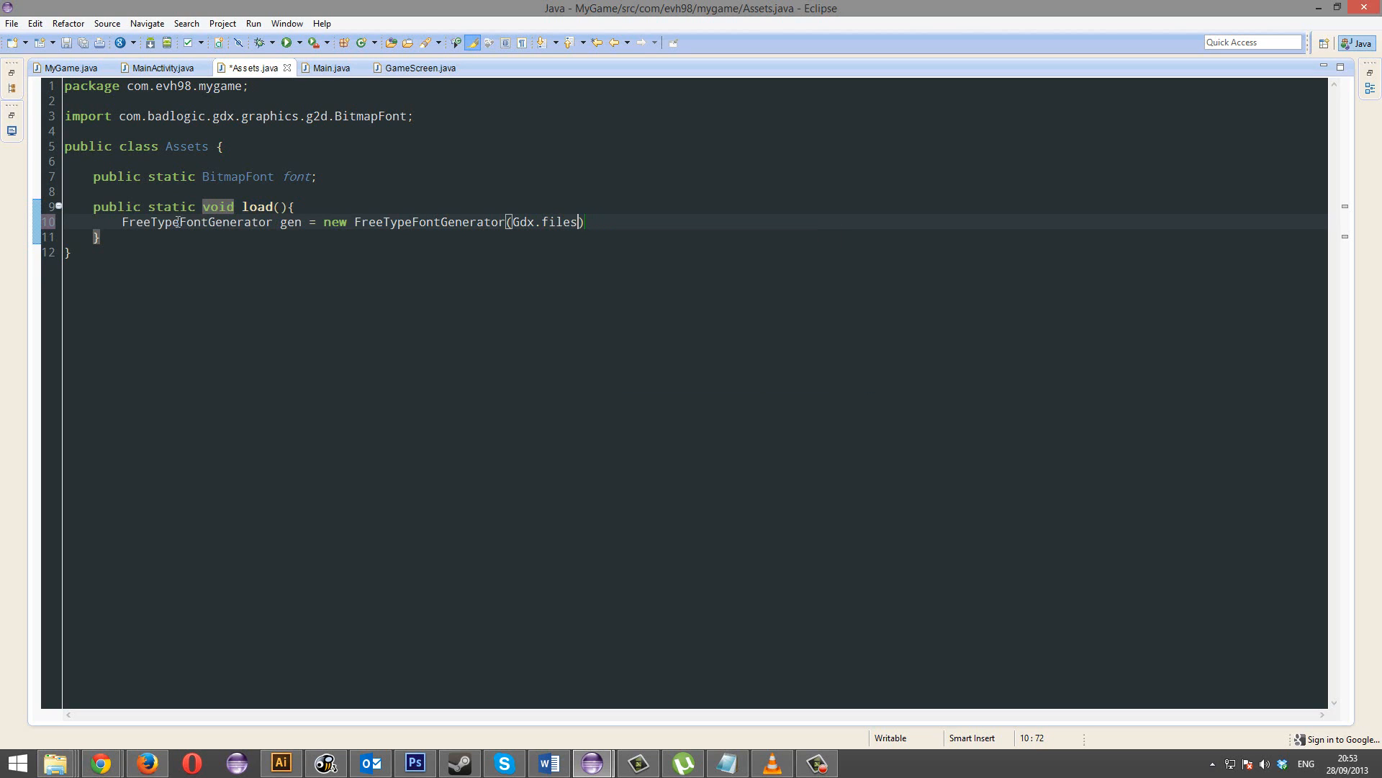
{"action": "type", "text": ".internal"}
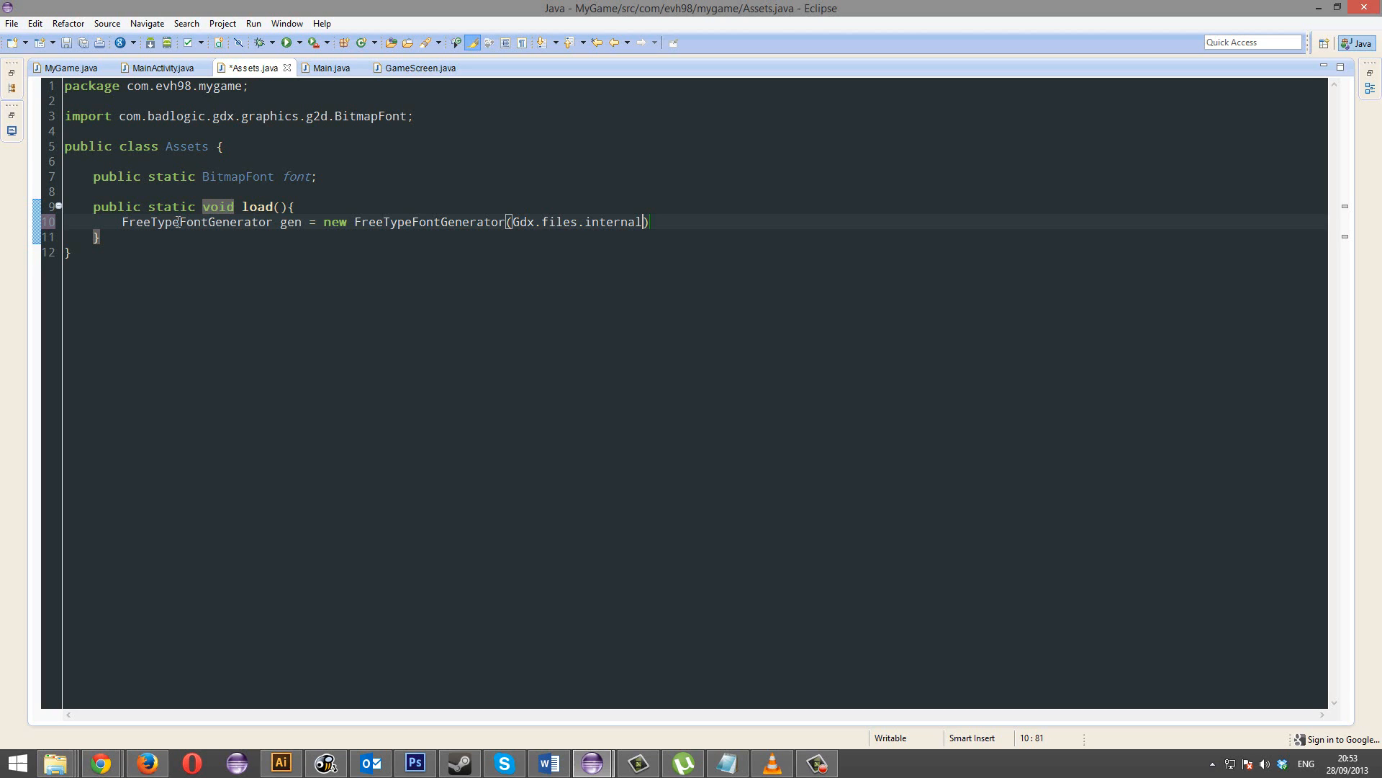
{"action": "type", "text": "\"font.t"}
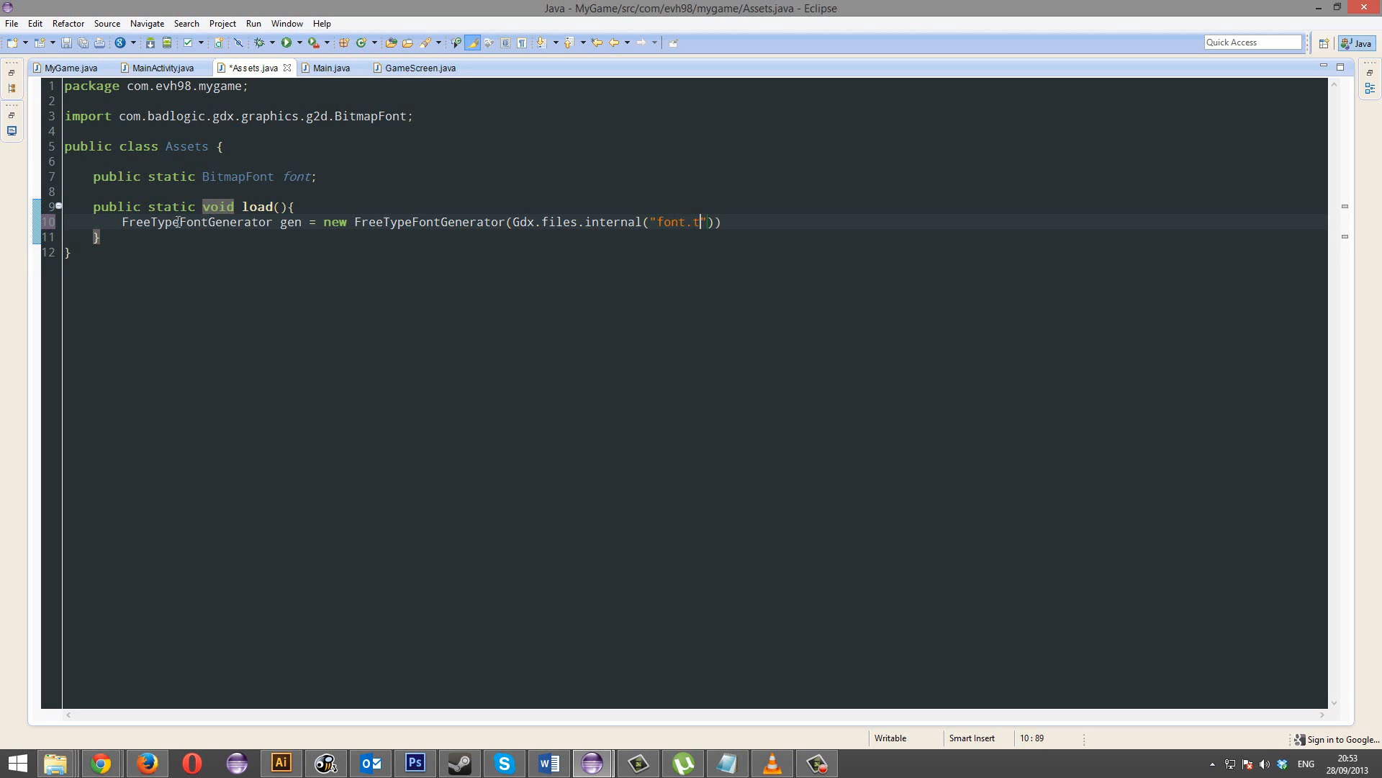
{"action": "type", "text": "tf\")"}
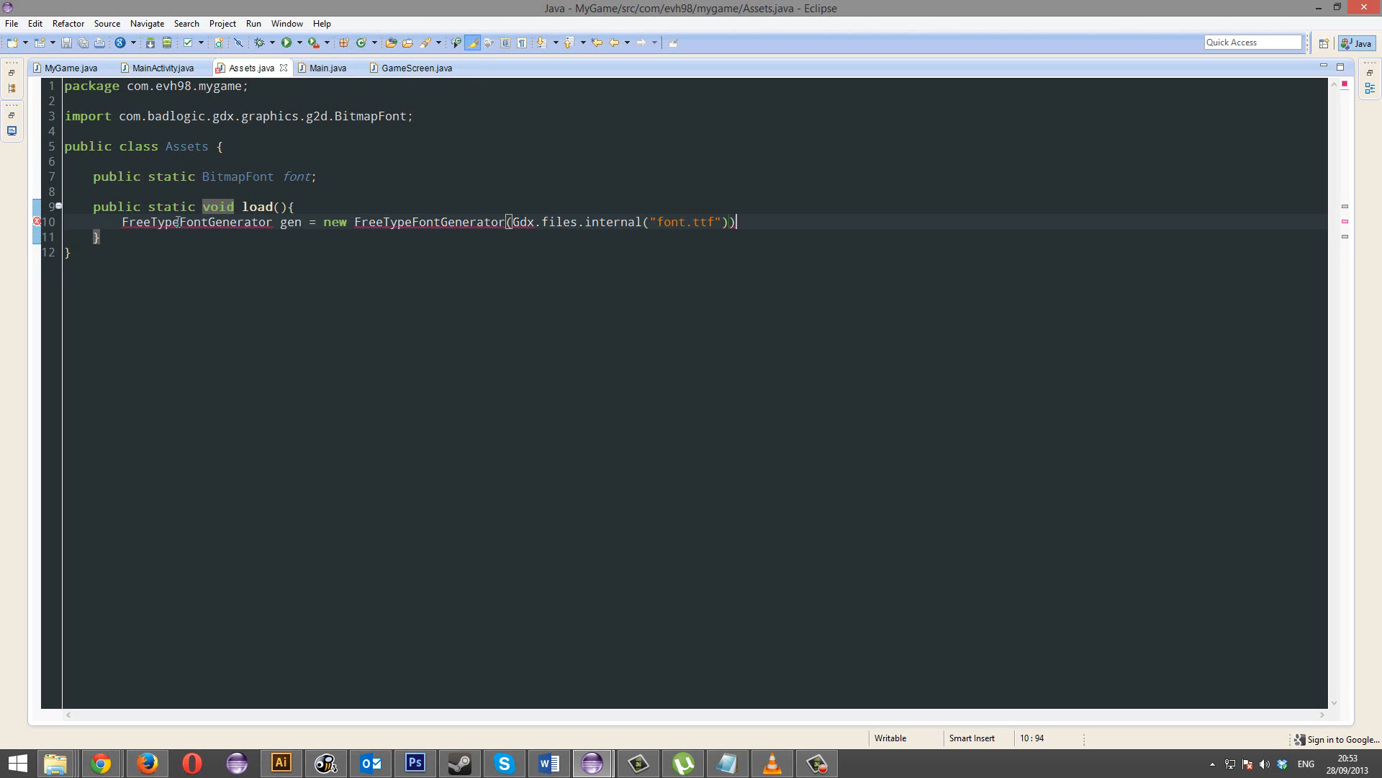
{"action": "type", "text": ";"}
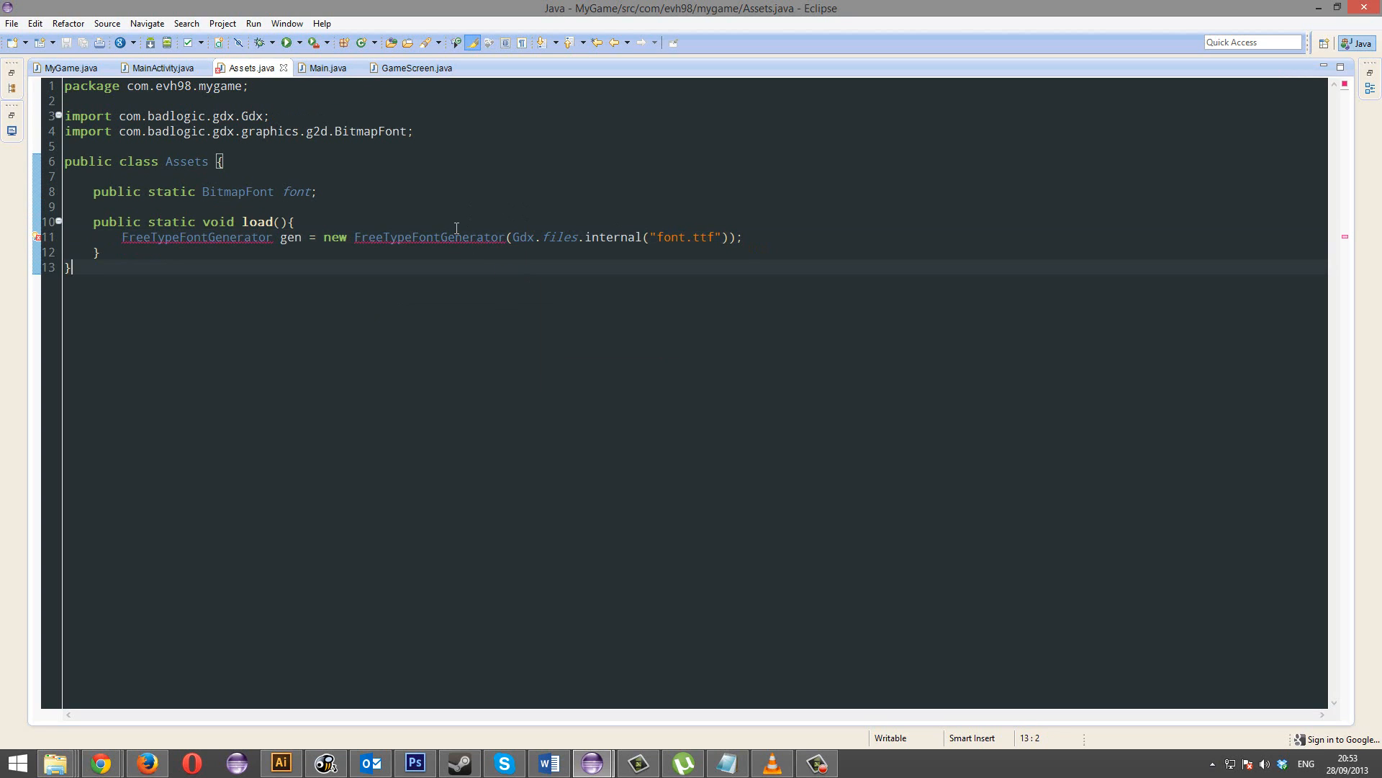
{"action": "mouse_move", "coordinate": [436, 203]}
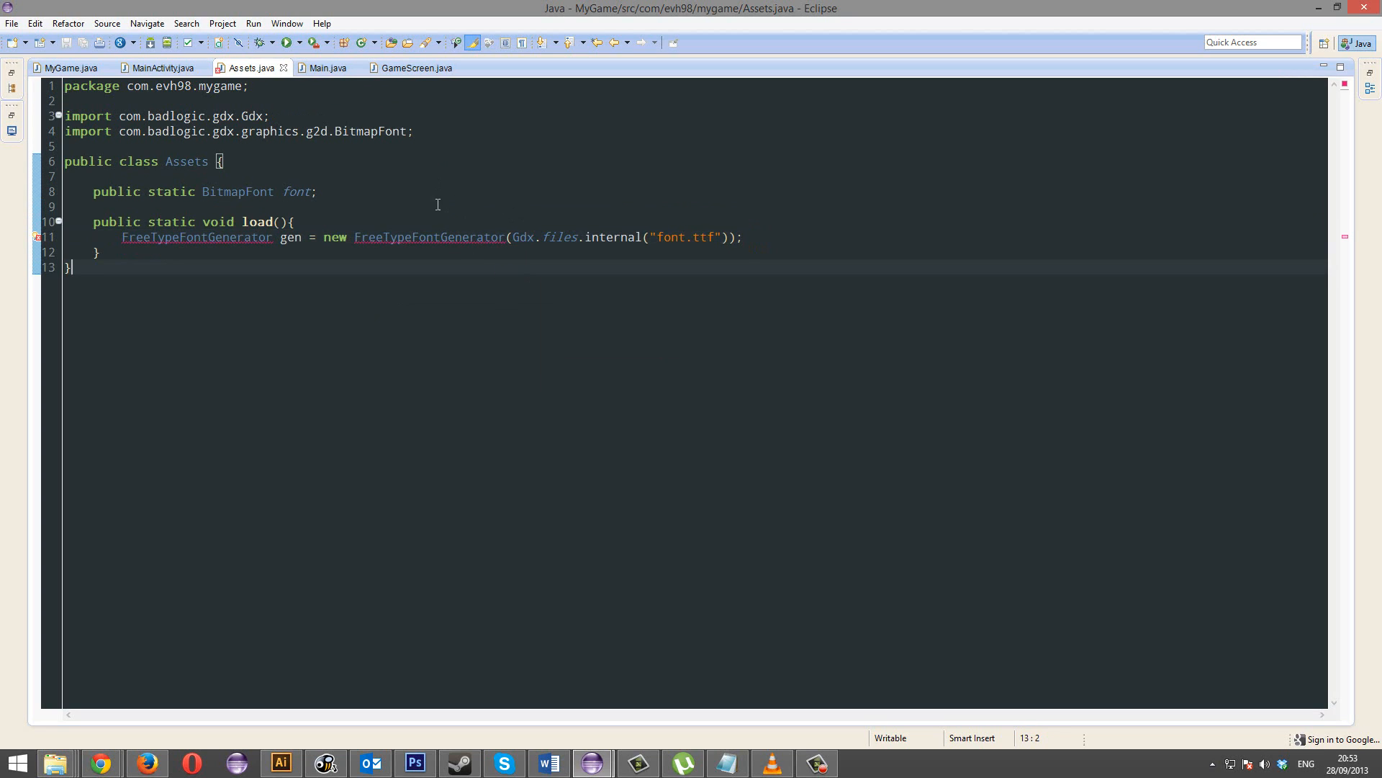
{"action": "mouse_move", "coordinate": [328, 485]}
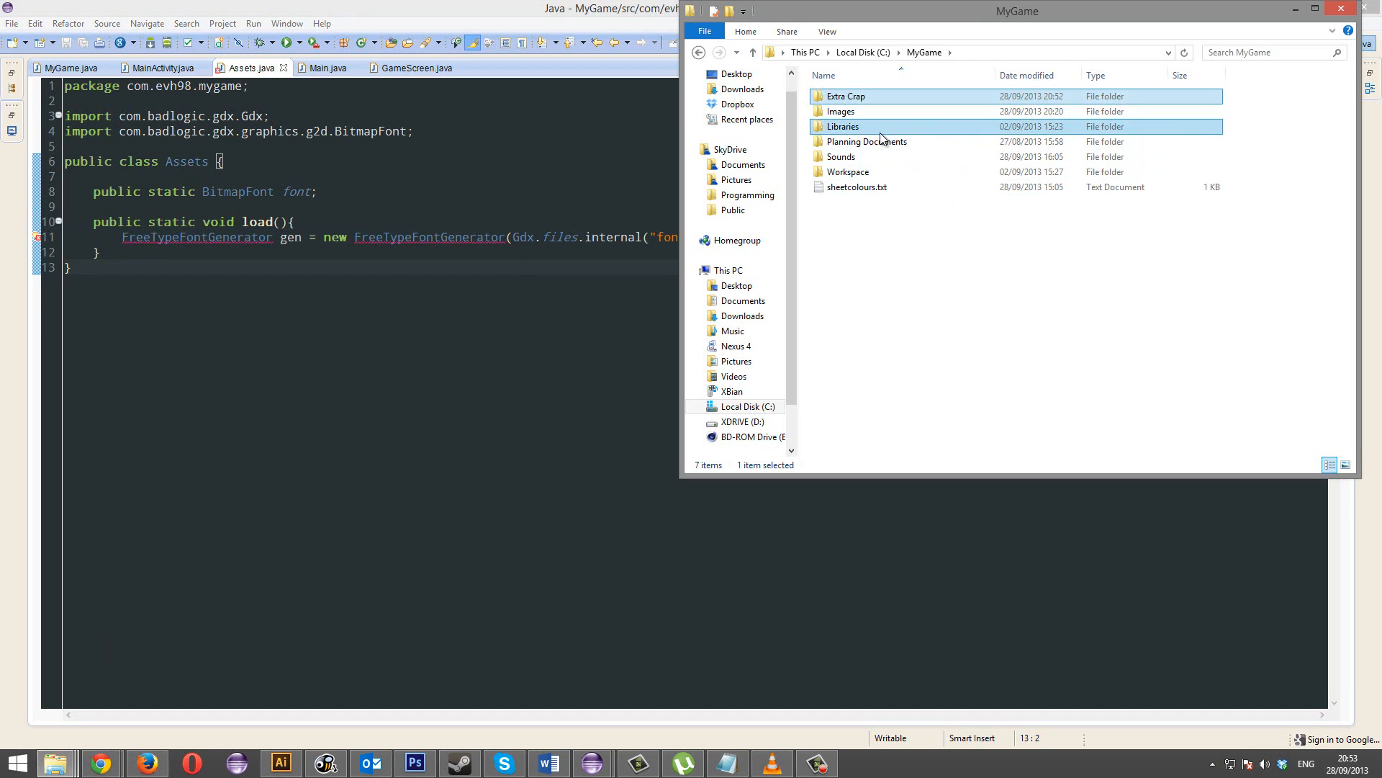
Step: Navigate Libraries > libGDX > extensions > gdx-freetype to the FreeType jars
{"action": "double_click", "coordinate": [844, 127]}
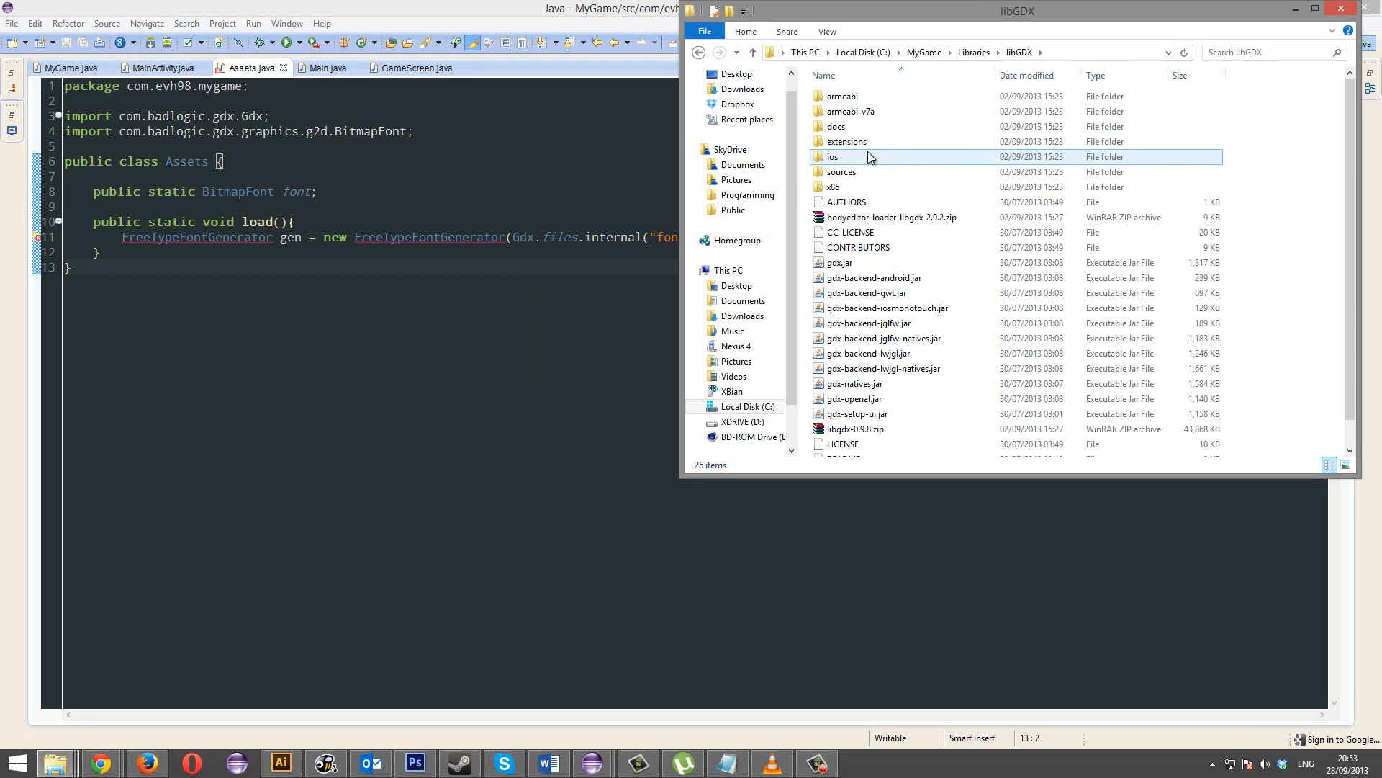
{"action": "double_click", "coordinate": [845, 141]}
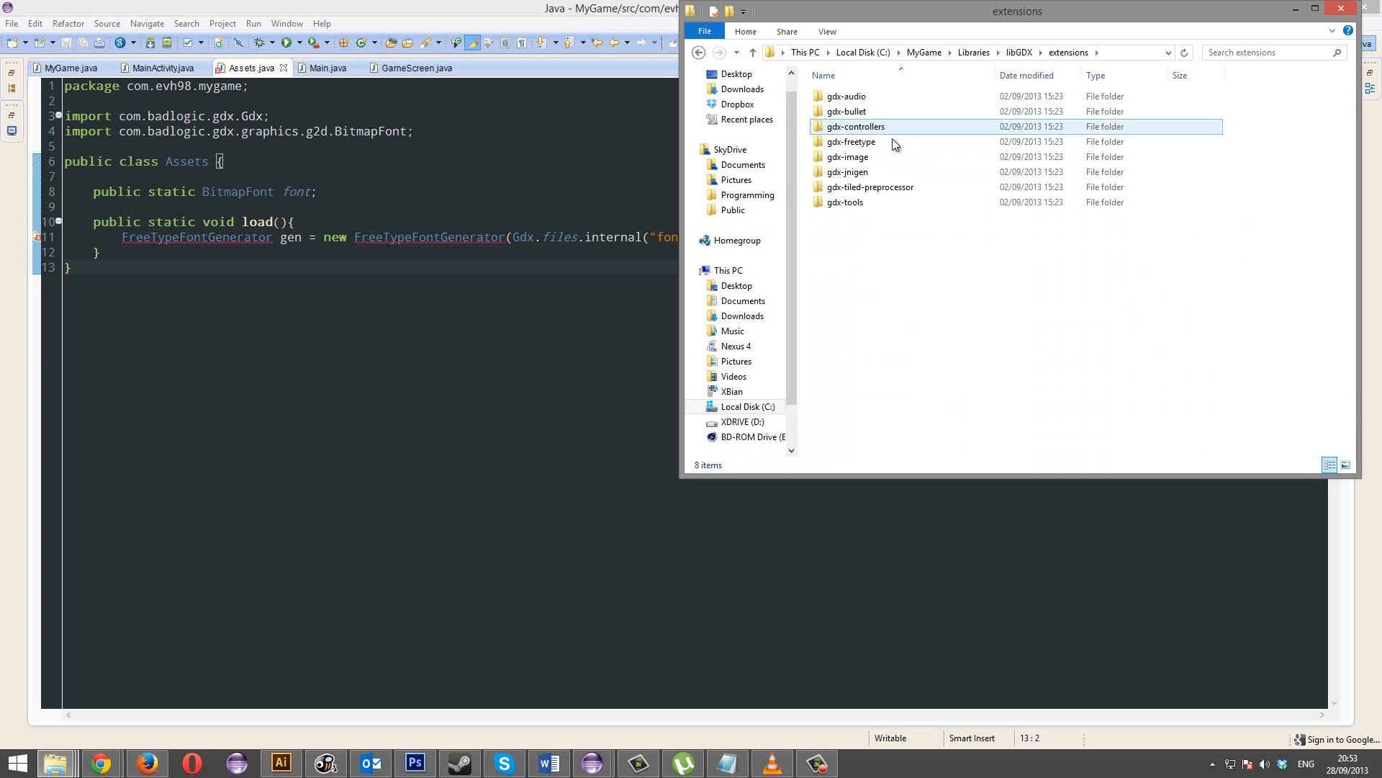
{"action": "double_click", "coordinate": [849, 142]}
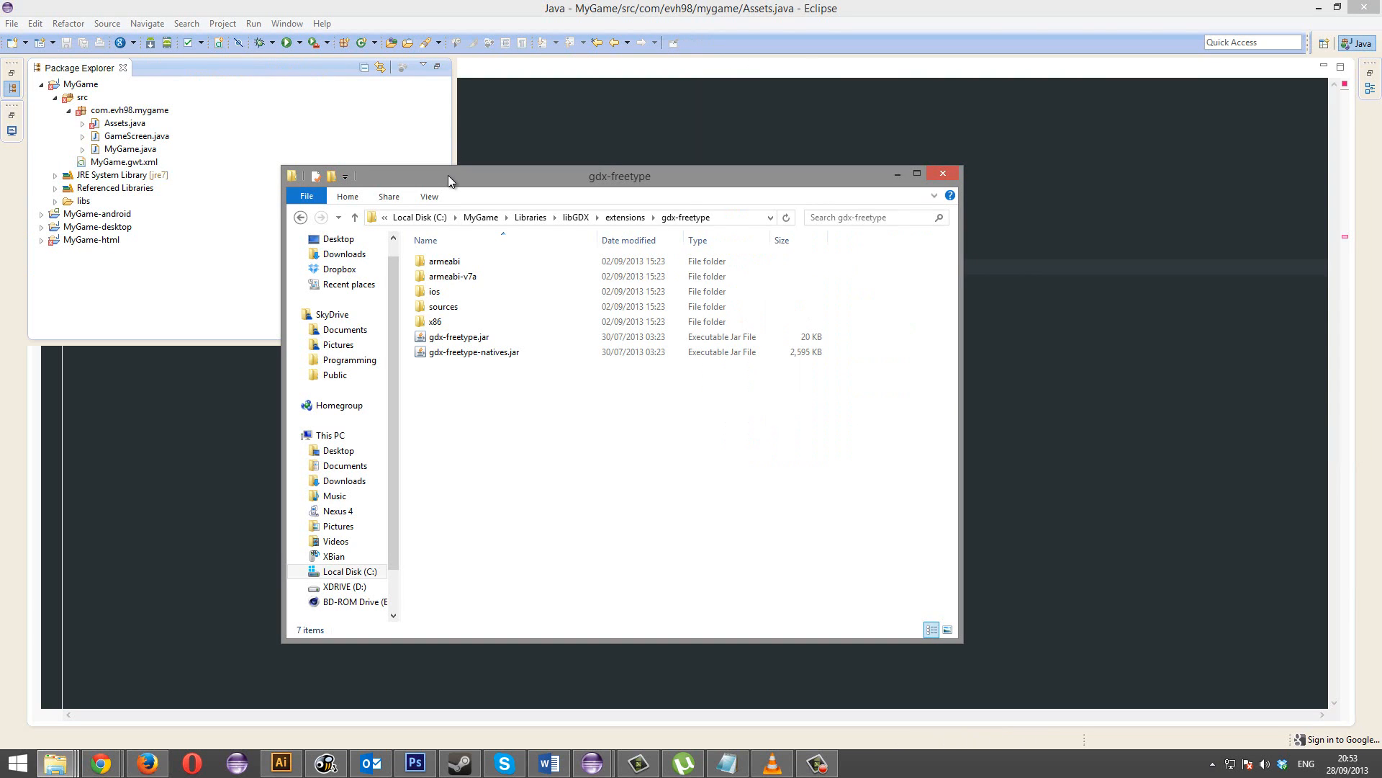
{"action": "left_click", "coordinate": [474, 344]}
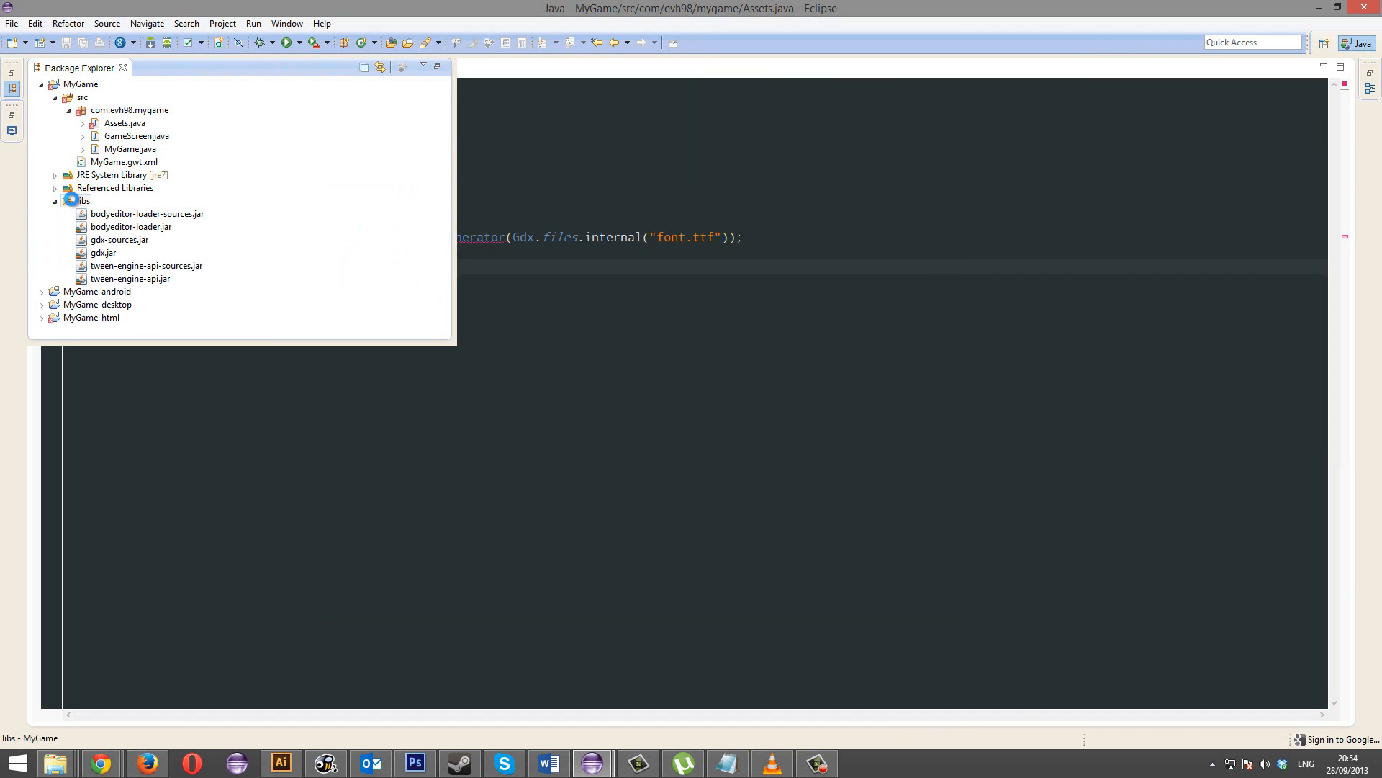
Step: In MyGame's Java Build Path Libraries, choose gdx-freetype.jar from the libs folder
{"action": "left_click", "coordinate": [80, 84]}
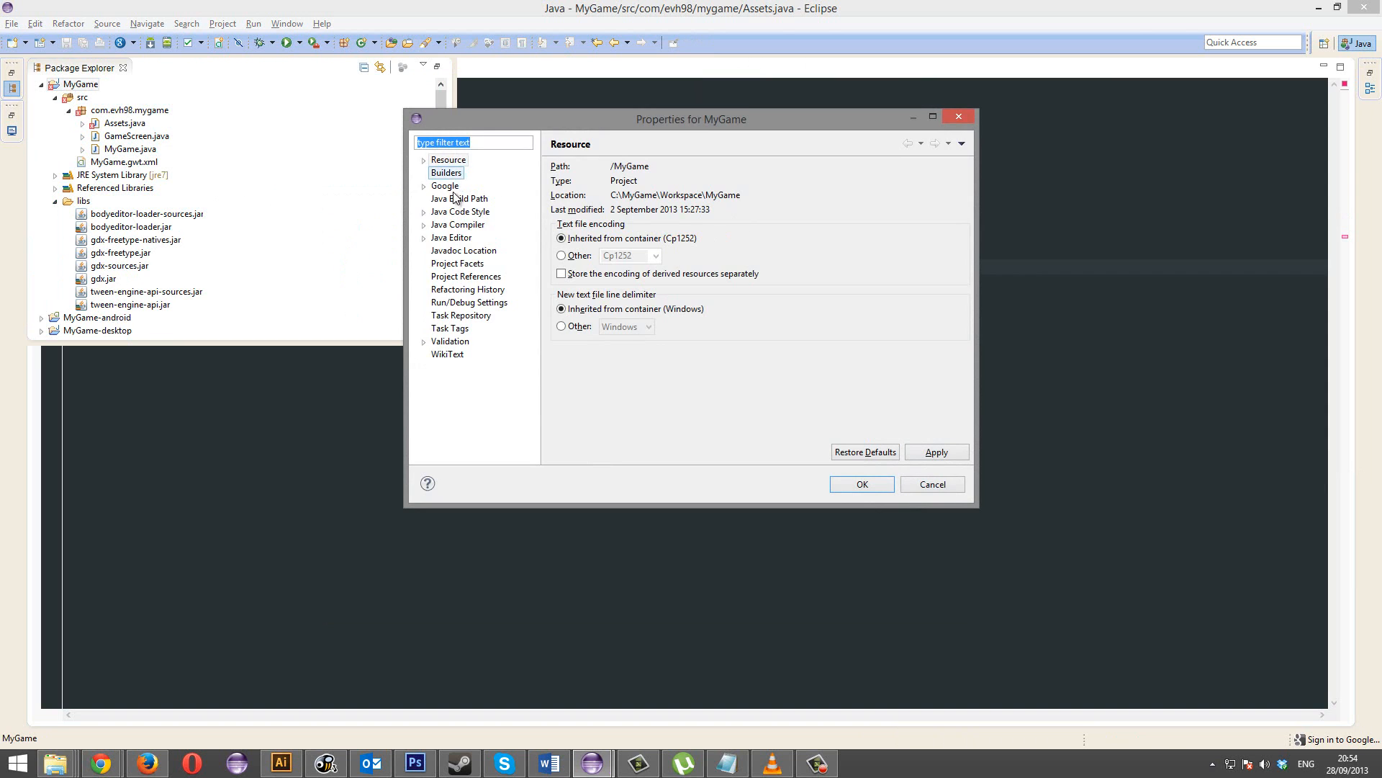
{"action": "left_click", "coordinate": [458, 199]}
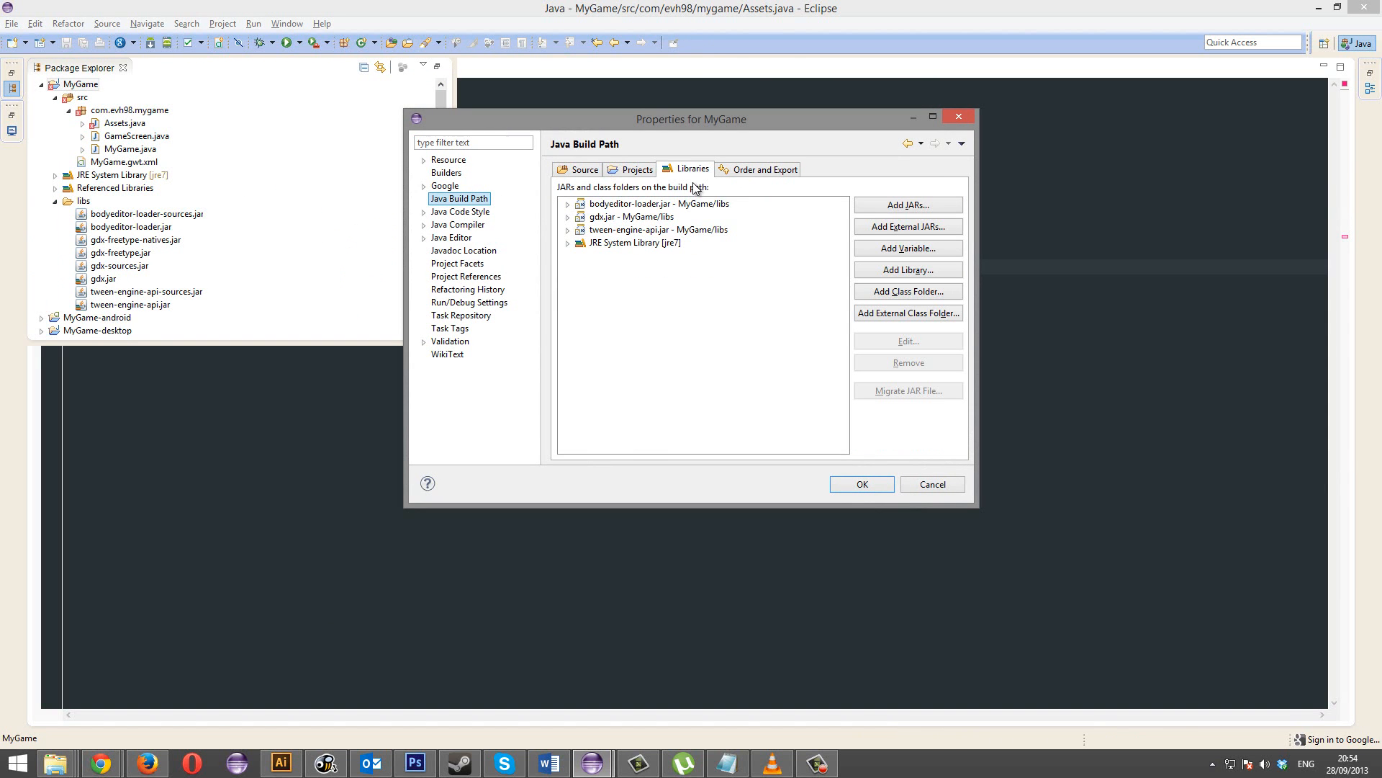
{"action": "left_click", "coordinate": [909, 226]}
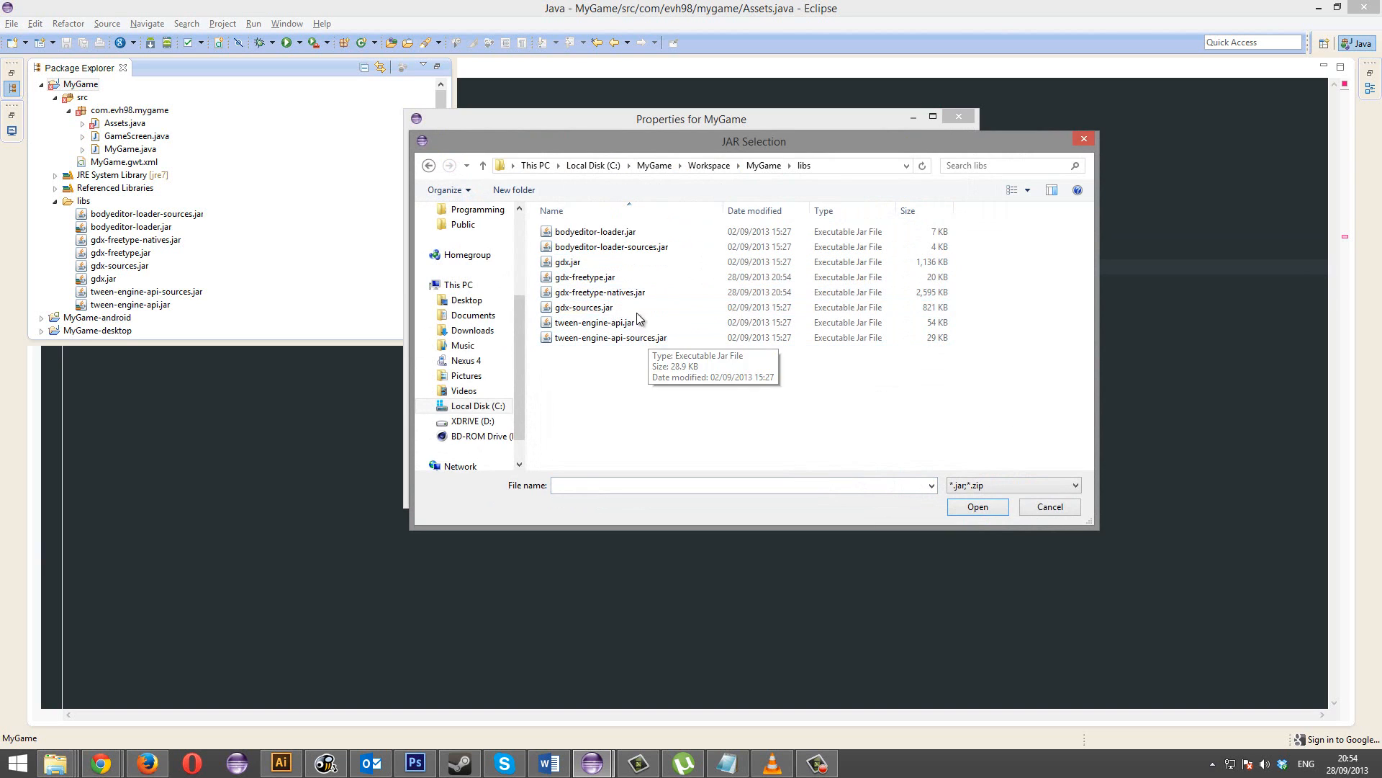
{"action": "left_click", "coordinate": [583, 277]}
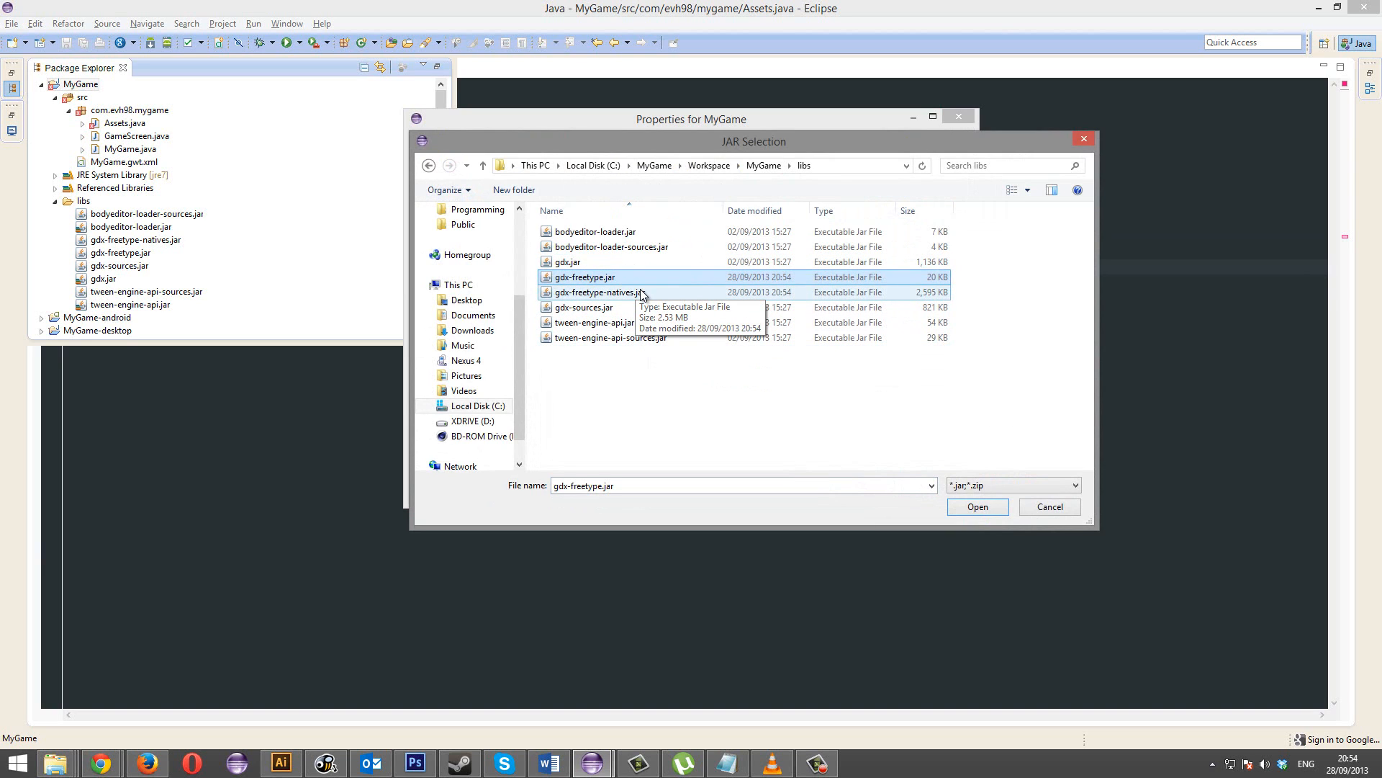
{"action": "mouse_move", "coordinate": [635, 262]}
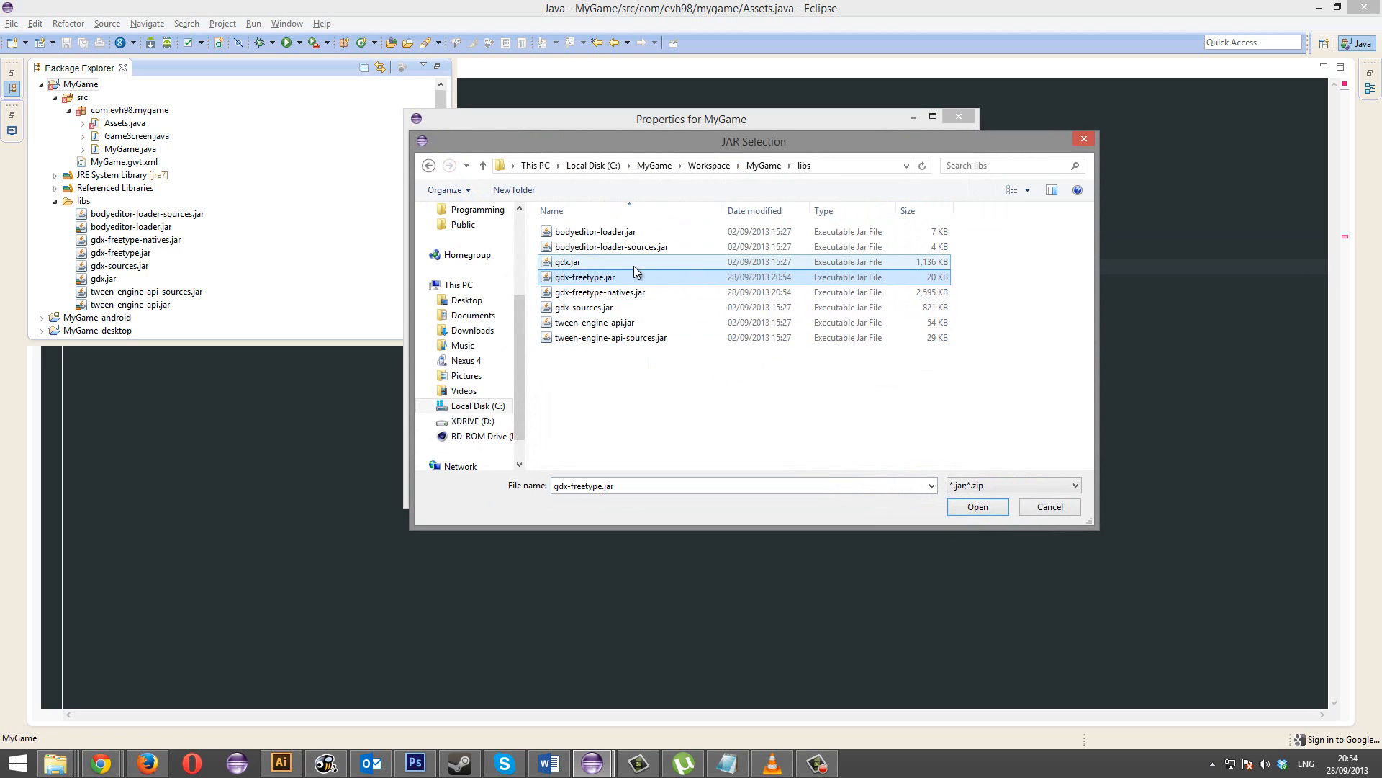
Step: Add gdx-freetype.jar, check Order and Export, and save the build path
{"action": "left_click", "coordinate": [976, 505]}
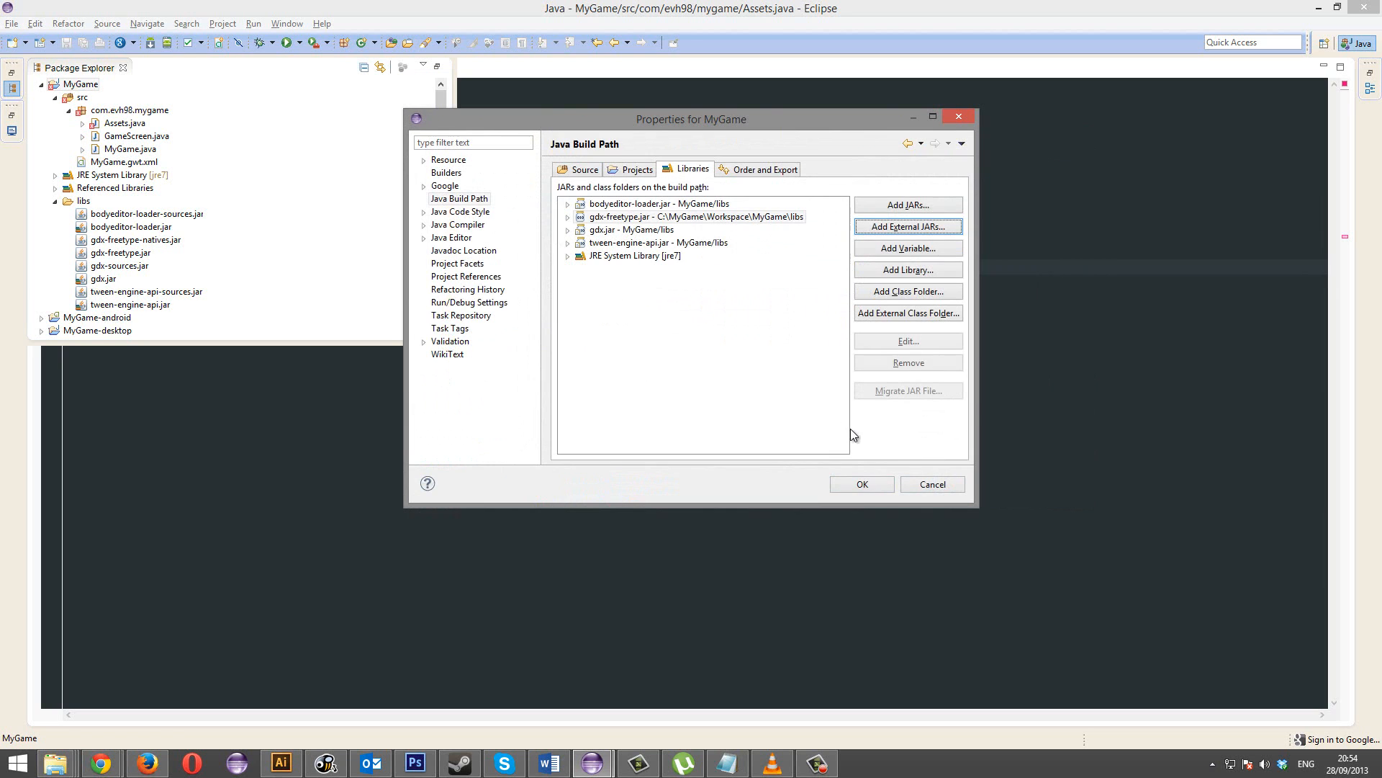
{"action": "left_click", "coordinate": [861, 484]}
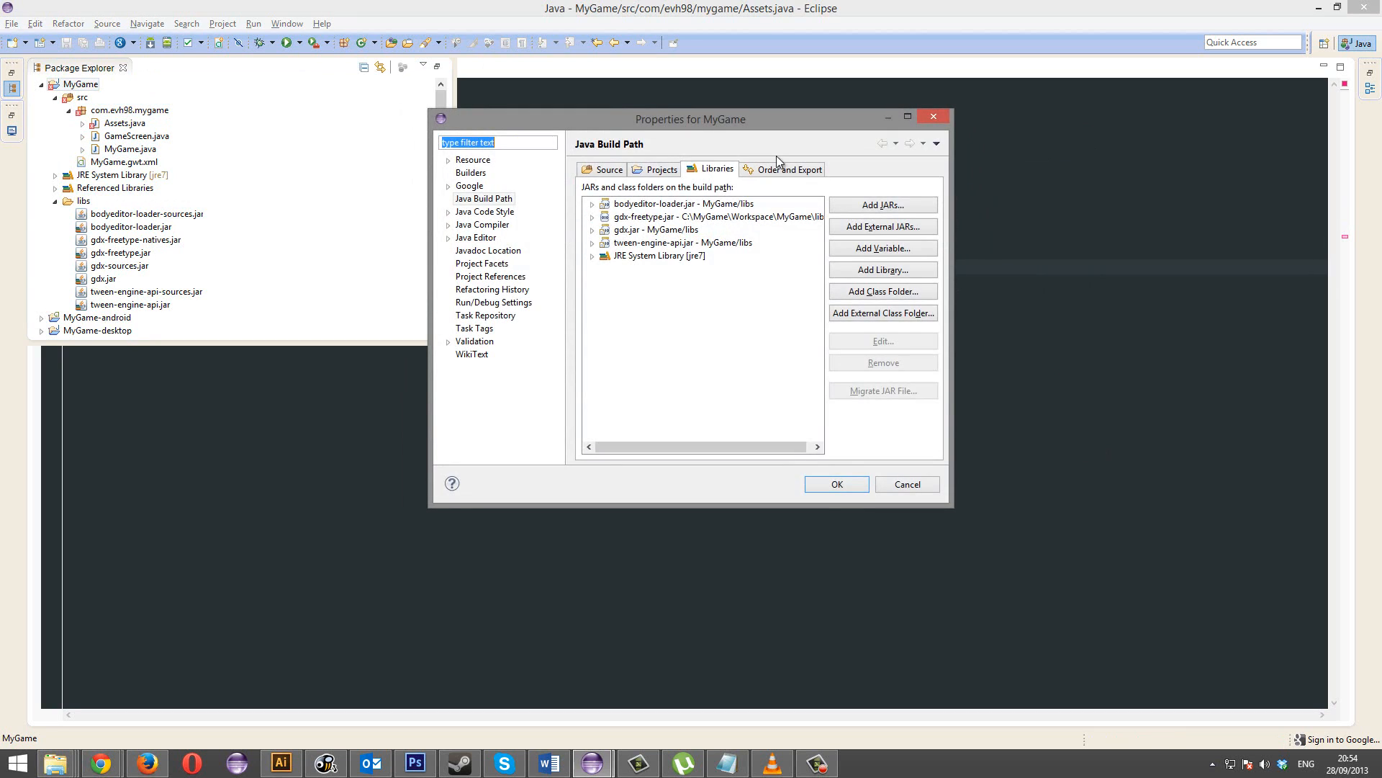
{"action": "left_click", "coordinate": [788, 168]}
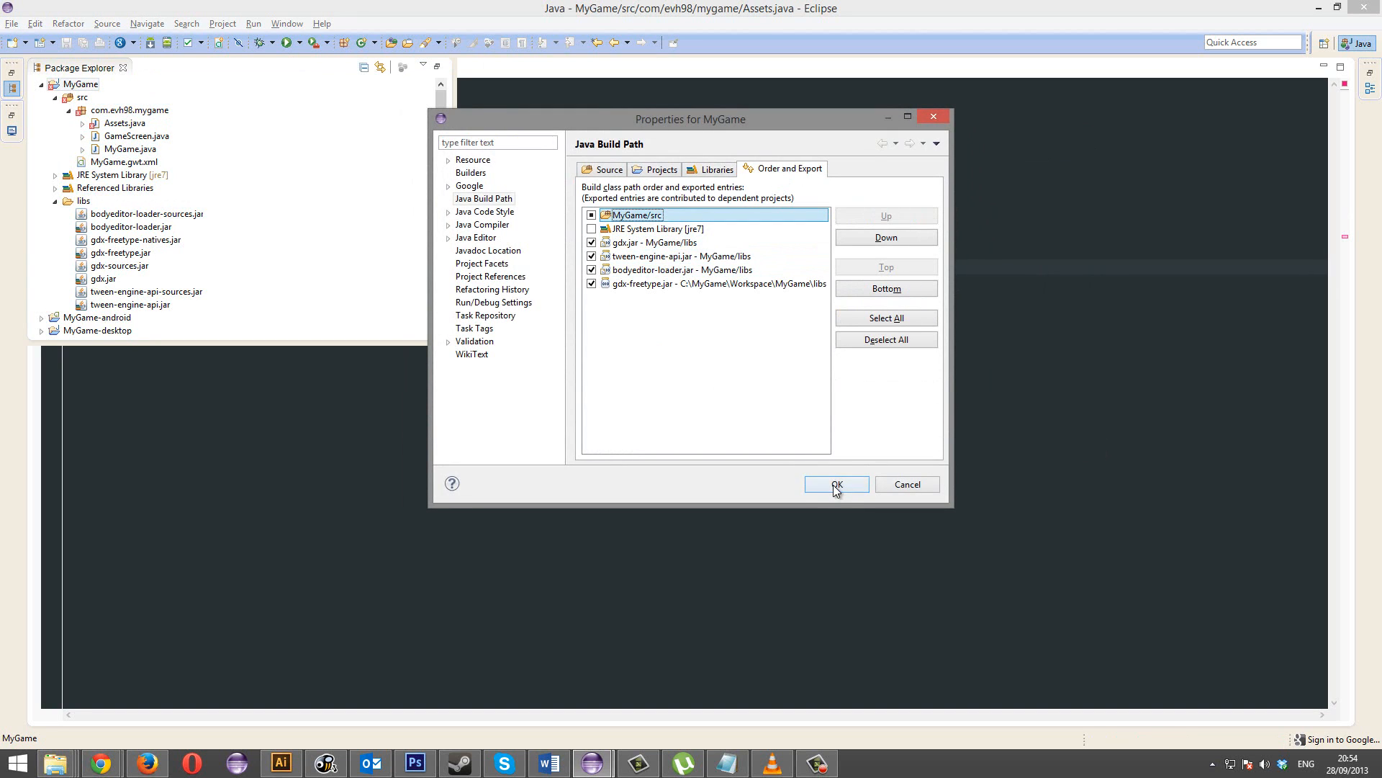
{"action": "left_click", "coordinate": [835, 484]}
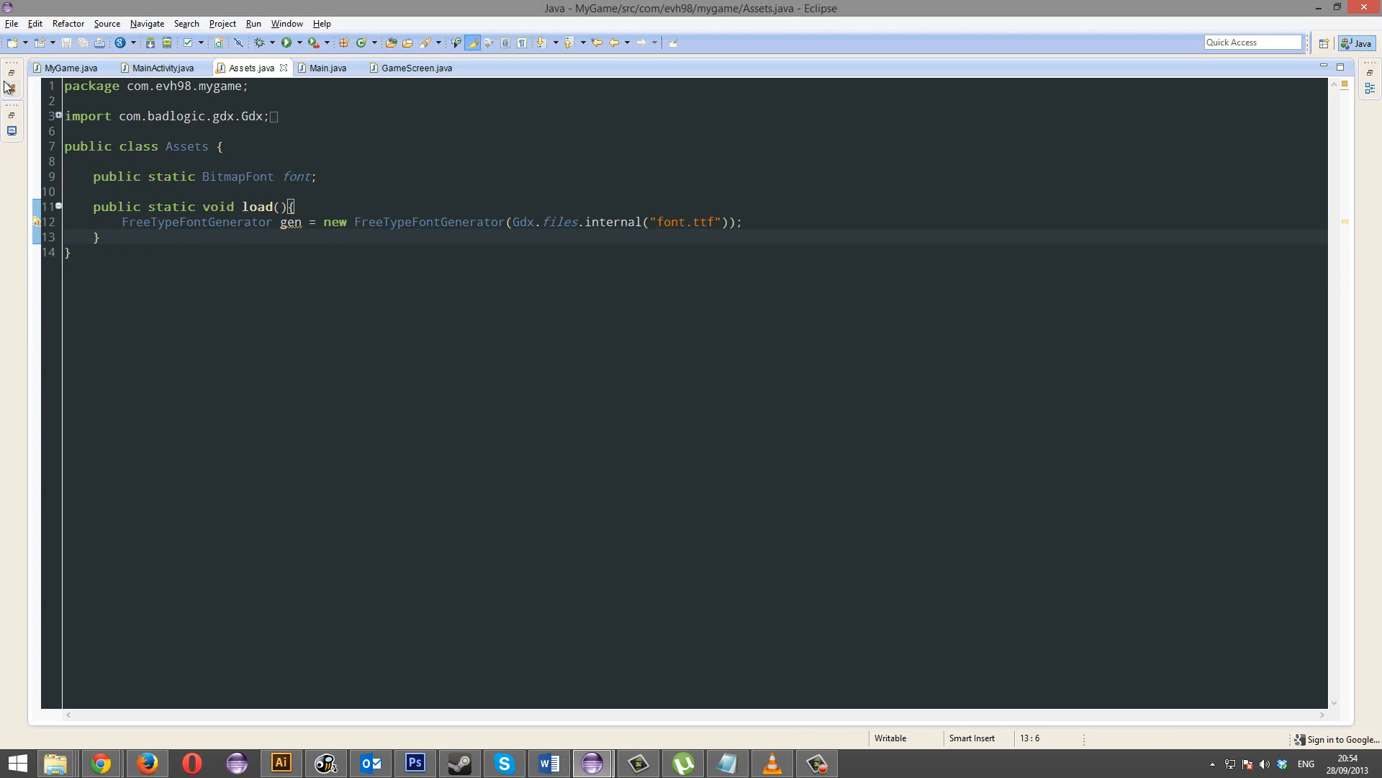
Step: Copy both FreeType jars from the gdx-freetype window into MyGame-desktop/libs
{"action": "left_click", "coordinate": [11, 88]}
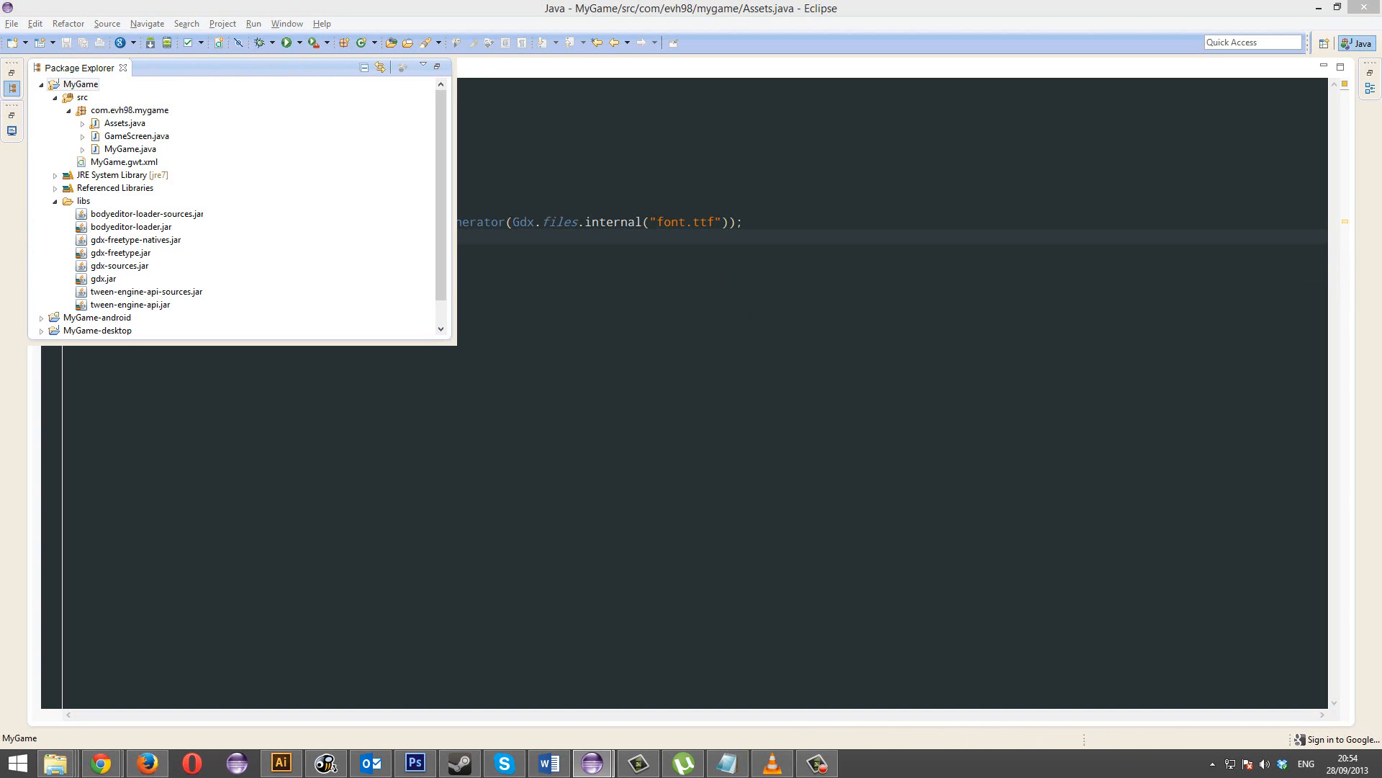
{"action": "mouse_move", "coordinate": [36, 468]}
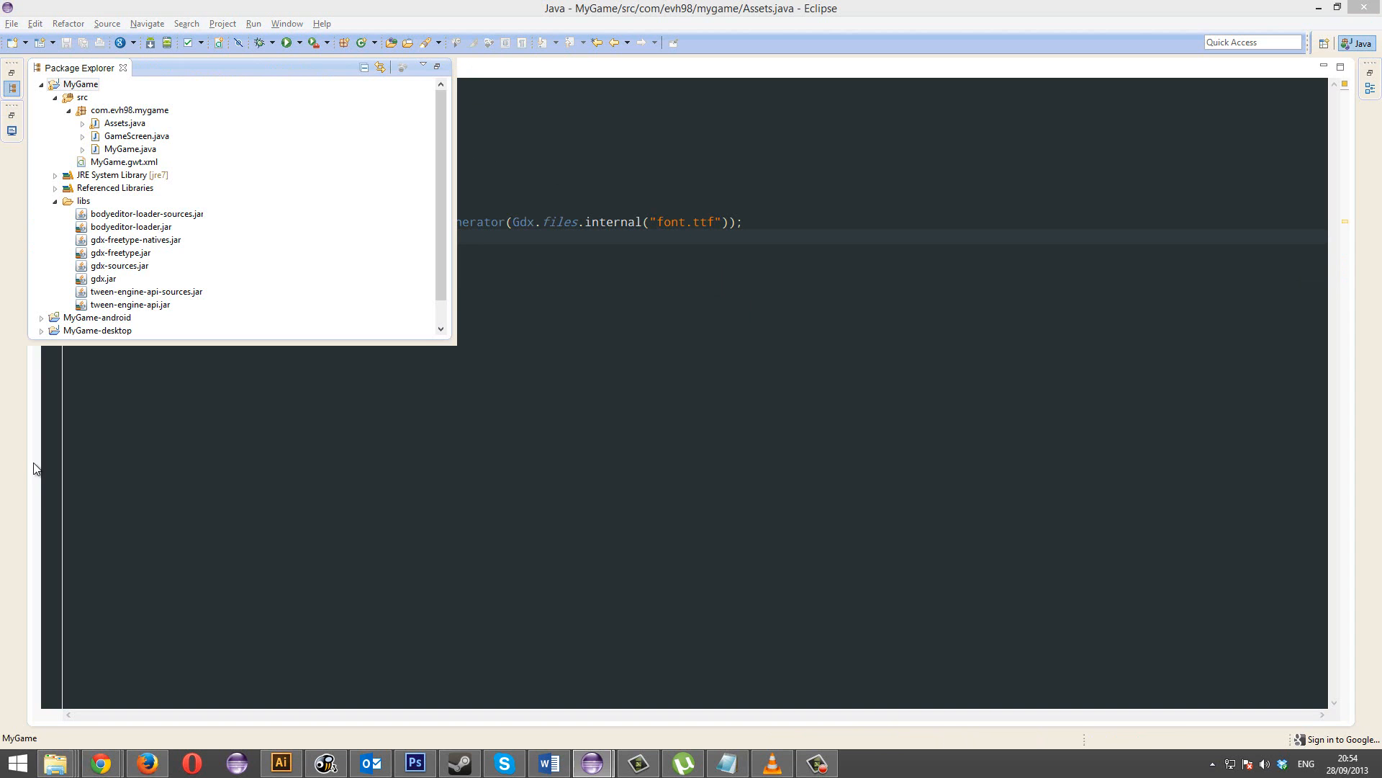
{"action": "left_click", "coordinate": [56, 763]}
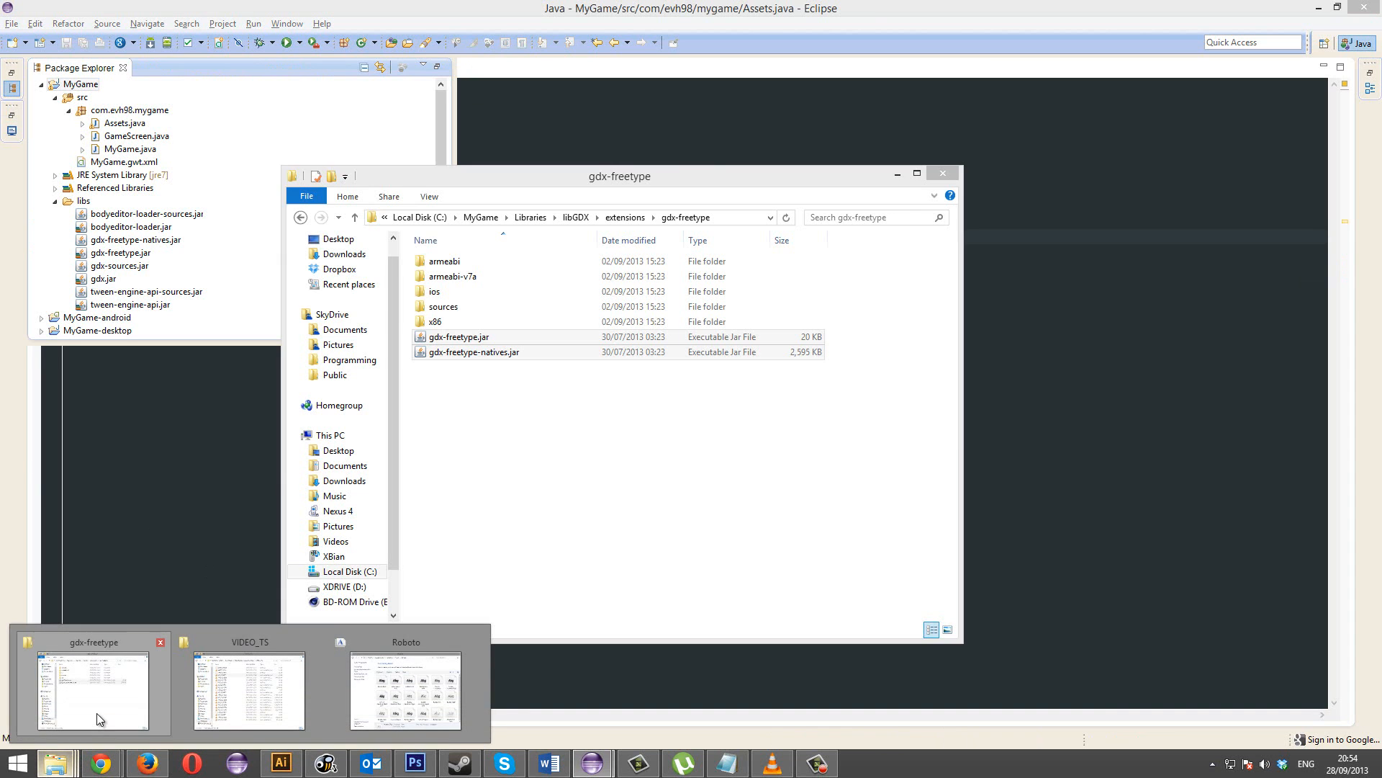
{"action": "left_click", "coordinate": [485, 344]}
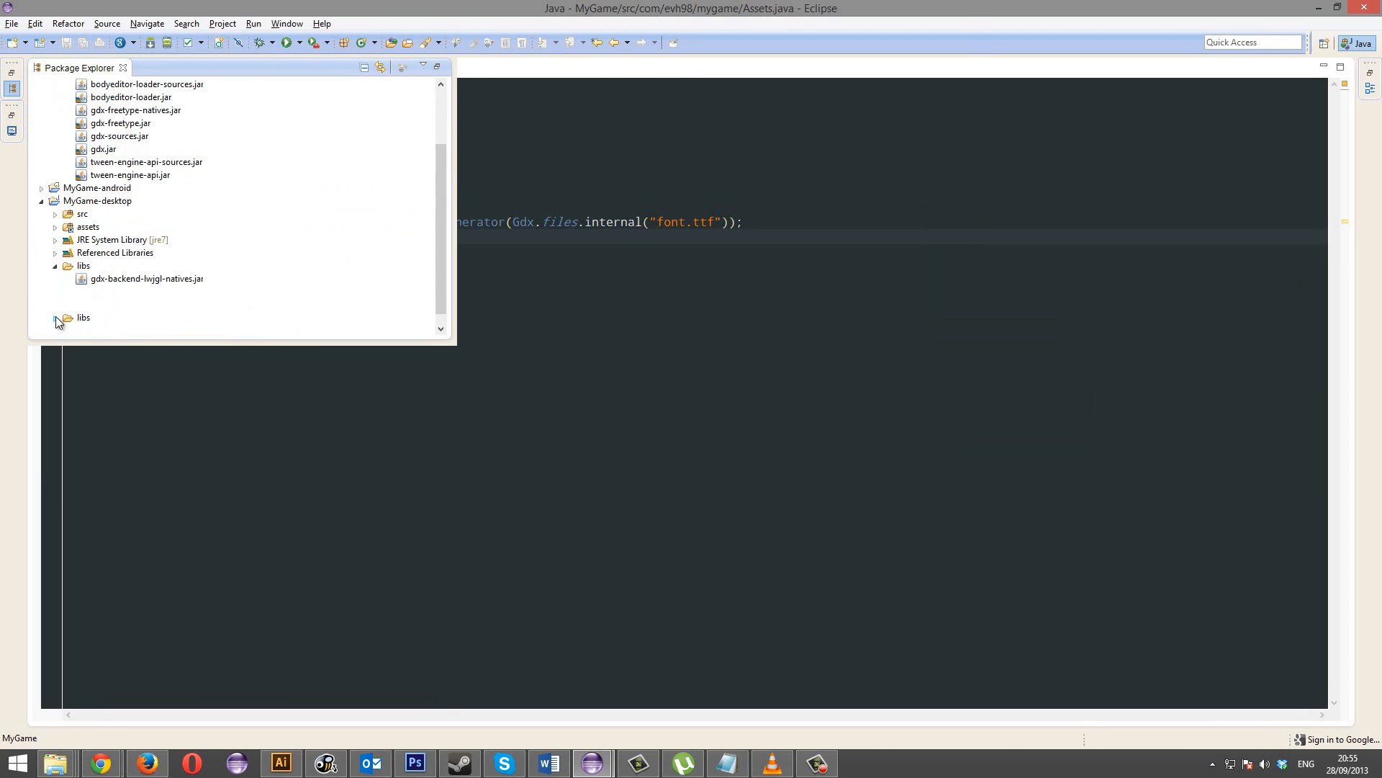
{"action": "left_click", "coordinate": [56, 320]}
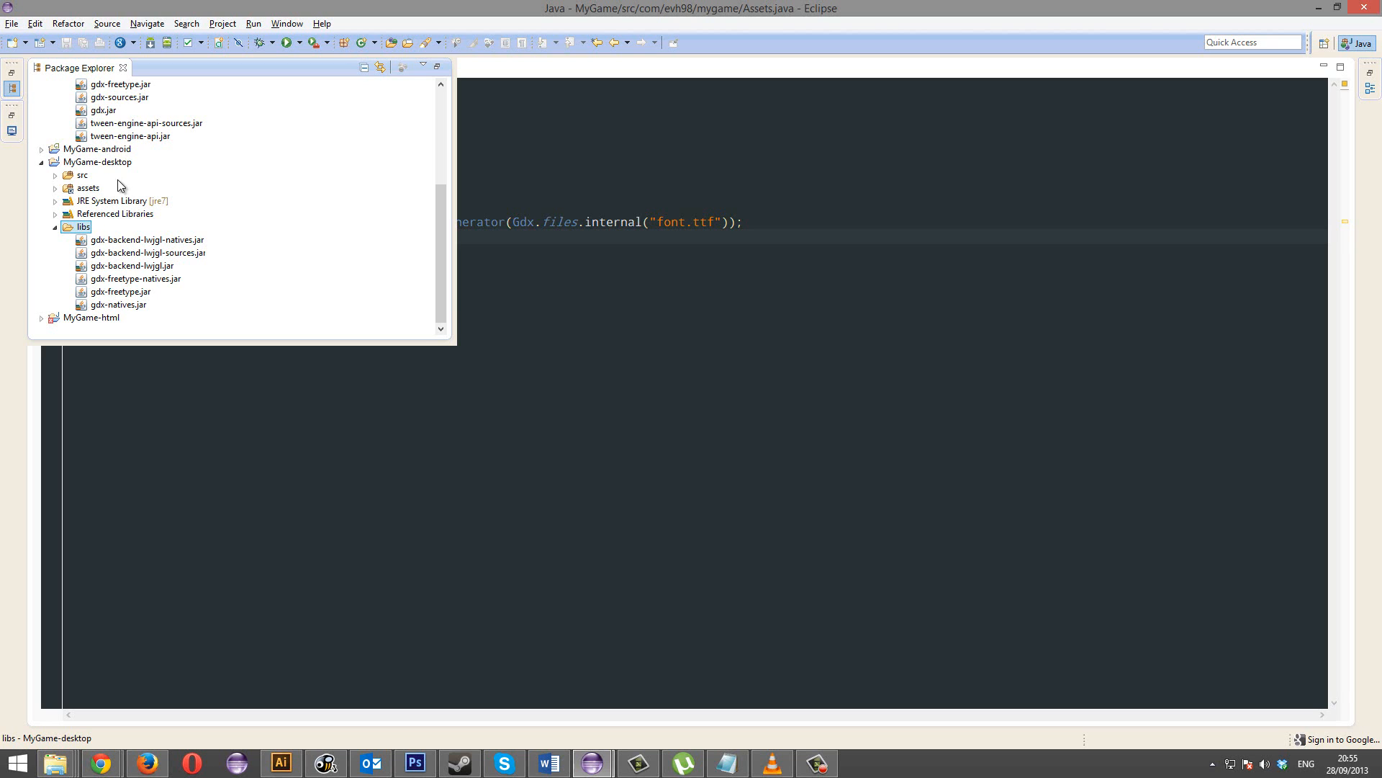
{"action": "left_click", "coordinate": [97, 162]}
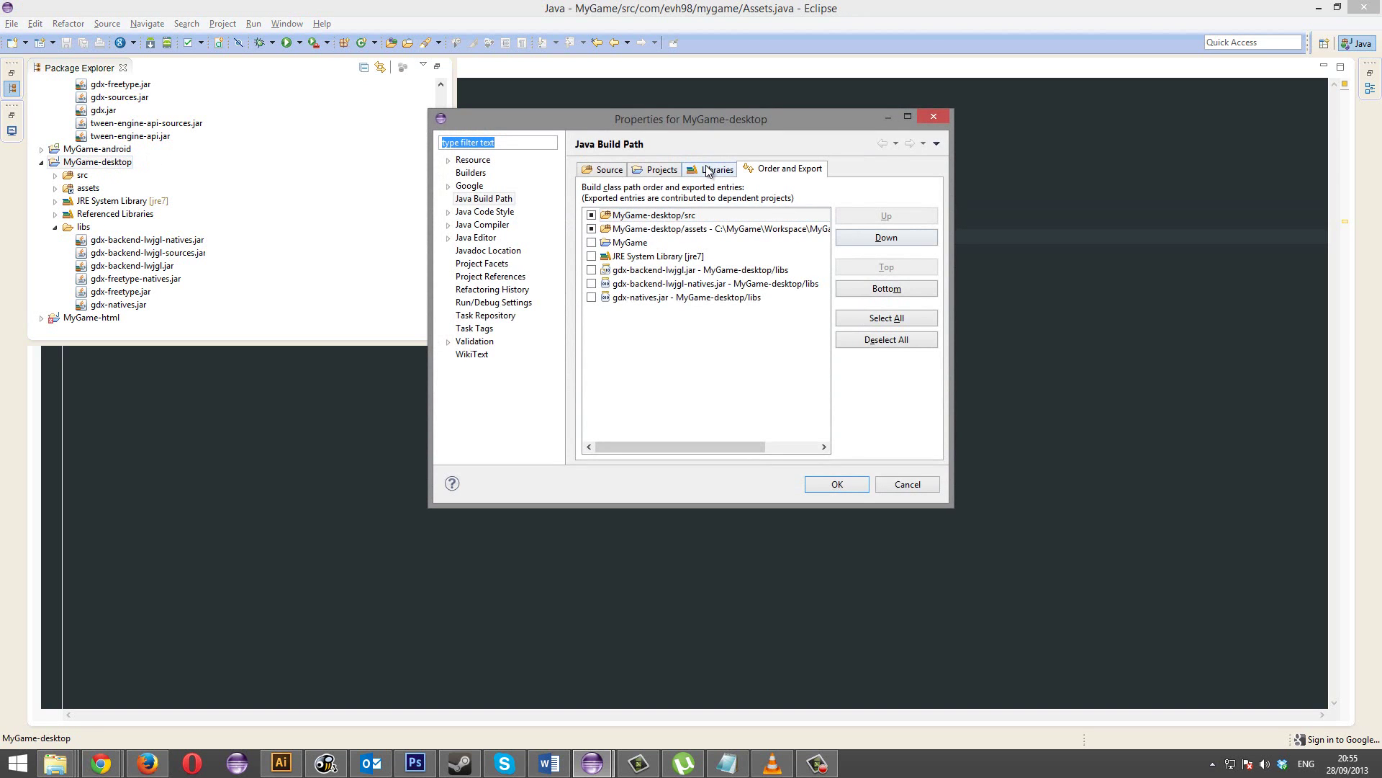
Step: Add gdx-freetype.jar and gdx-freetype-natives.jar to MyGame-desktop's build path
{"action": "left_click", "coordinate": [716, 169]}
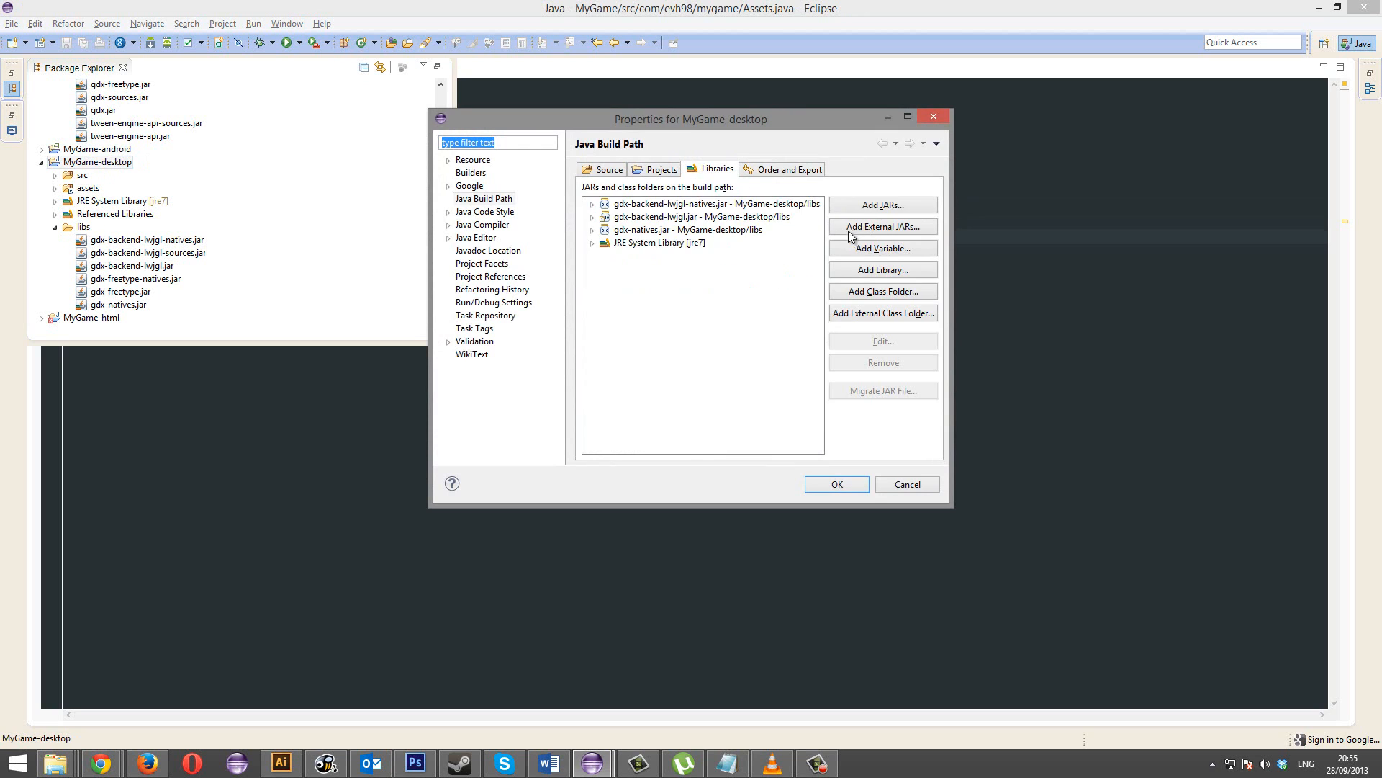
{"action": "left_click", "coordinate": [883, 205]}
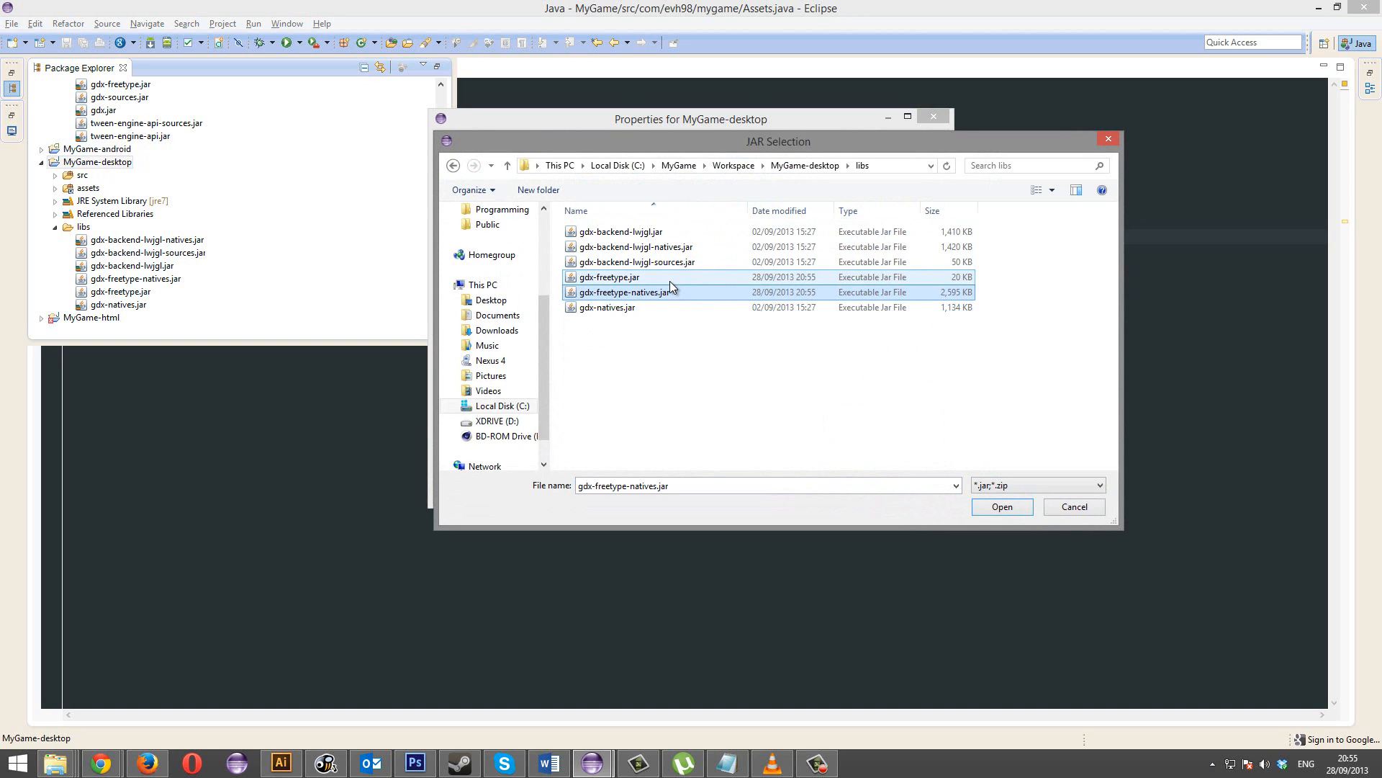
{"action": "left_click", "coordinate": [607, 276]}
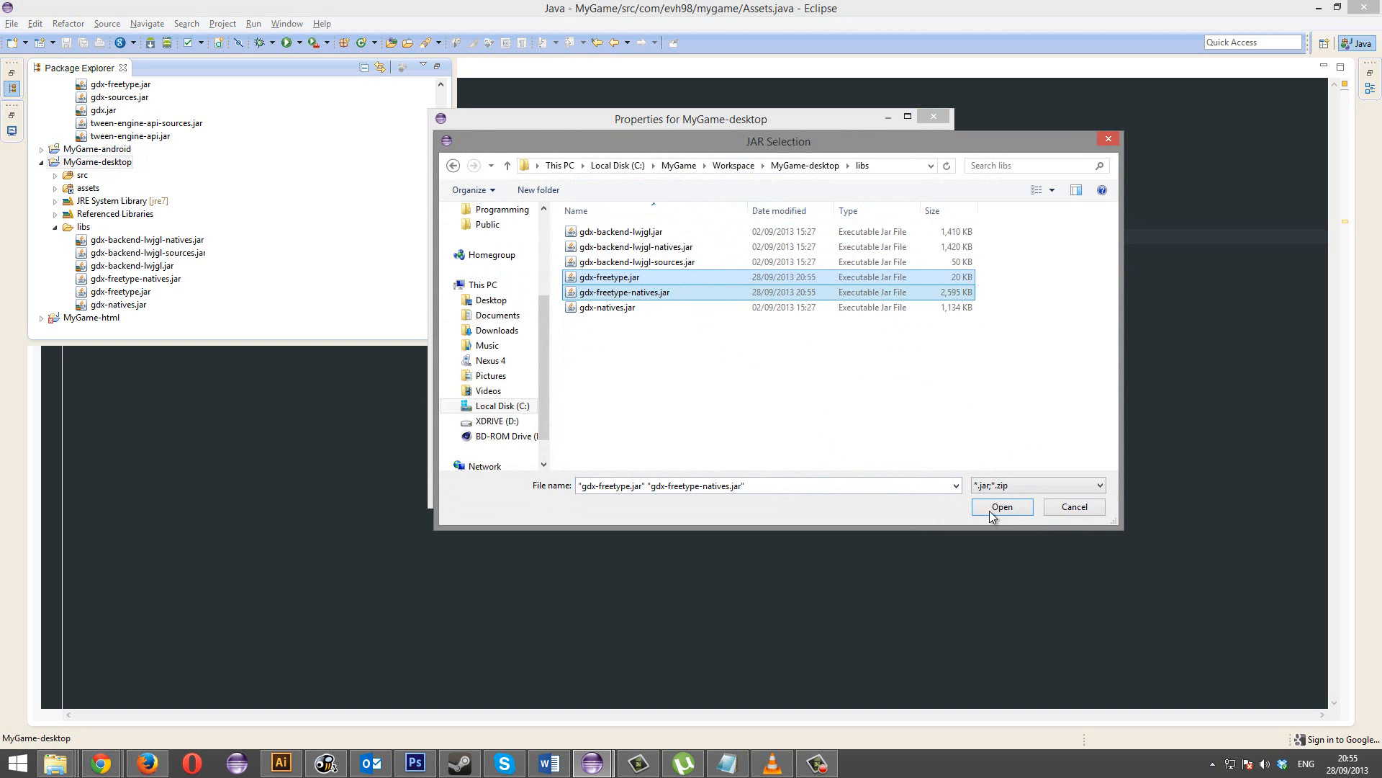
{"action": "left_click", "coordinate": [1001, 506]}
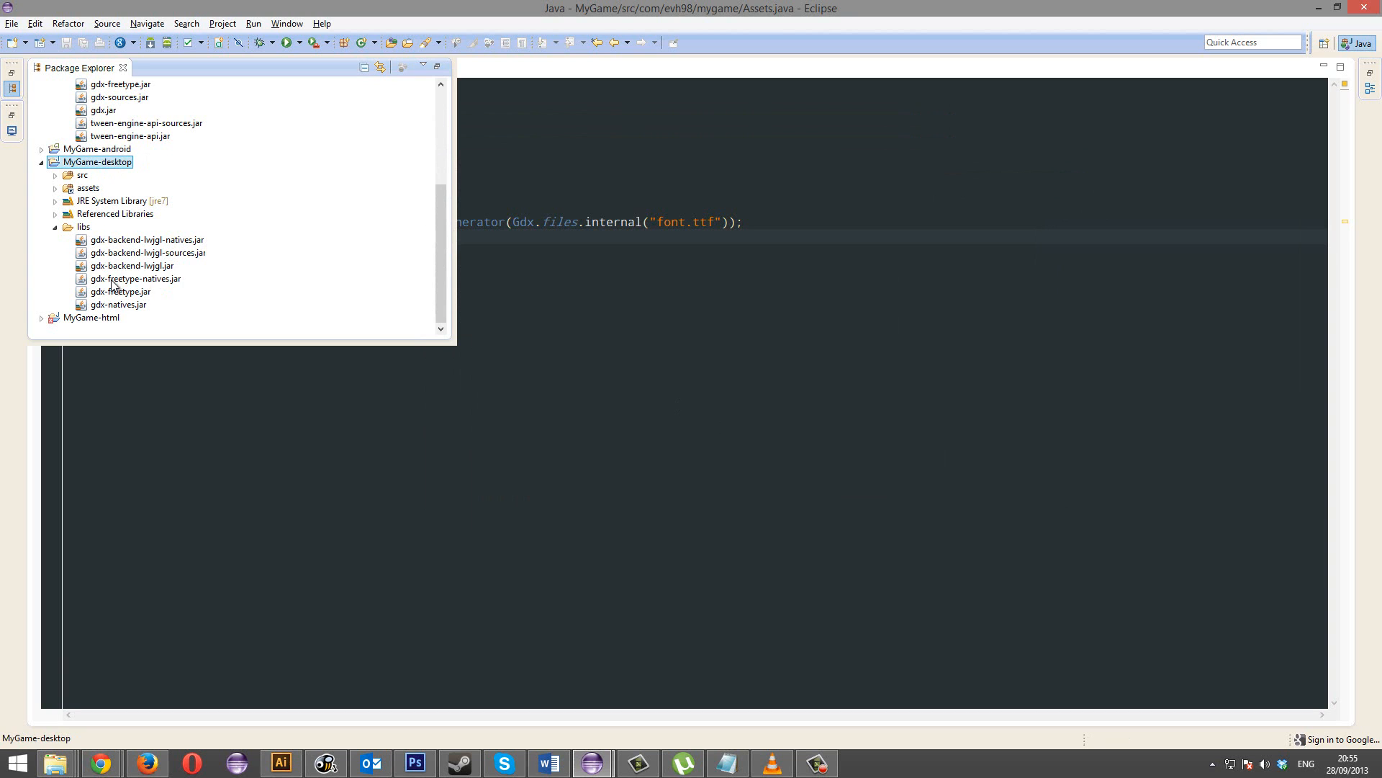
{"action": "mouse_move", "coordinate": [176, 270]}
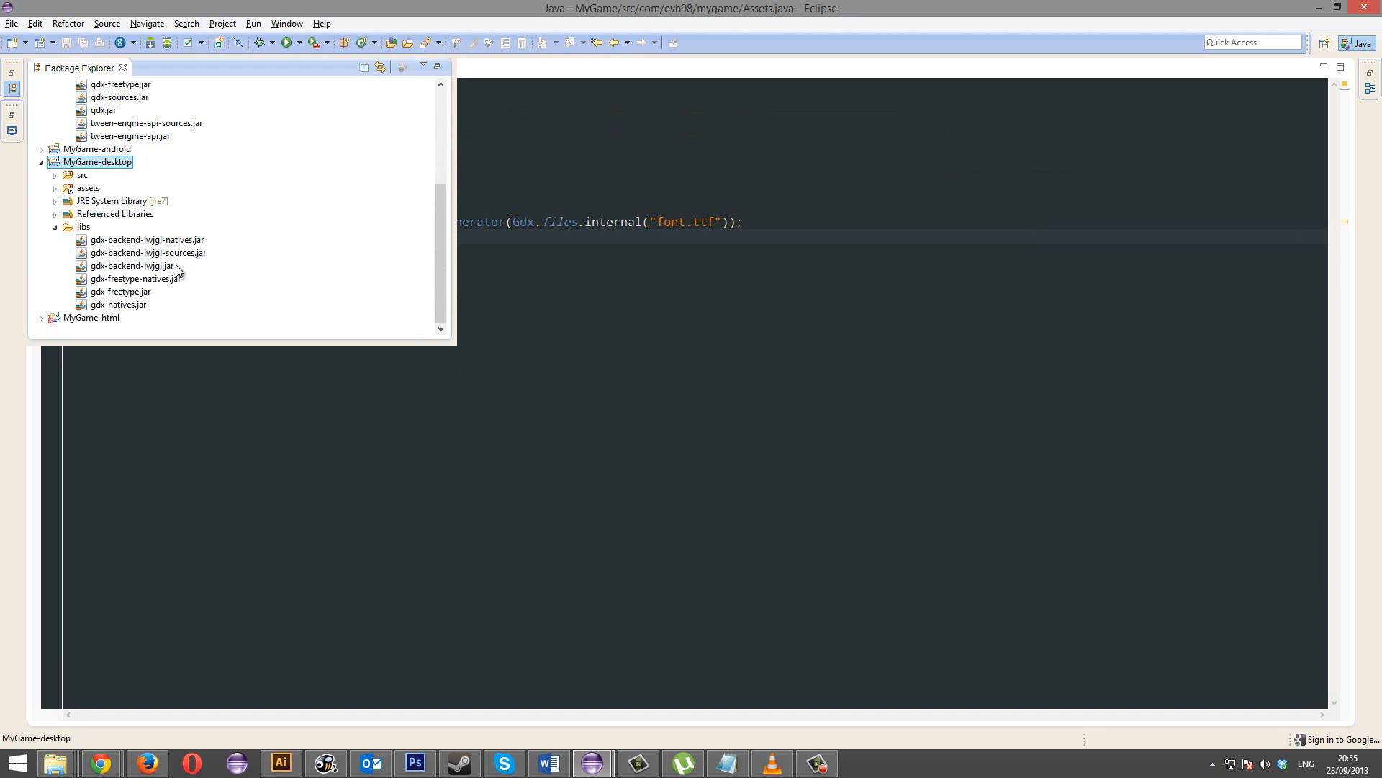
Step: Mark both FreeType jars for export in Order and Export and confirm
{"action": "left_click", "coordinate": [96, 161]}
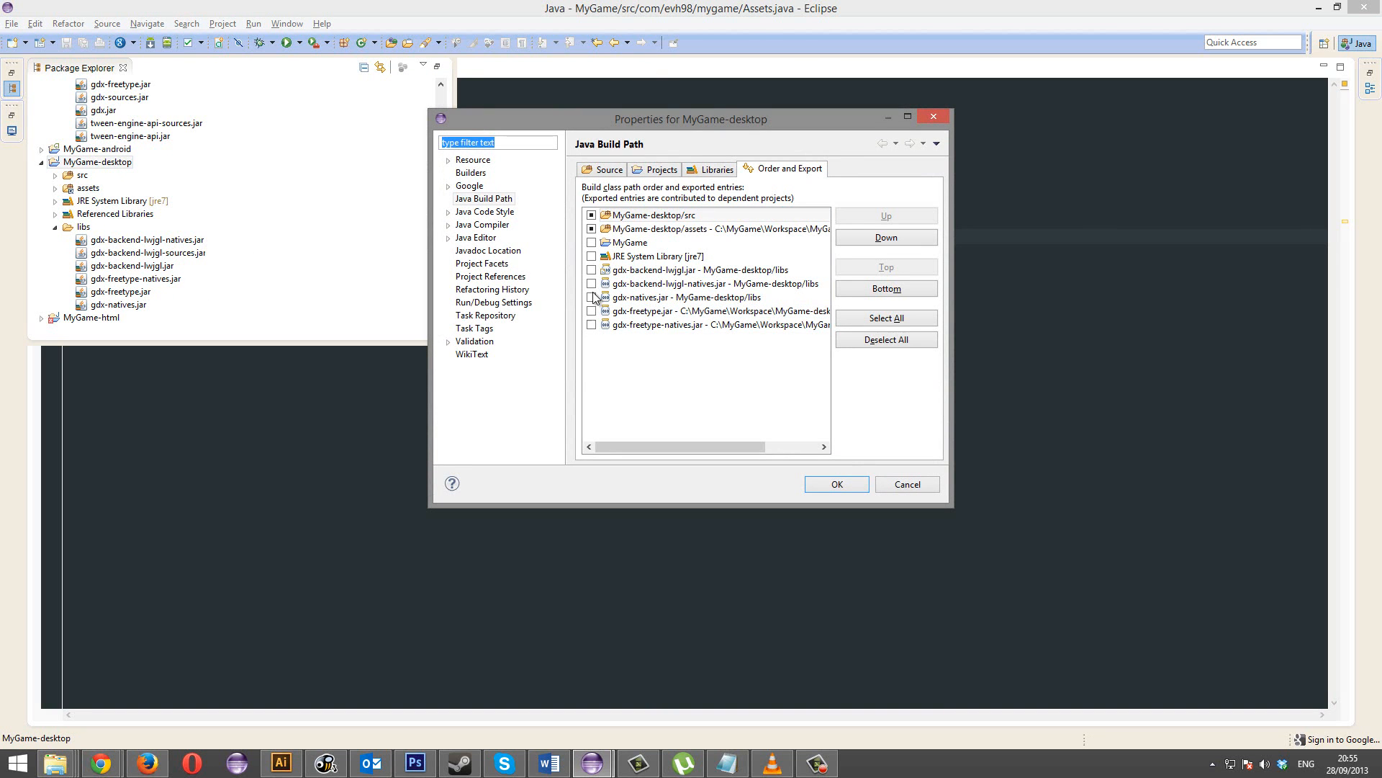
{"action": "left_click", "coordinate": [906, 484]}
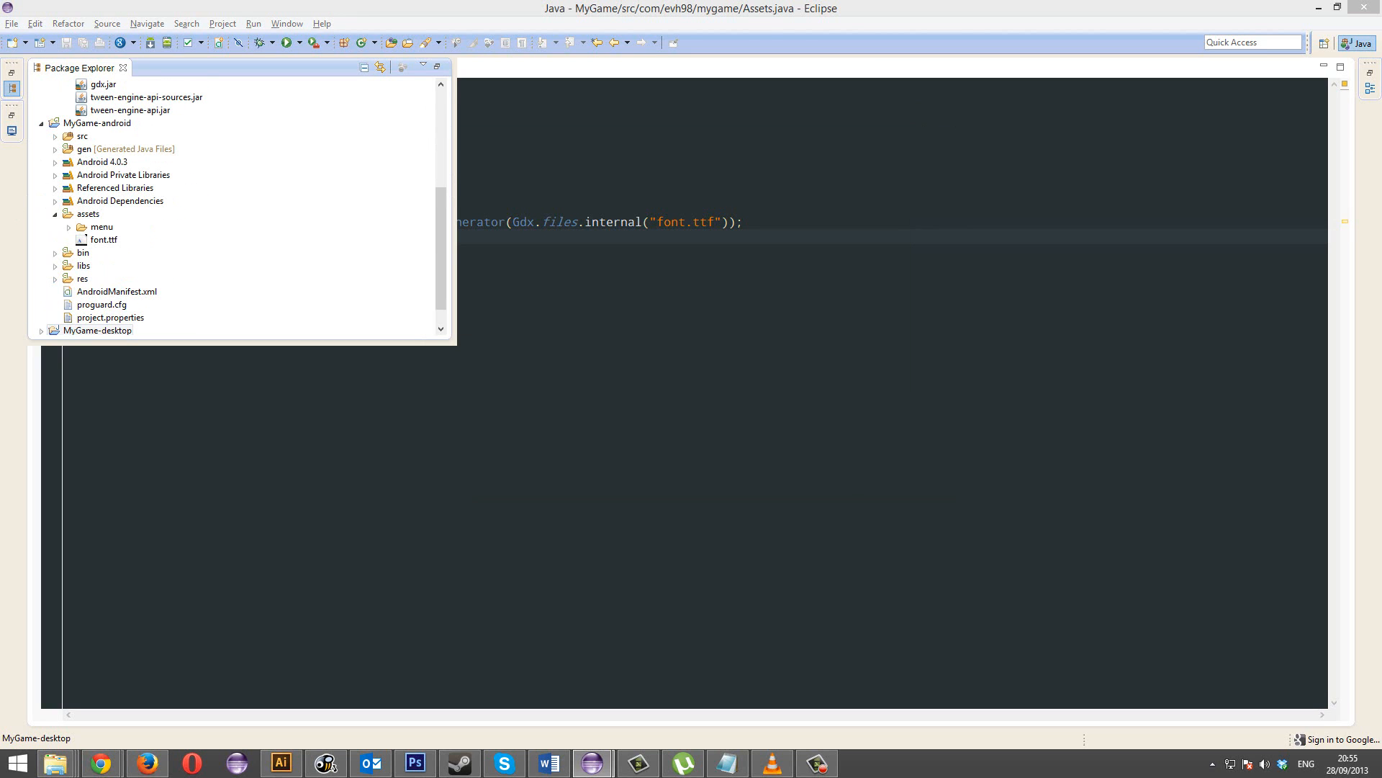
{"action": "mouse_move", "coordinate": [6, 478]}
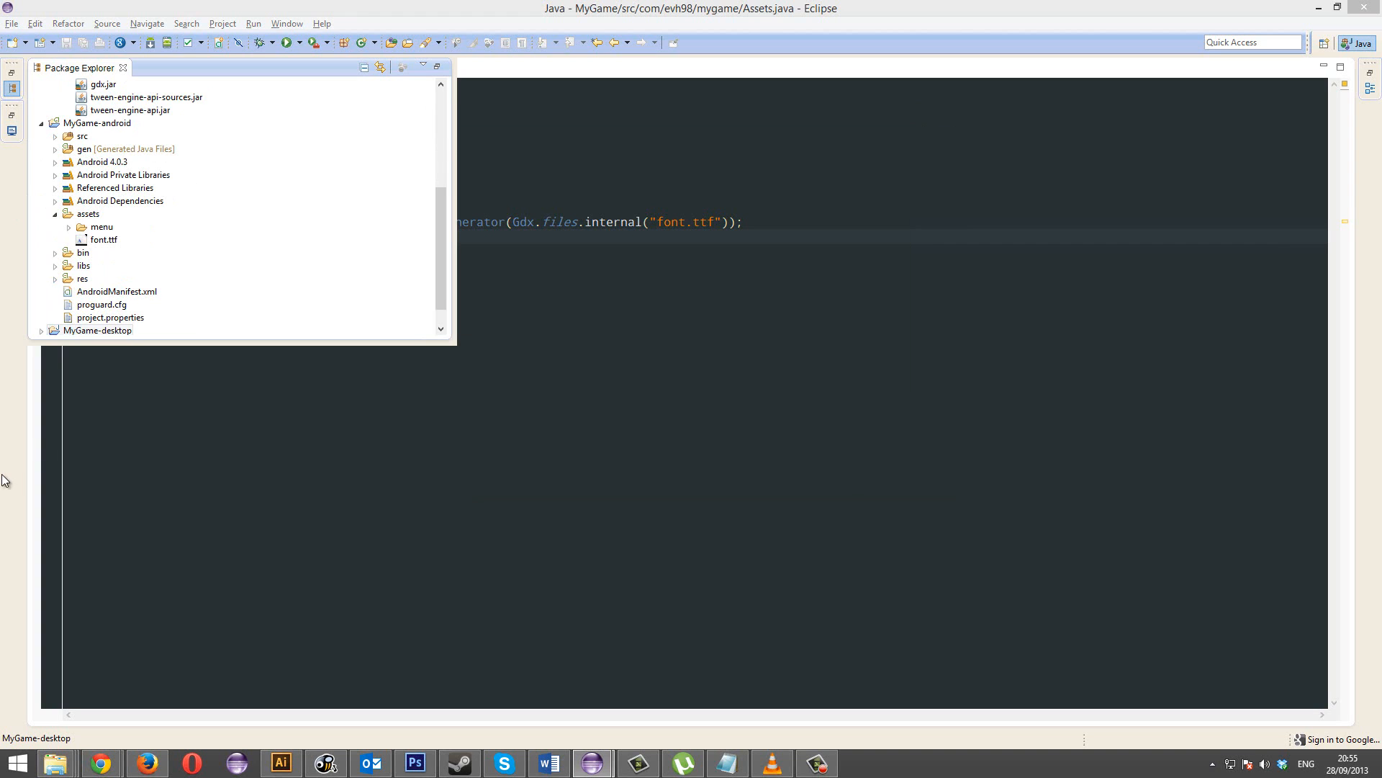
Step: Copy gdx-freetype.jar into MyGame-android/libs and open that project's properties
{"action": "left_click", "coordinate": [83, 265]}
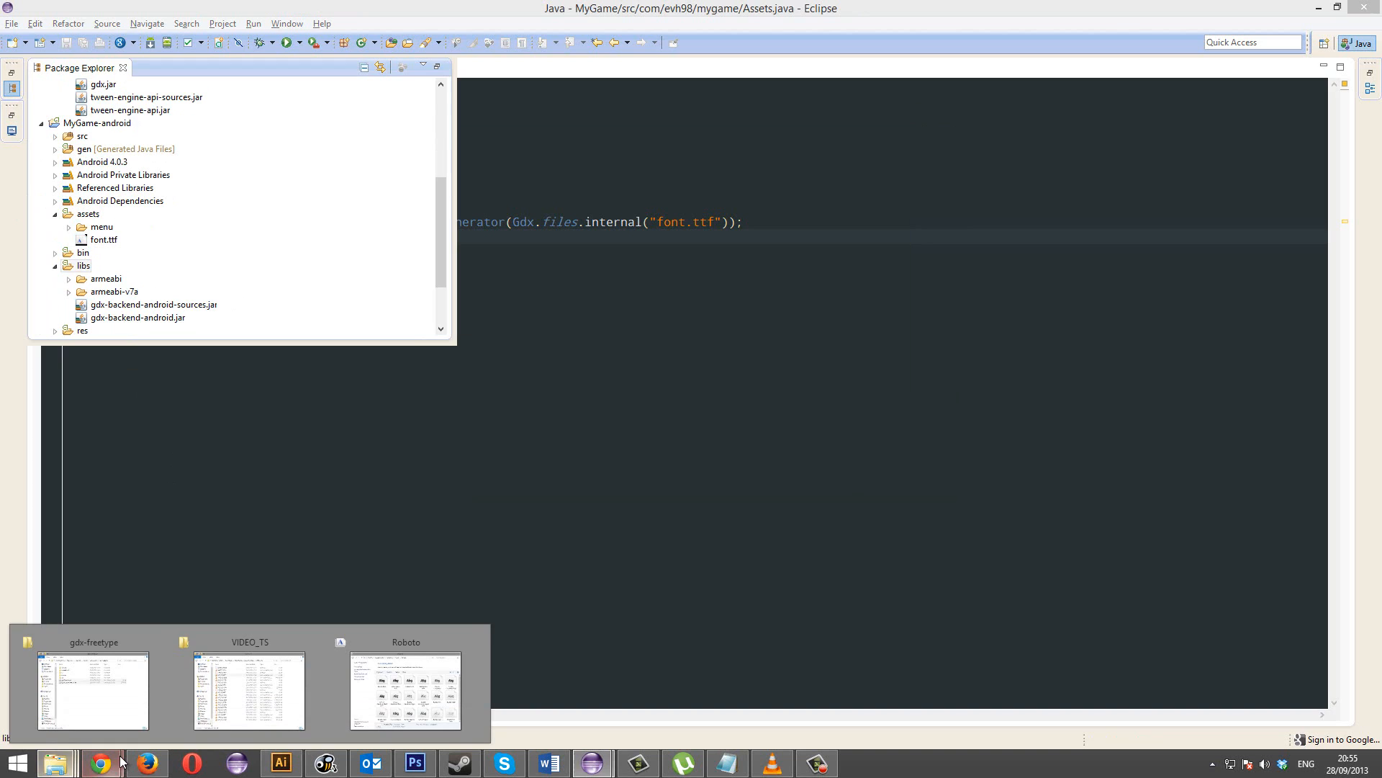
{"action": "left_click", "coordinate": [93, 689]}
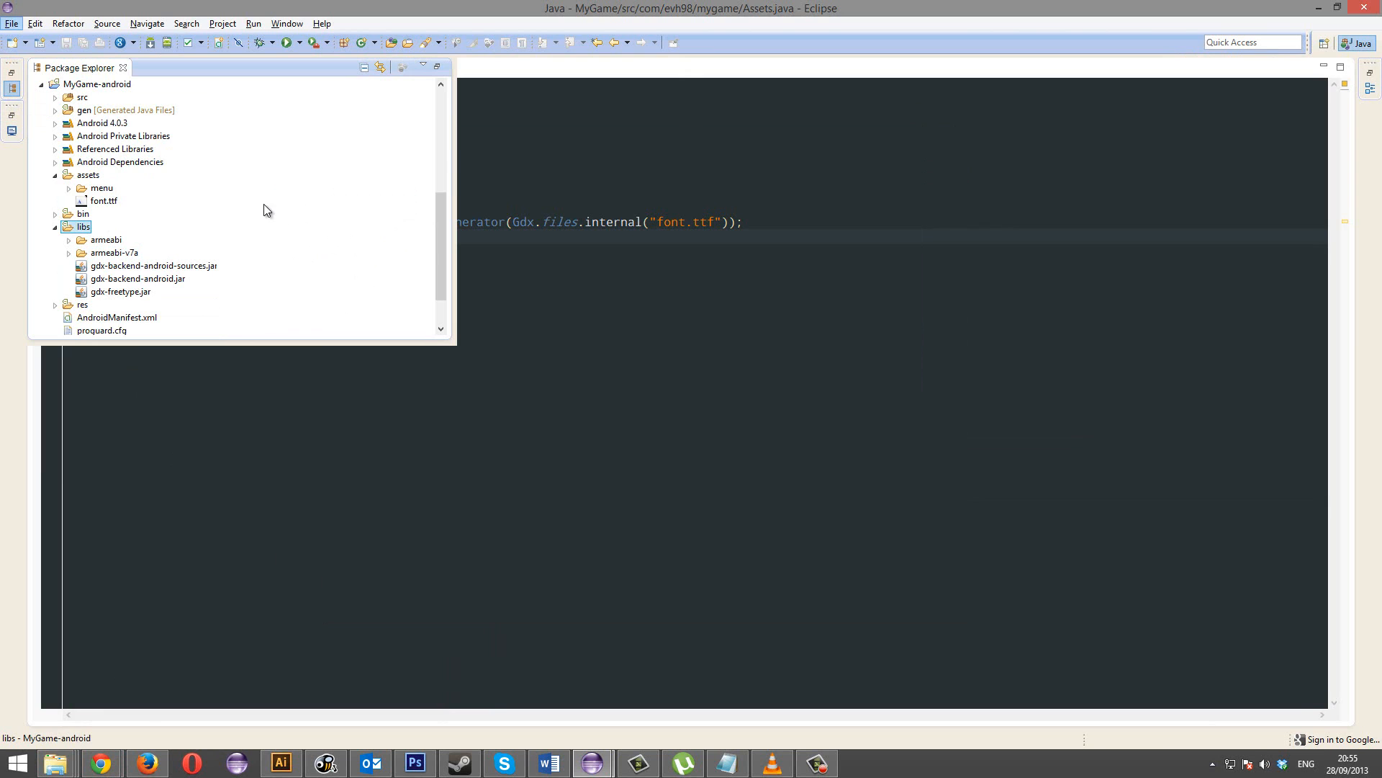
{"action": "left_click", "coordinate": [96, 83]}
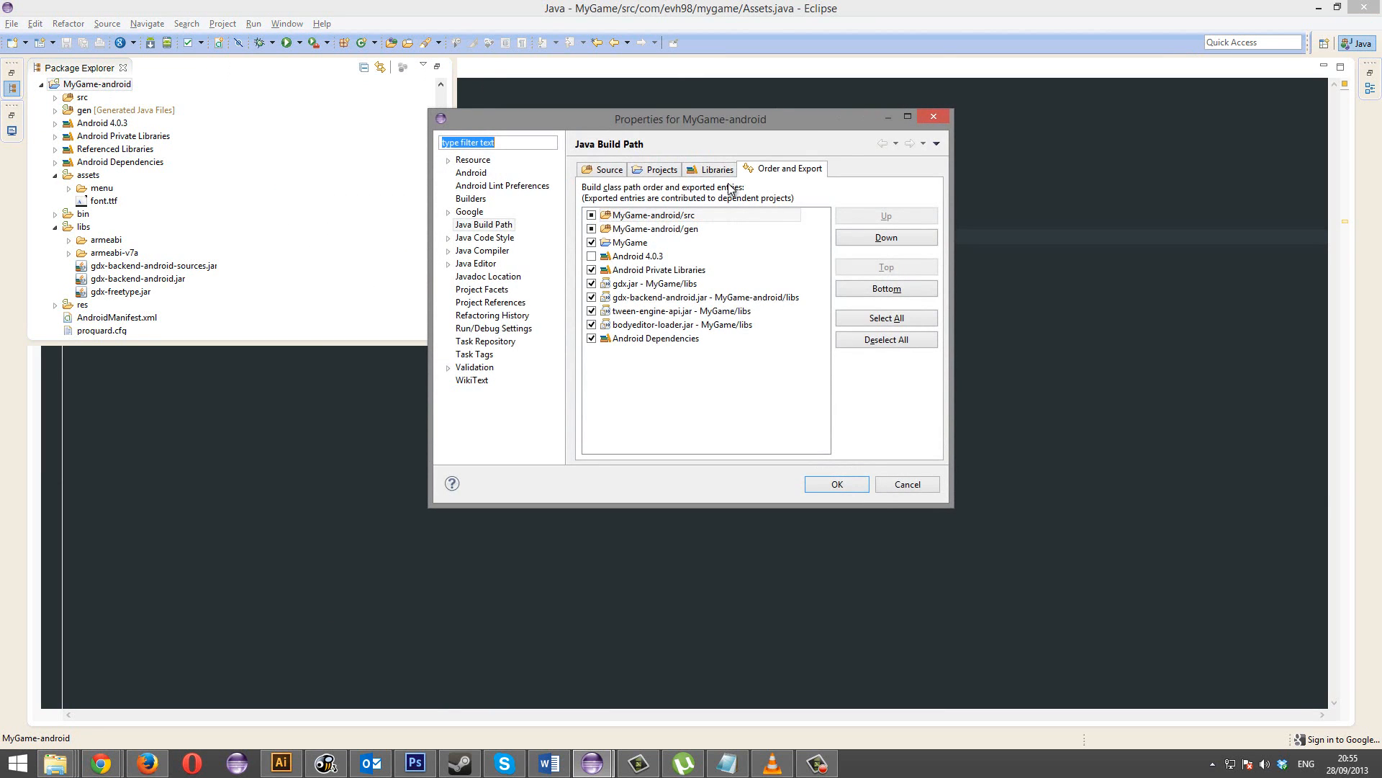
Step: Add gdx-freetype.jar as an external JAR under Java Build Path > Libraries
{"action": "left_click", "coordinate": [715, 168]}
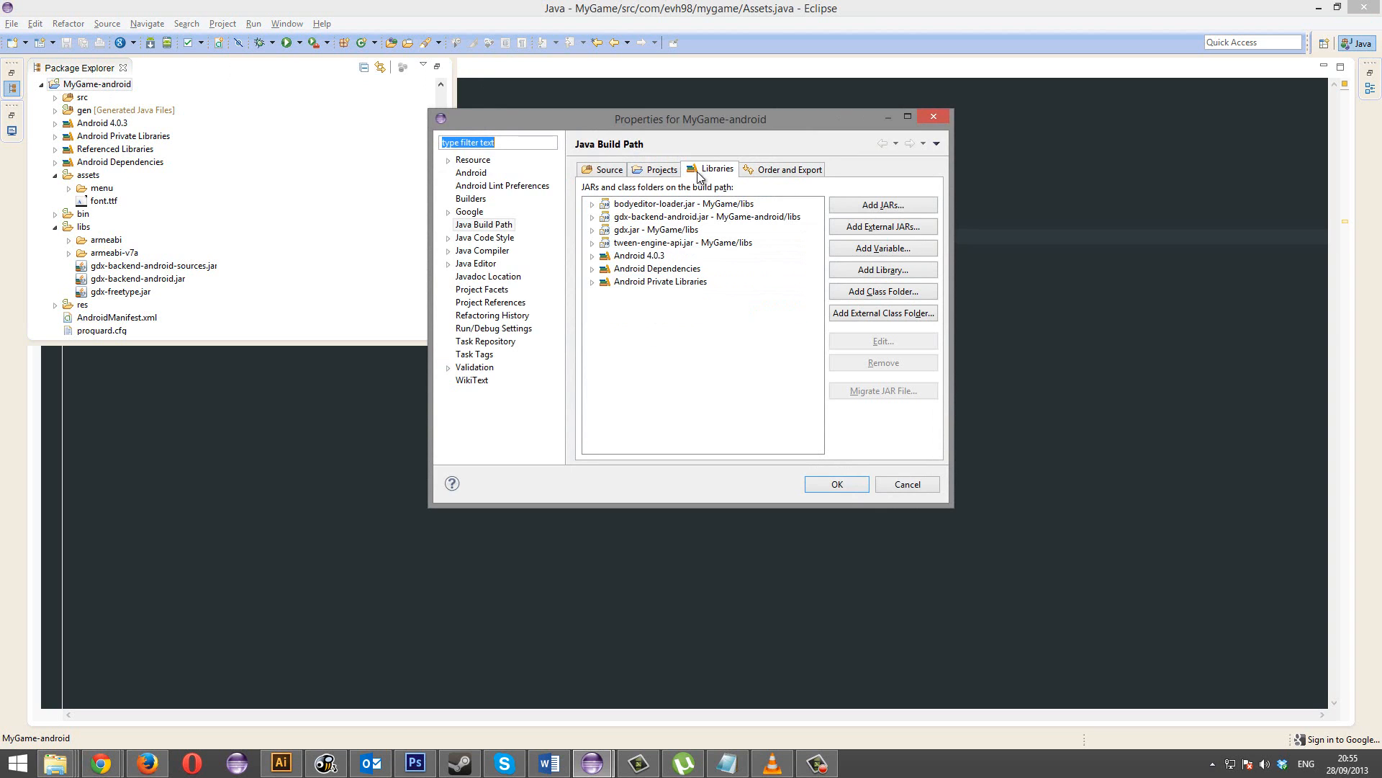
{"action": "left_click", "coordinate": [883, 226]}
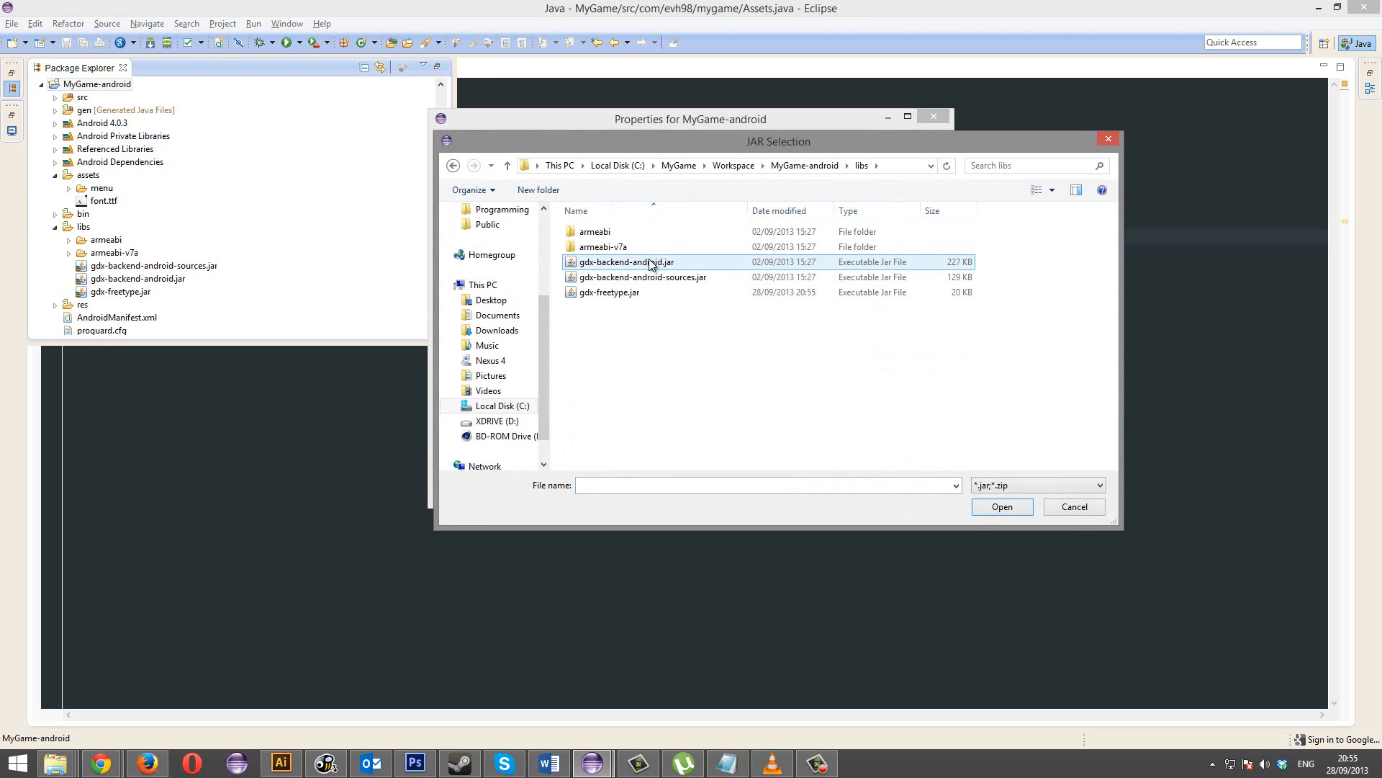
{"action": "left_click", "coordinate": [1001, 506]}
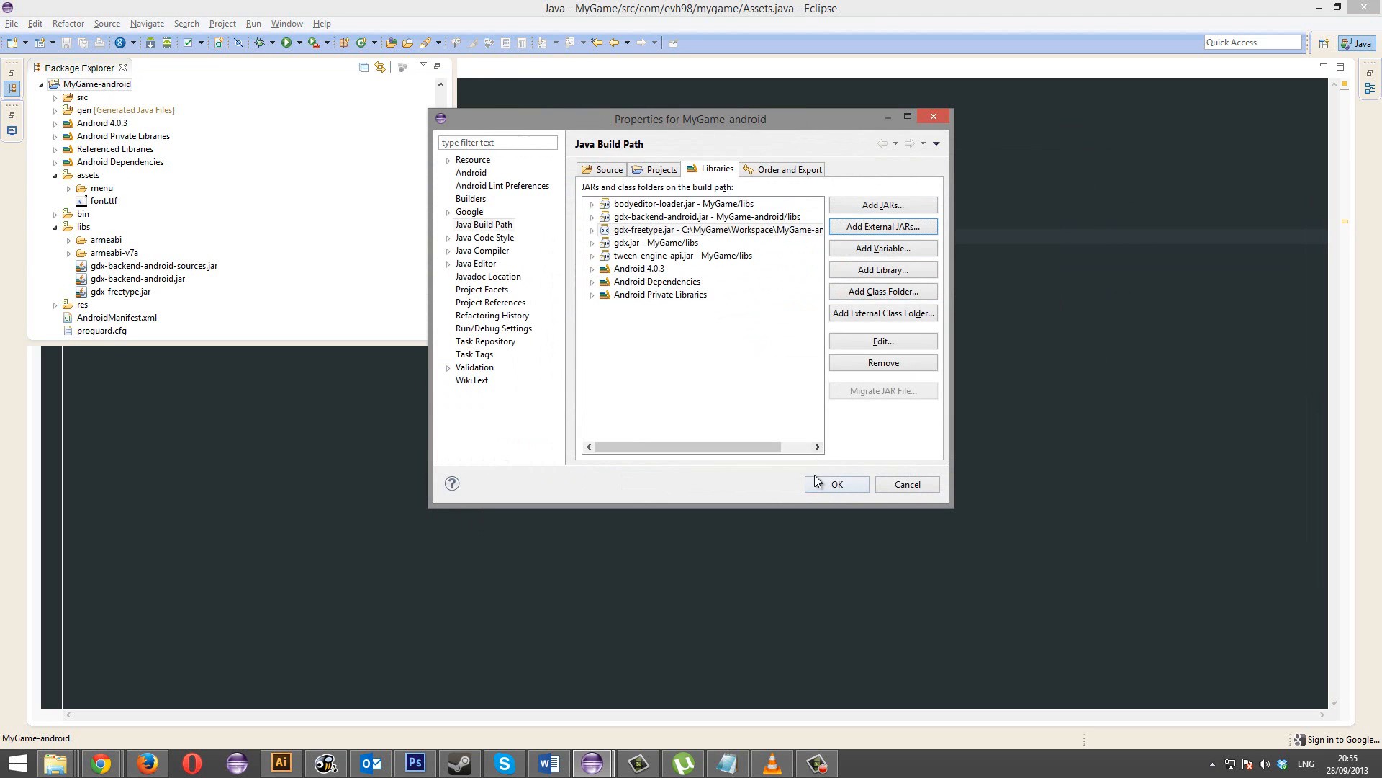
Step: Tick gdx-freetype.jar under Order and Export and apply the build path changes
{"action": "left_click", "coordinate": [788, 169]}
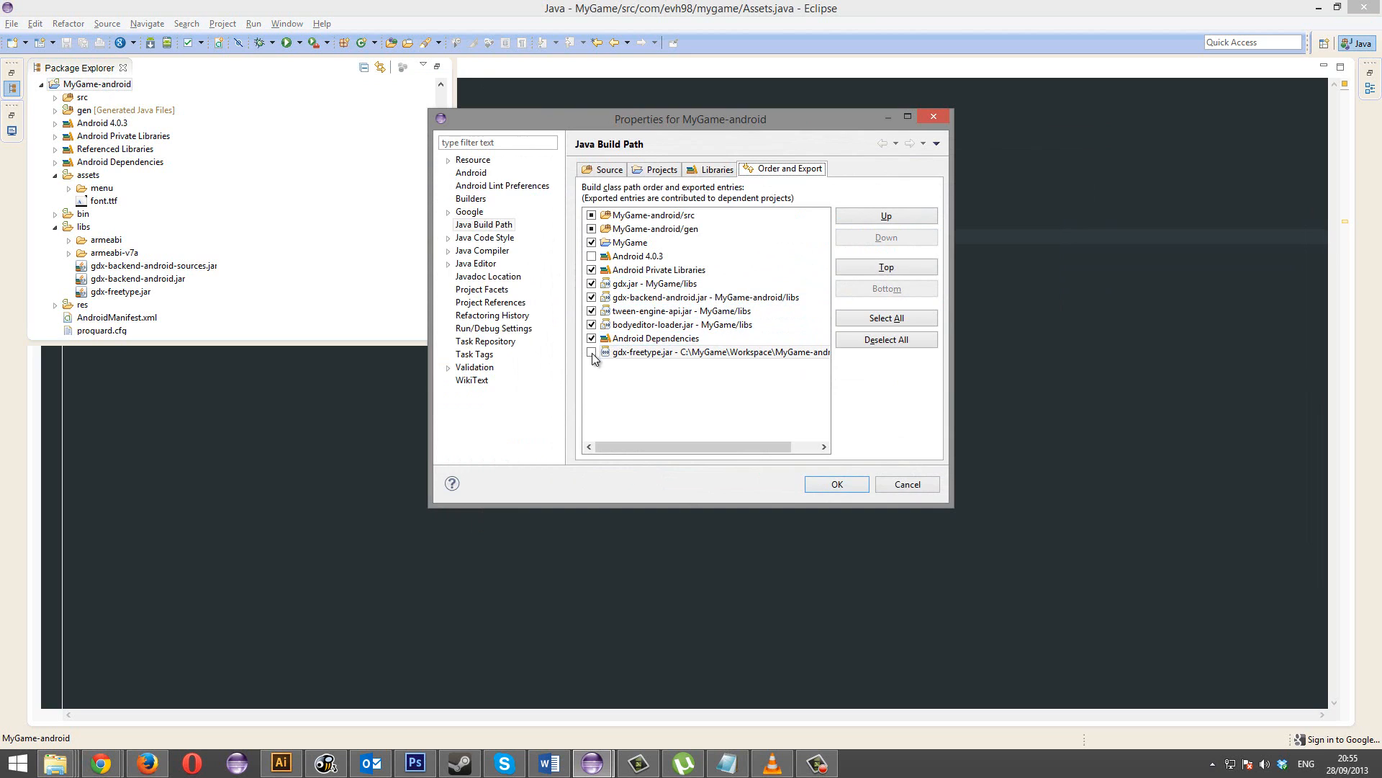
{"action": "left_click", "coordinate": [886, 215]}
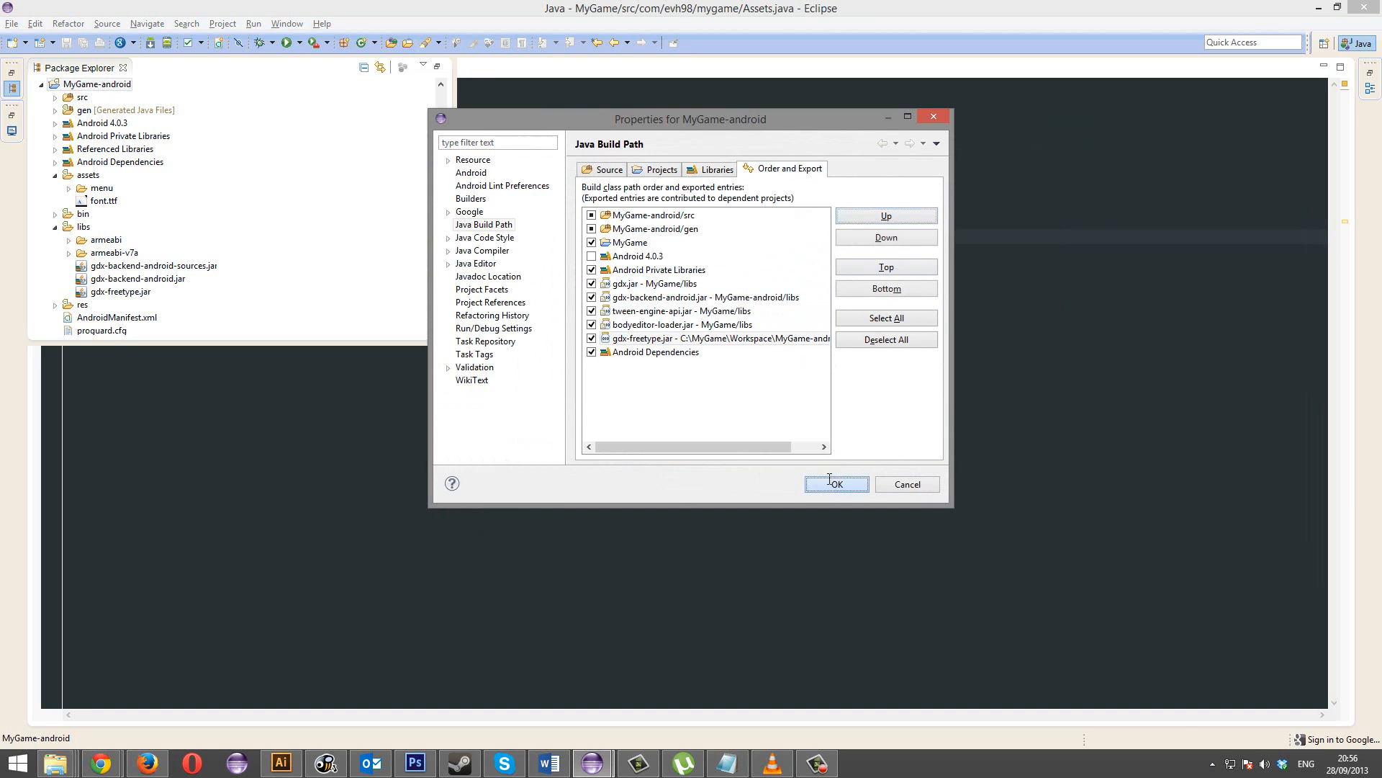
{"action": "left_click", "coordinate": [835, 484]}
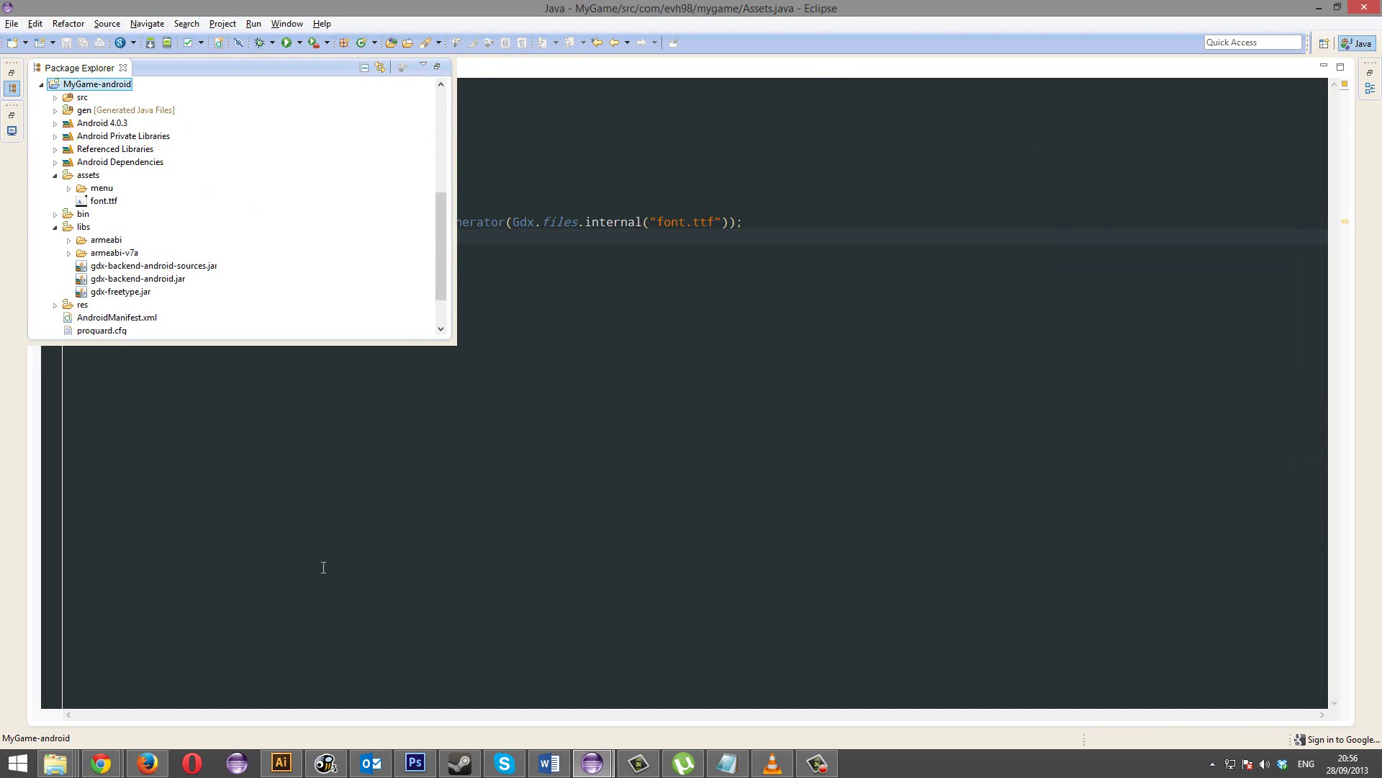
Step: Browse into the gdx-freetype armeabi-v7a native library folder in File Explorer
{"action": "left_click", "coordinate": [57, 764]}
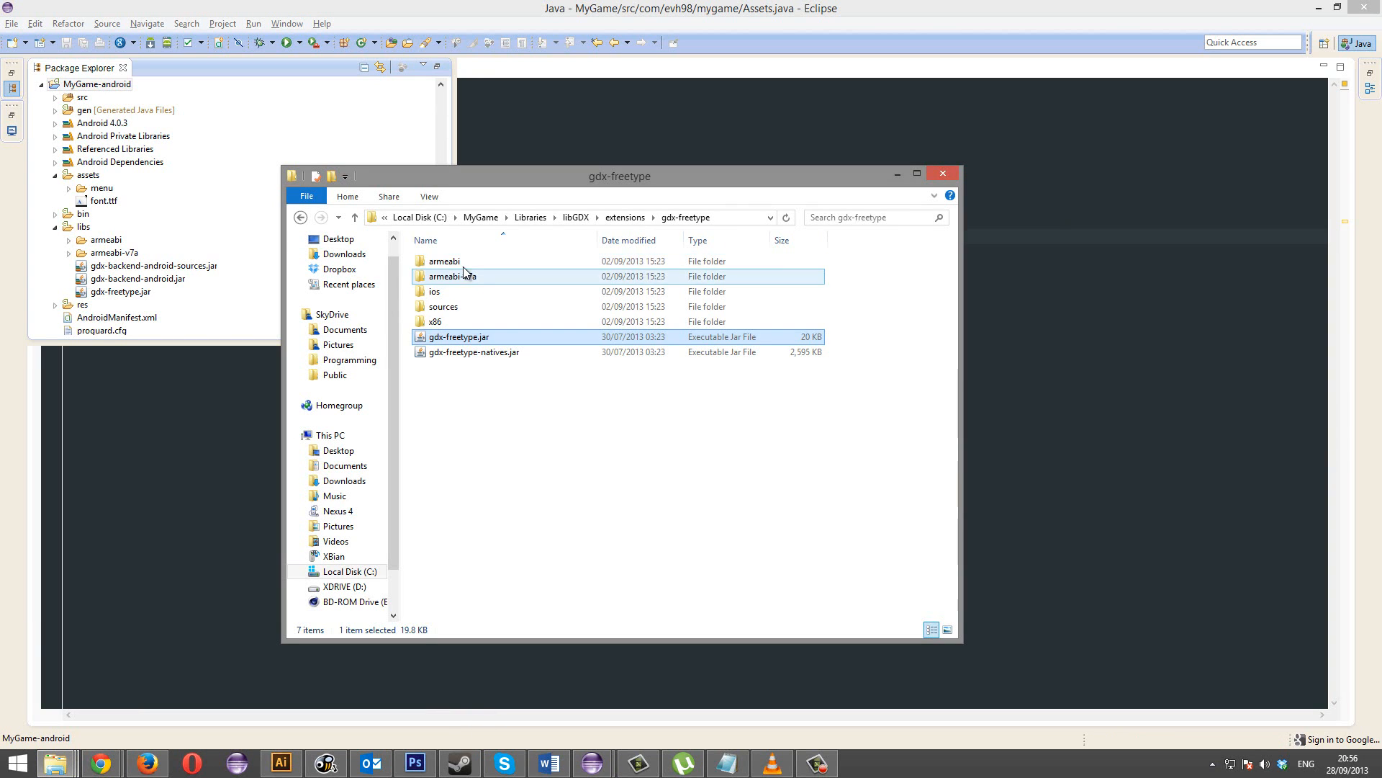
{"action": "double_click", "coordinate": [442, 261]}
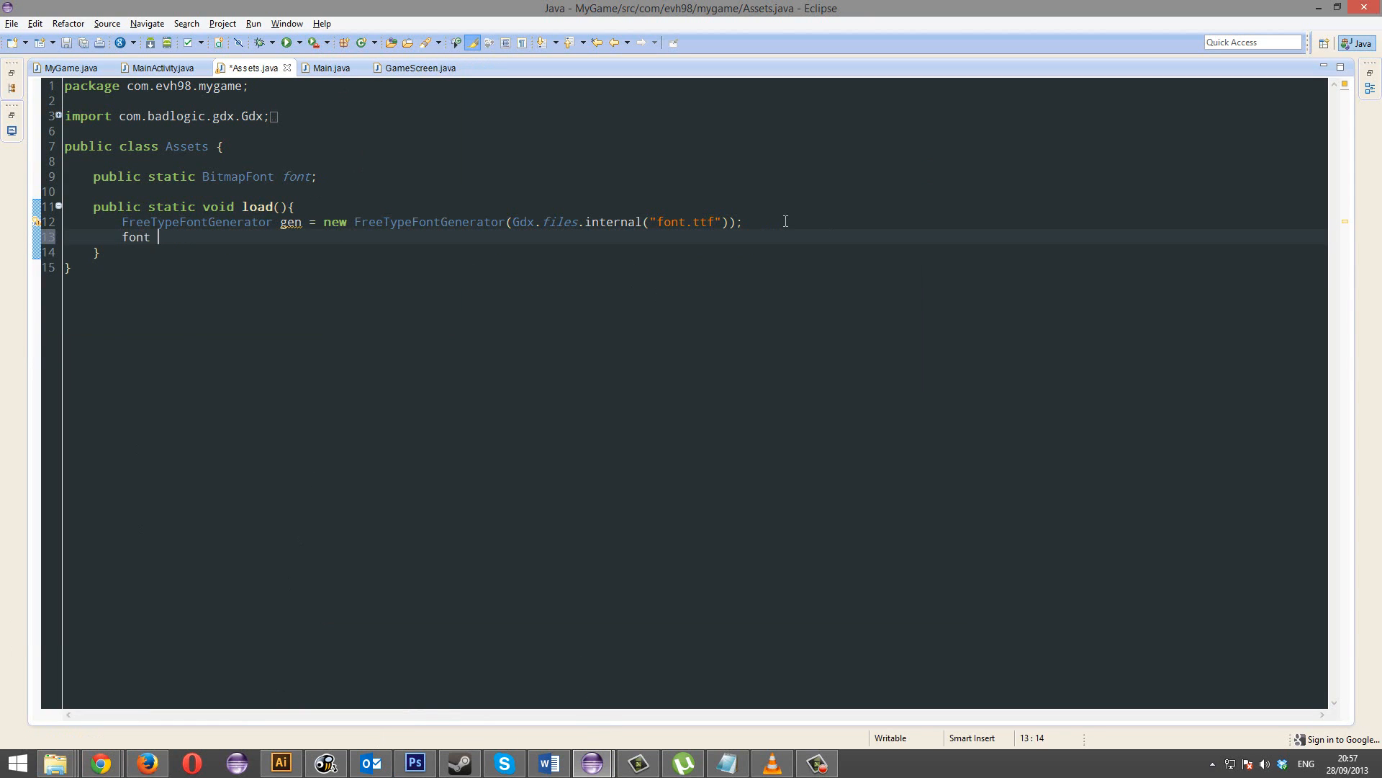
Step: Assign font = gen.generateFont(256) in Assets.load
{"action": "type", "text": "= gen.gen"}
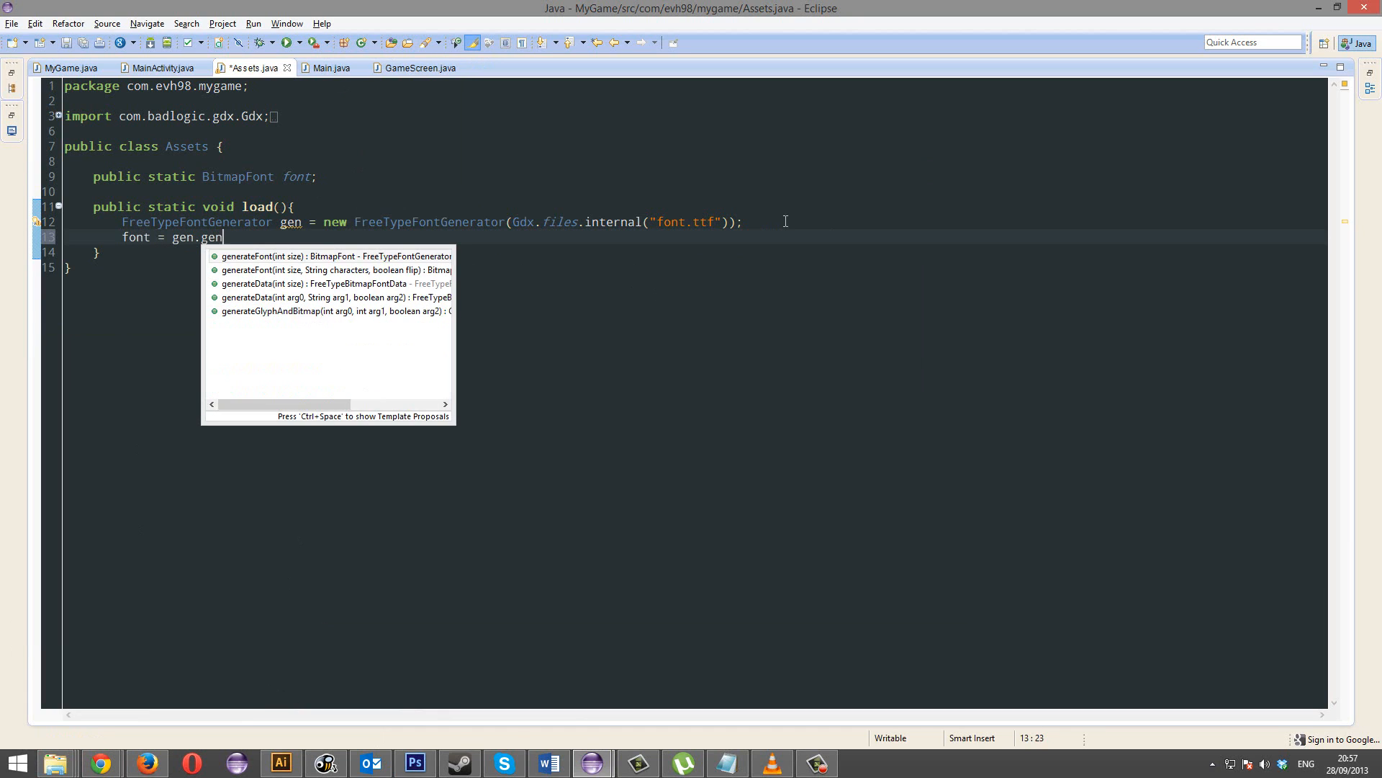
{"action": "left_click", "coordinate": [336, 256]}
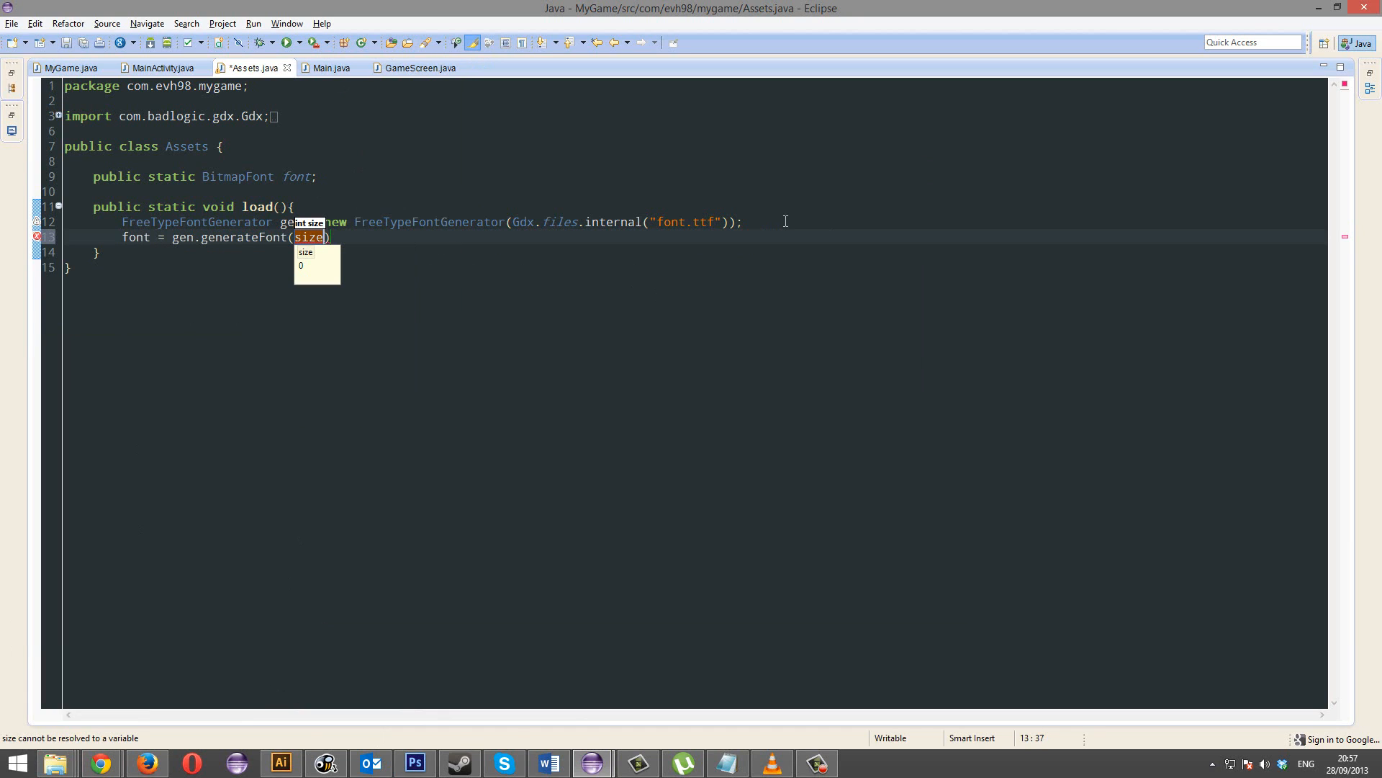
{"action": "type", "text": "256"}
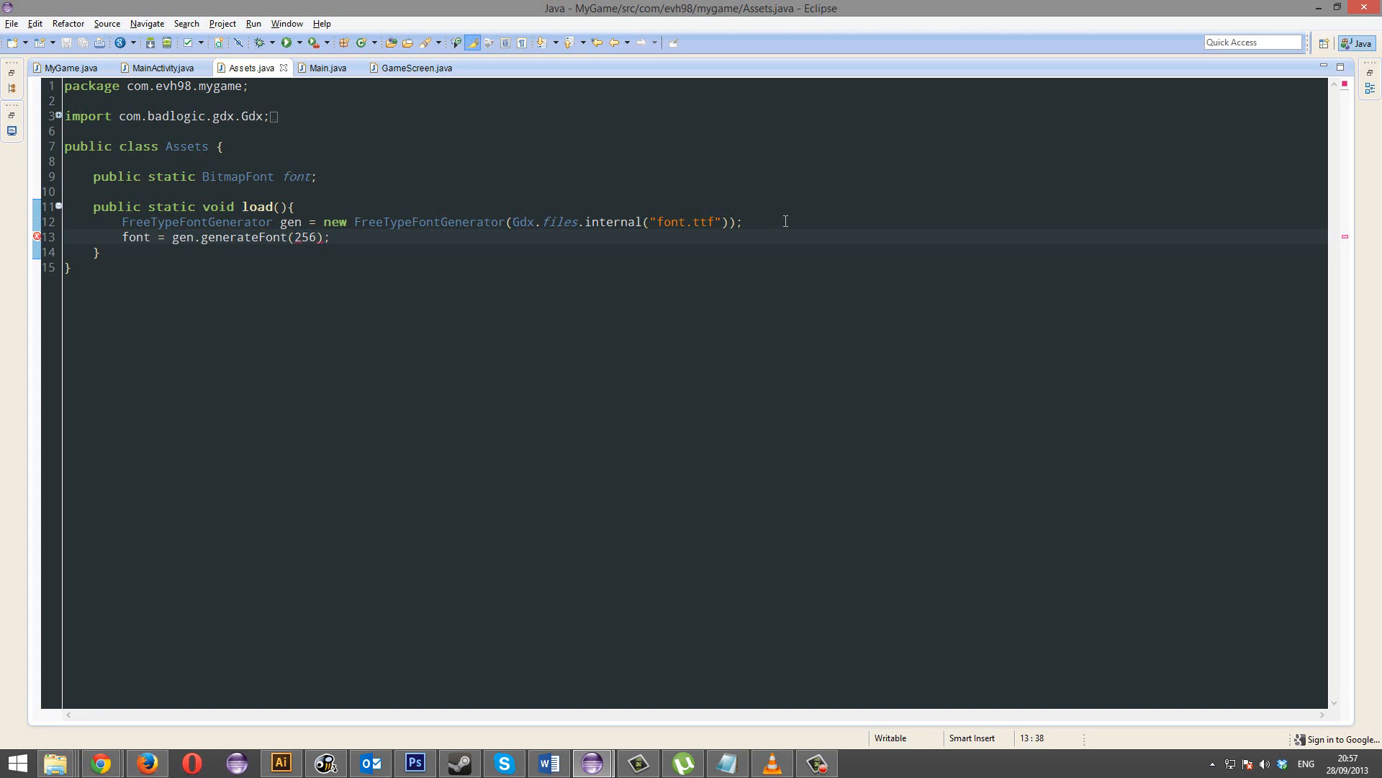
Step: Set the font's region texture filter to TextureFilter.Linear, TextureFilter.Linear
{"action": "type", "text": "font."}
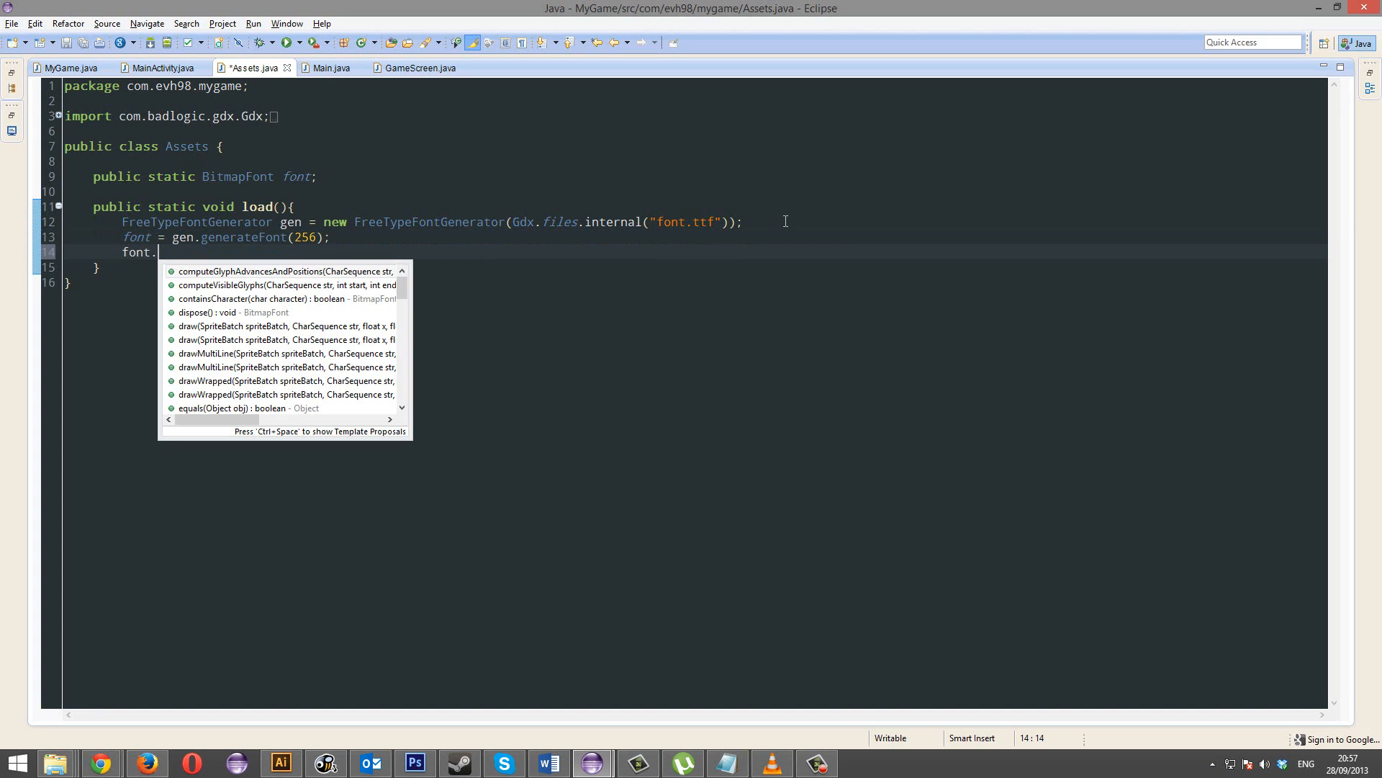
{"action": "type", "text": "getRegion()."}
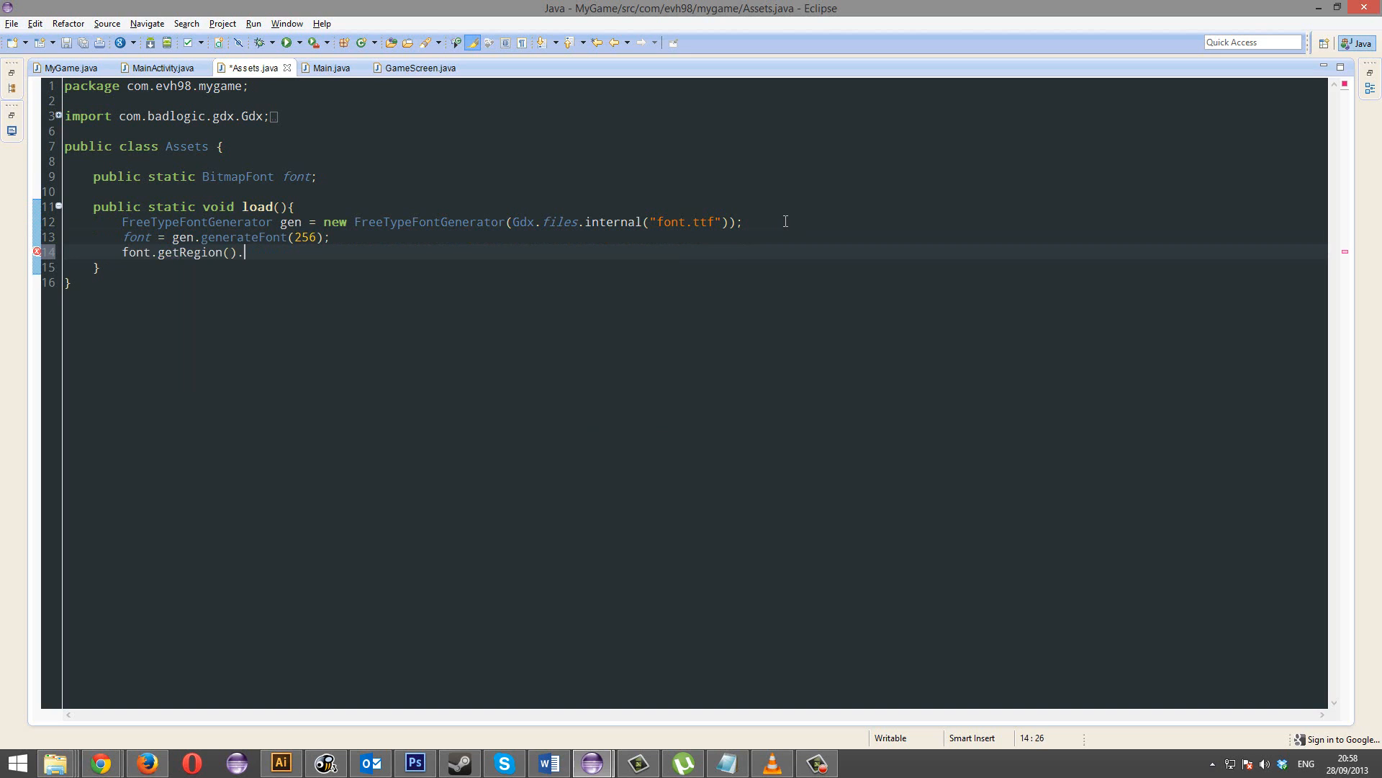
{"action": "type", "text": "ge"}
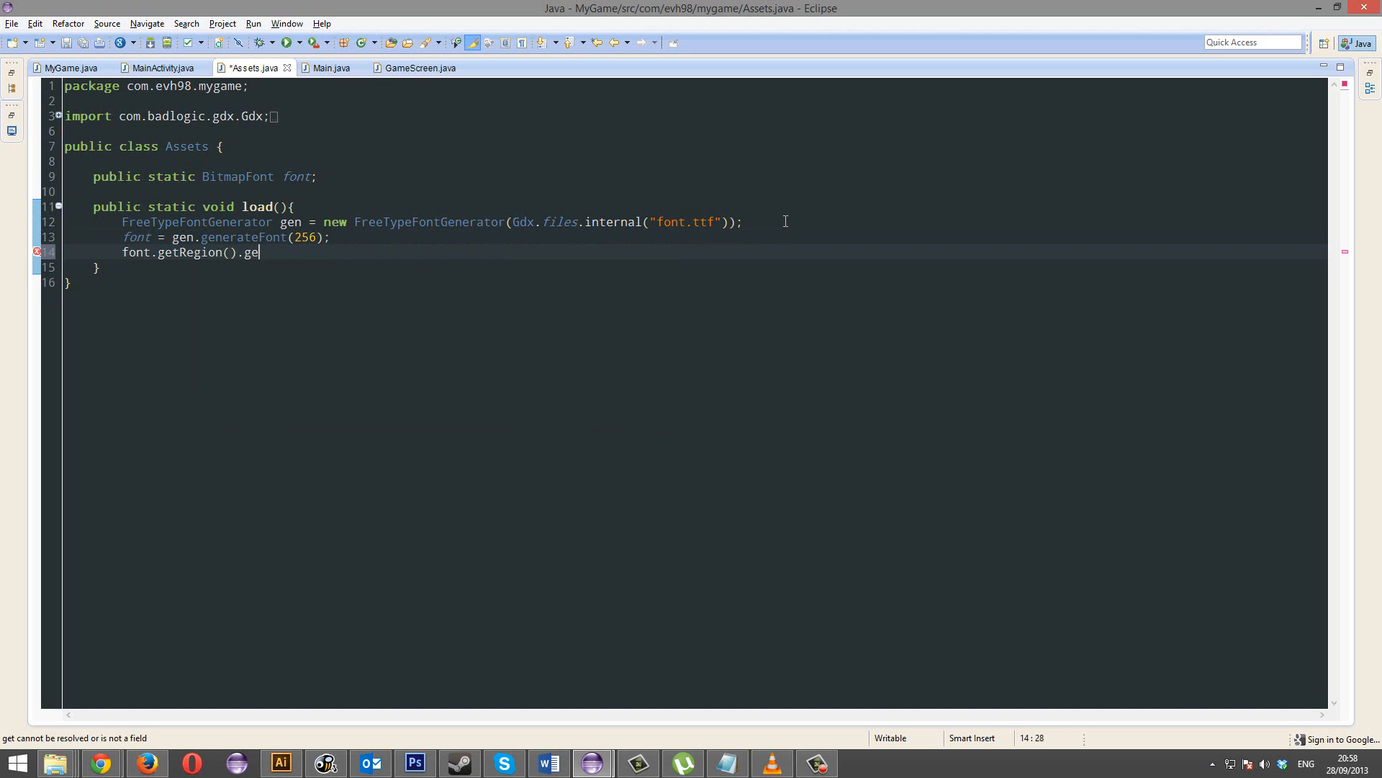
{"action": "type", "text": "t"}
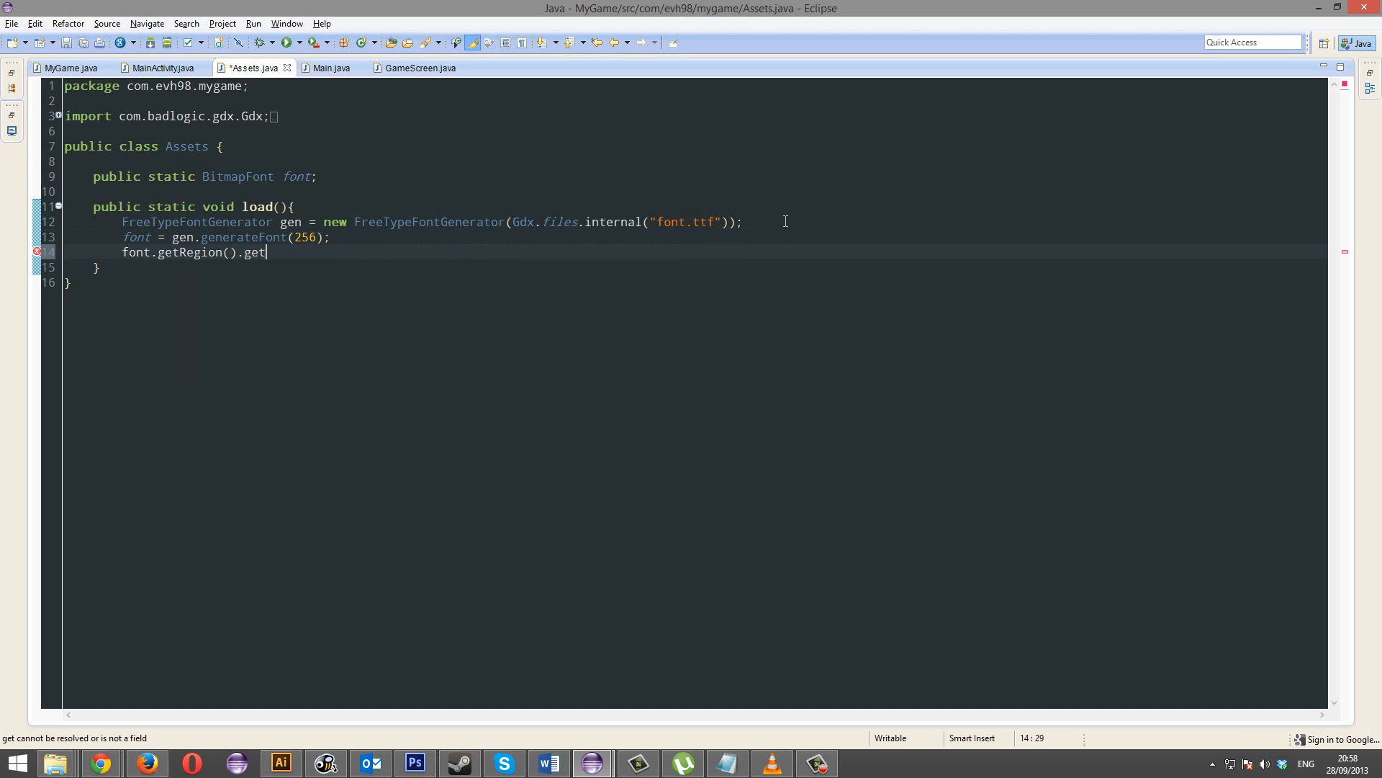
{"action": "type", "text": "Texture"}
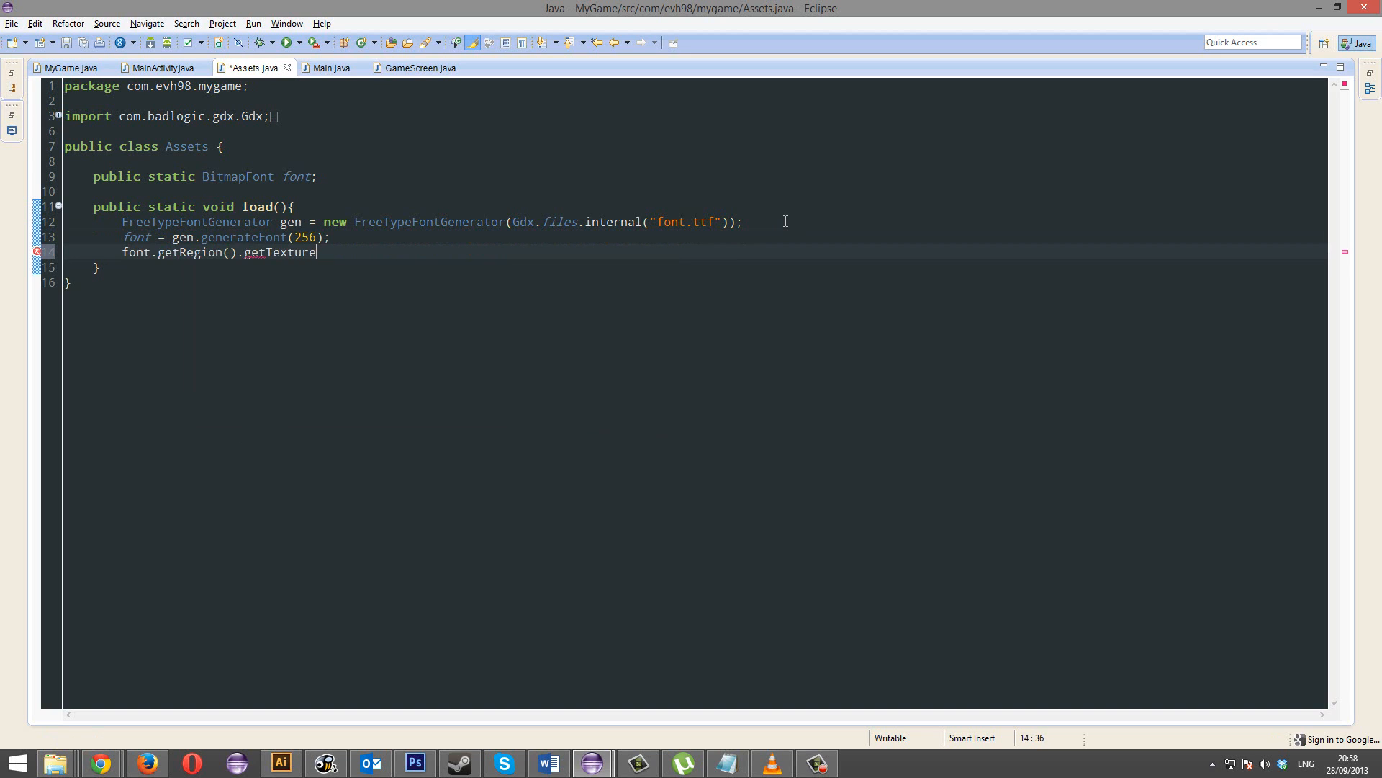
{"action": "type", "text": ".setf"}
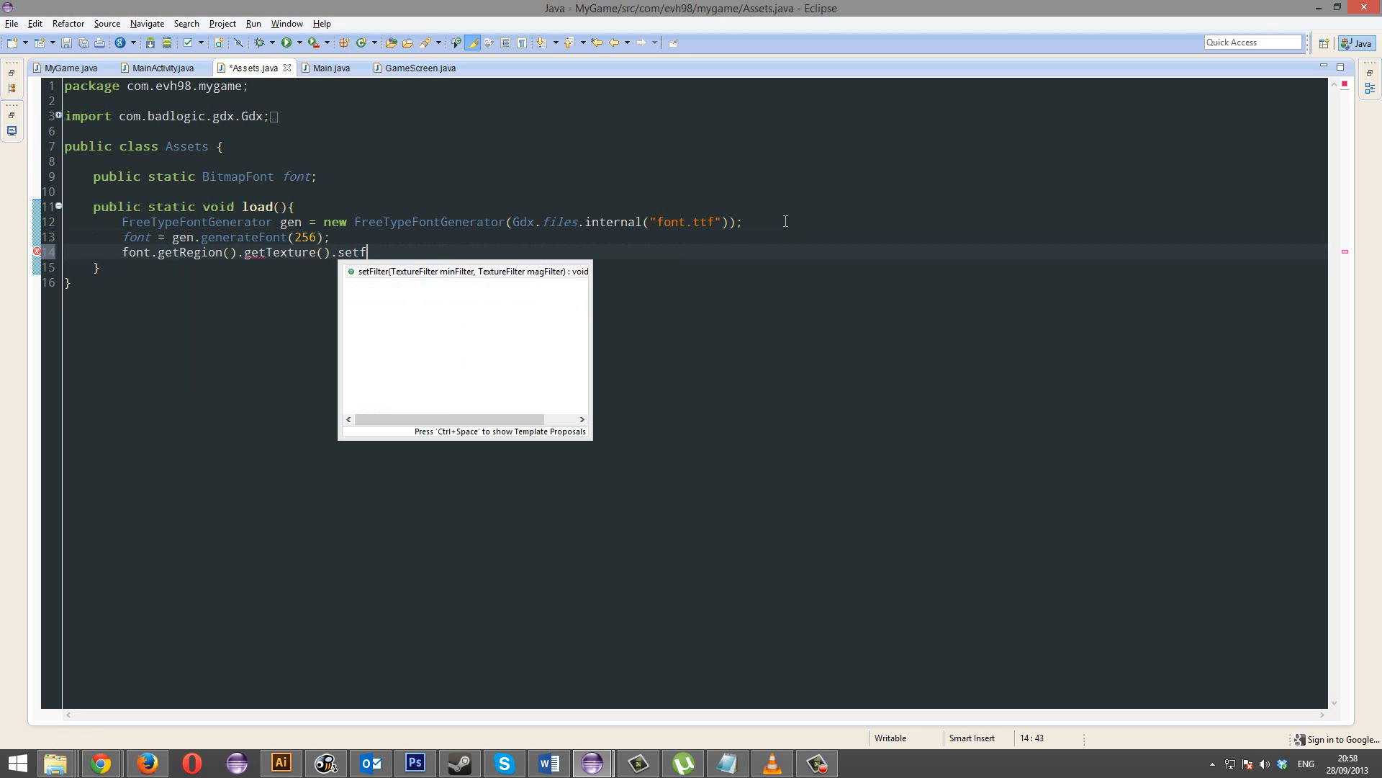
{"action": "left_click", "coordinate": [466, 271]}
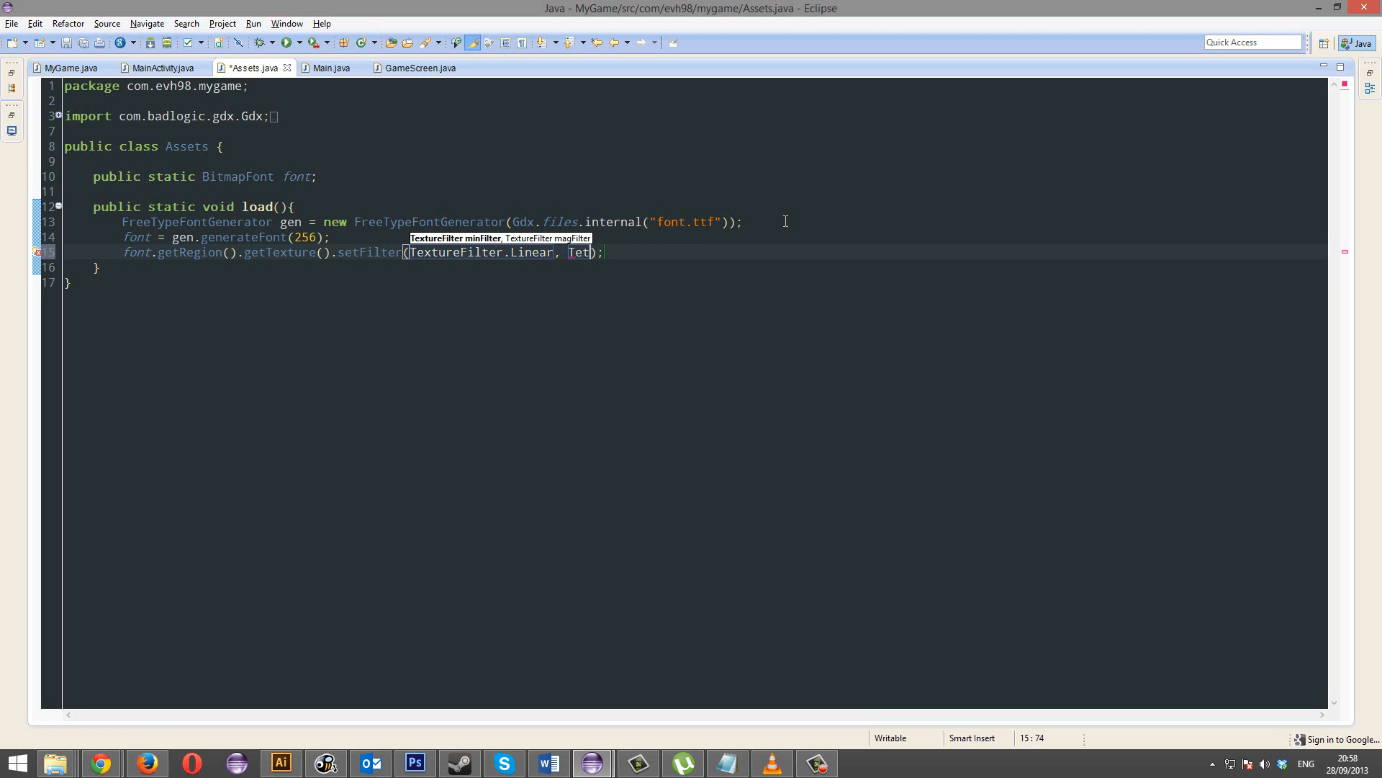
{"action": "type", "text": "TextureFilter.Linear"}
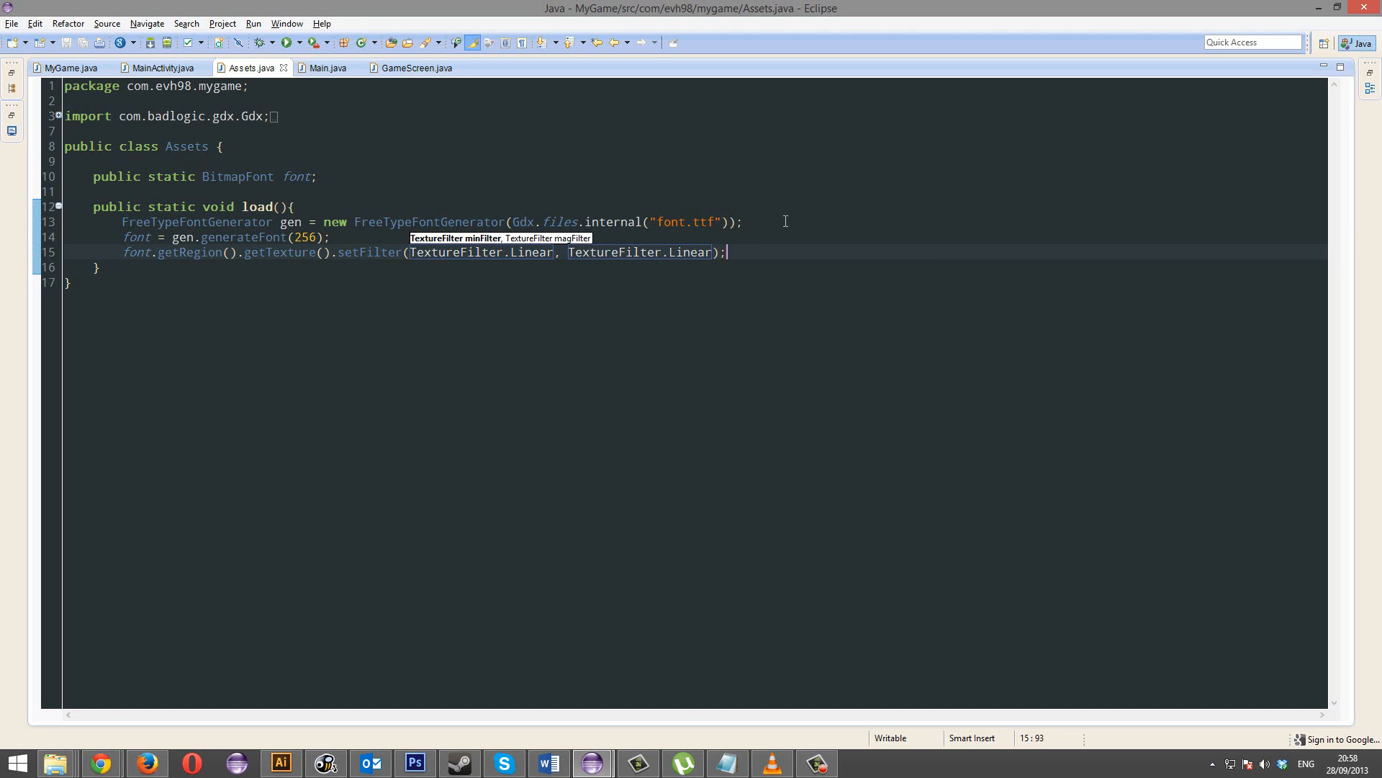
{"action": "type", "text": "font.s"}
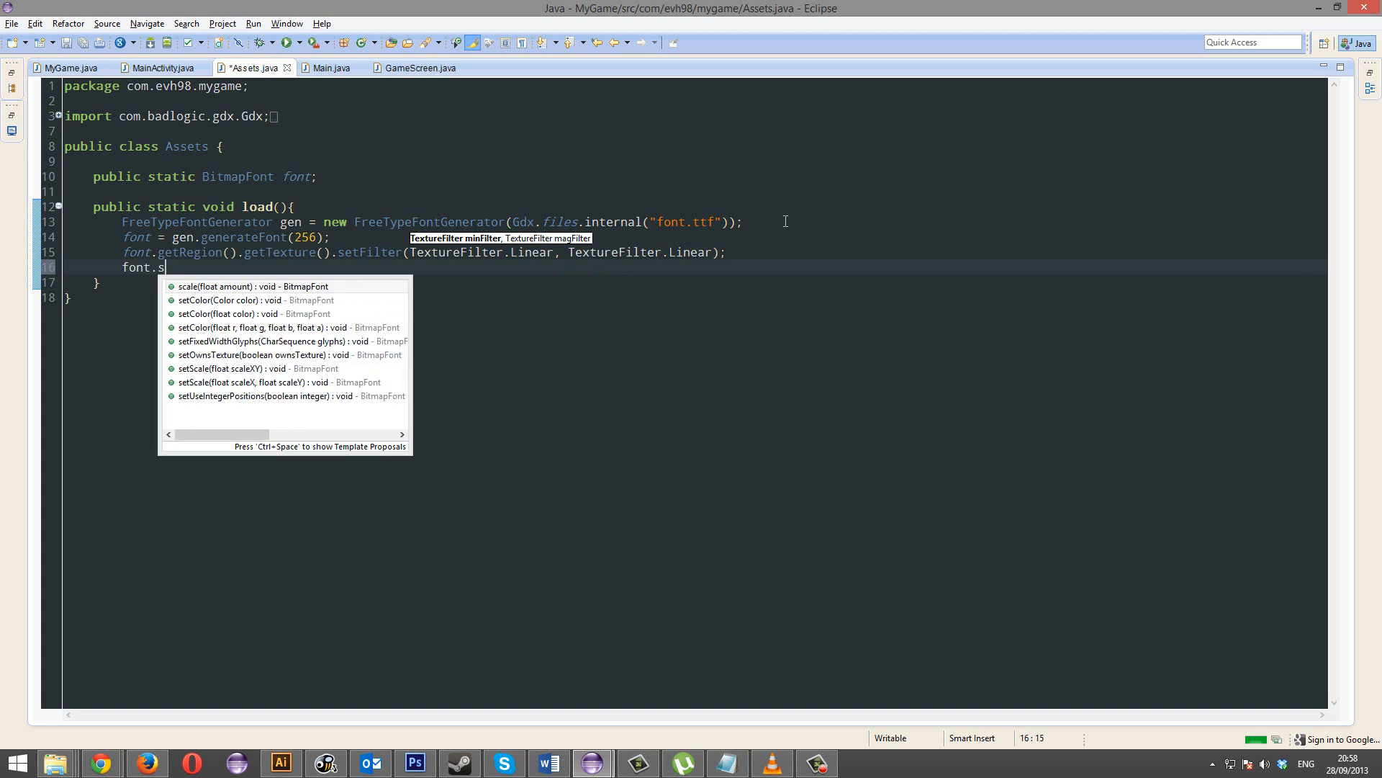
Step: Give the font the colour Color.valueOf("7a7d7d") via font.setColor
{"action": "type", "text": "etc"}
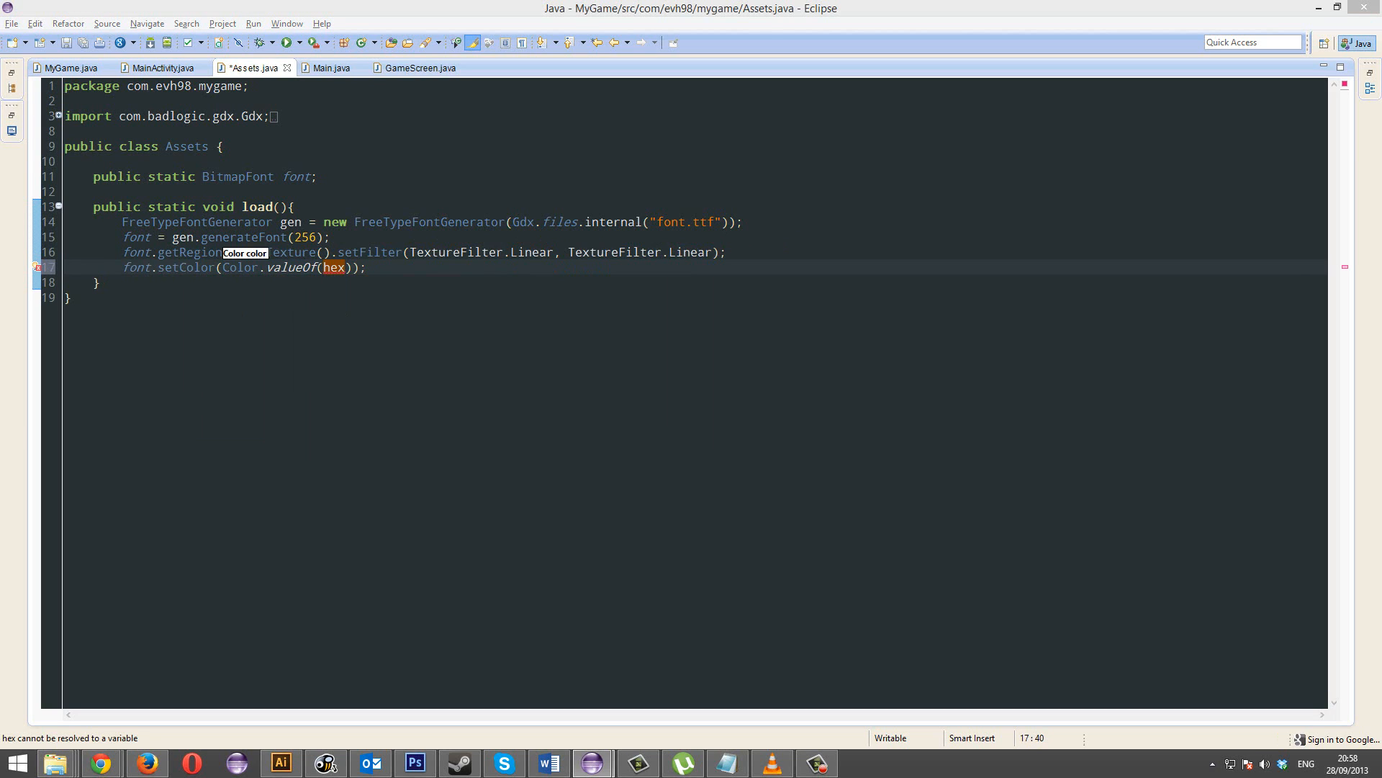
{"action": "type", "text": "\"7a7d7d\""}
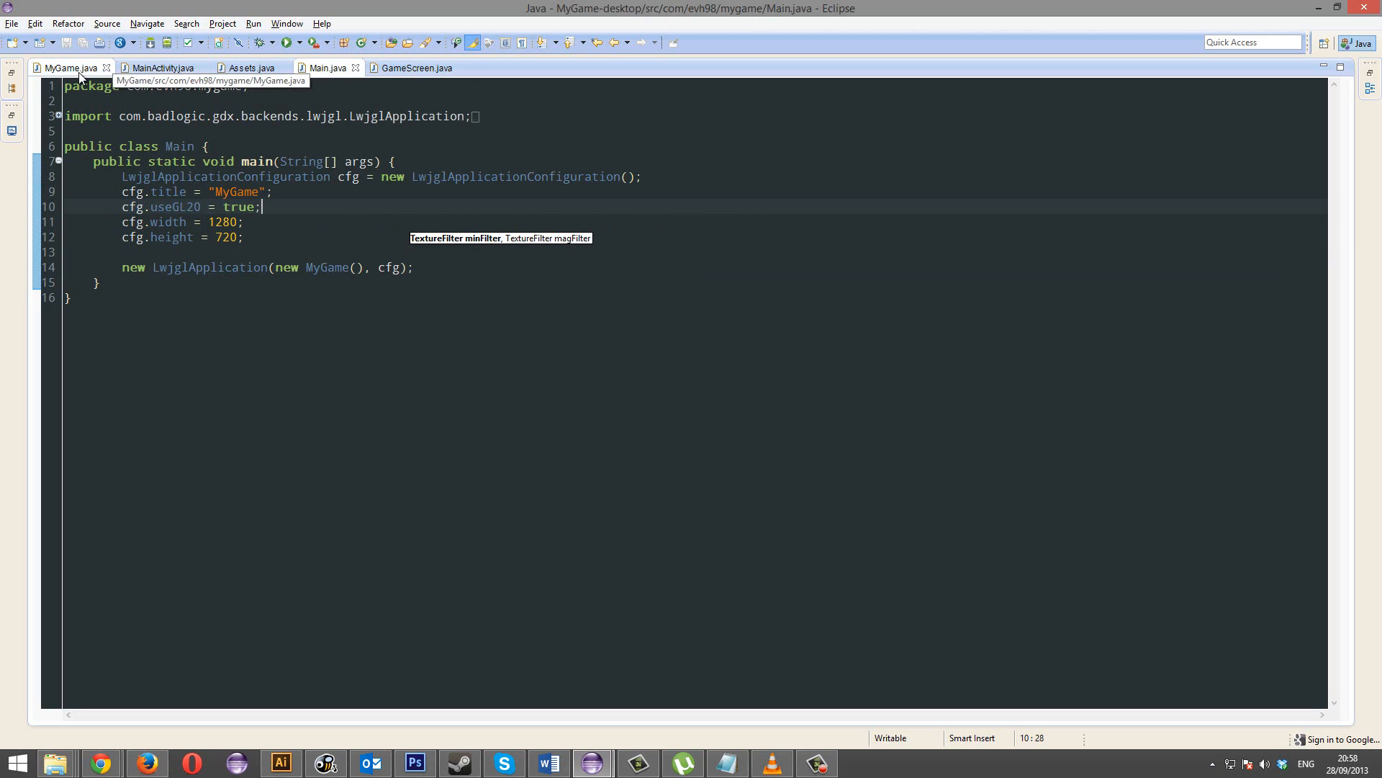
Step: Change GameScreen's glClearColor alpha from 0F to 1F, then return to Assets
{"action": "left_click", "coordinate": [415, 68]}
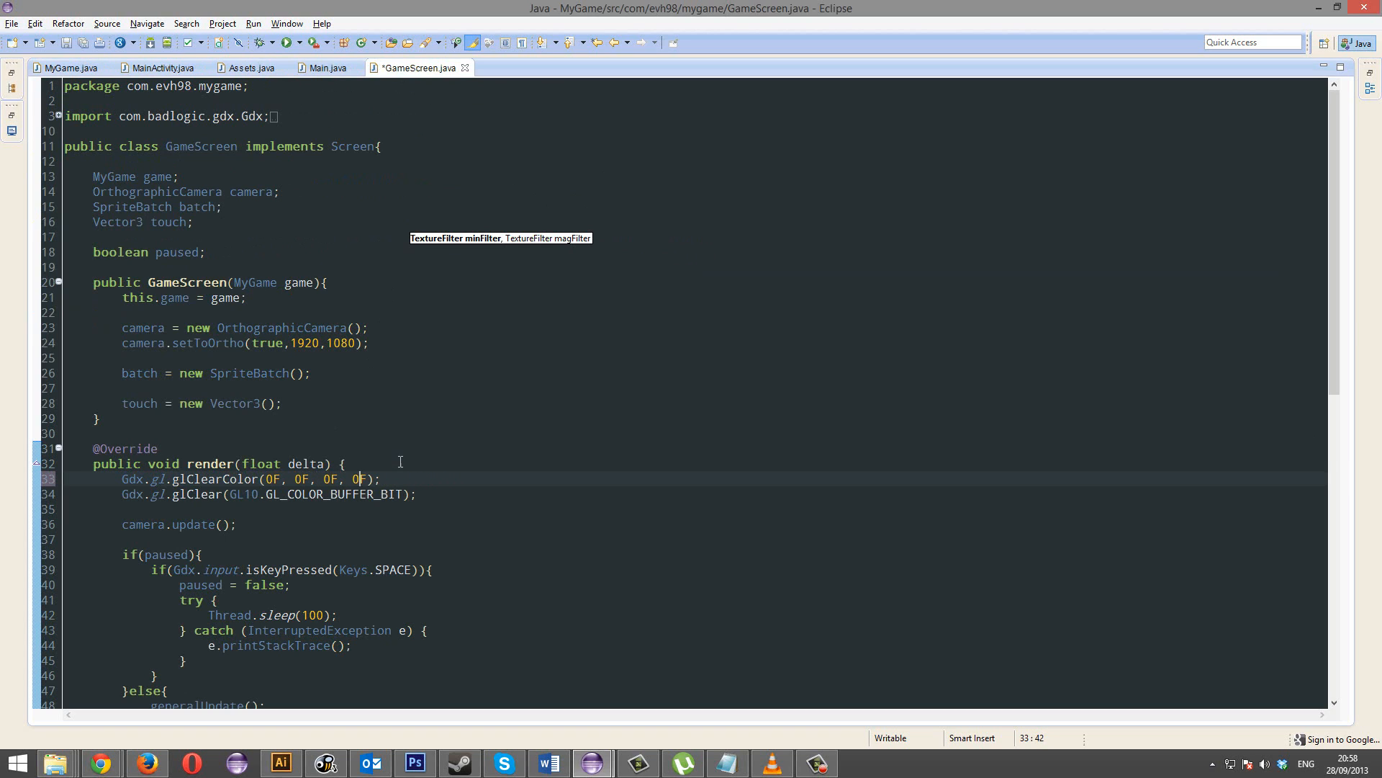
{"action": "type", "text": "1"}
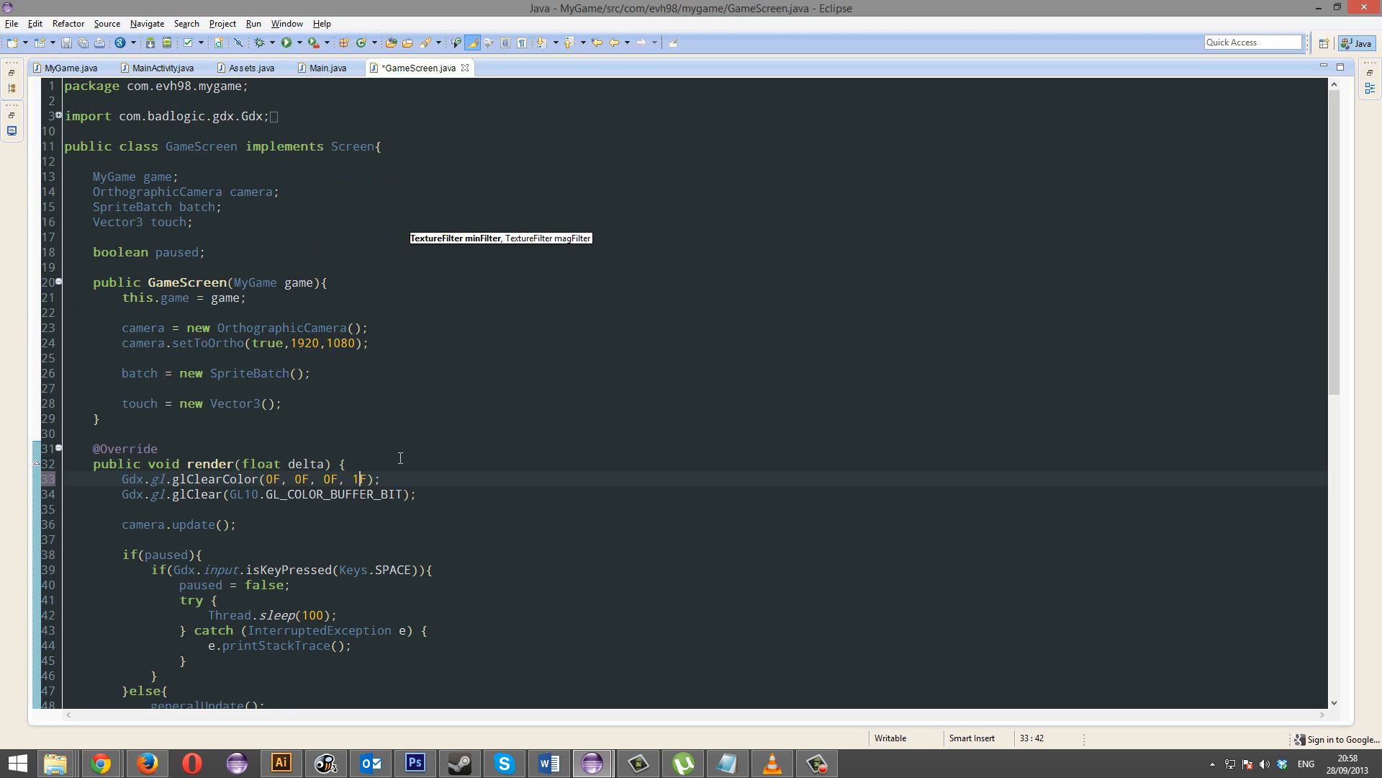
{"action": "left_click", "coordinate": [66, 67]}
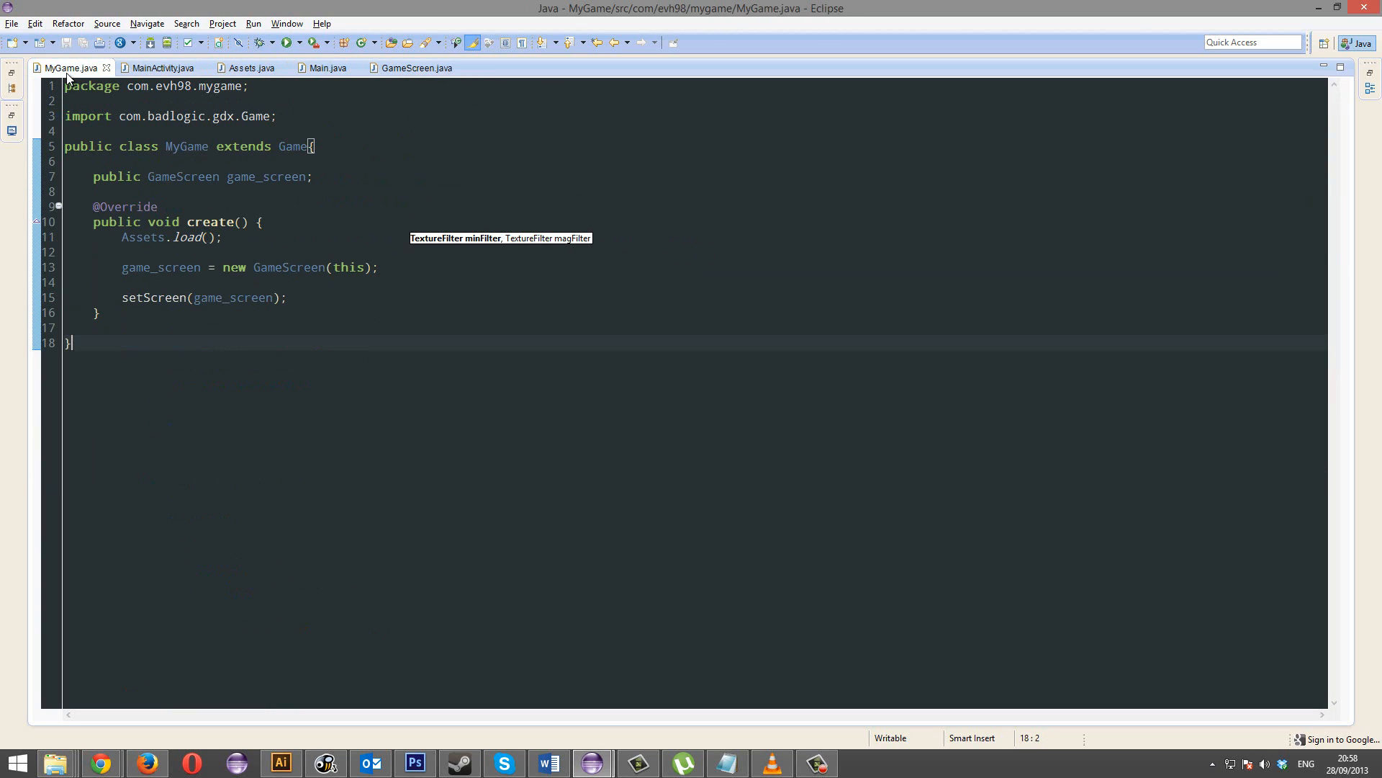
{"action": "left_click", "coordinate": [249, 68]}
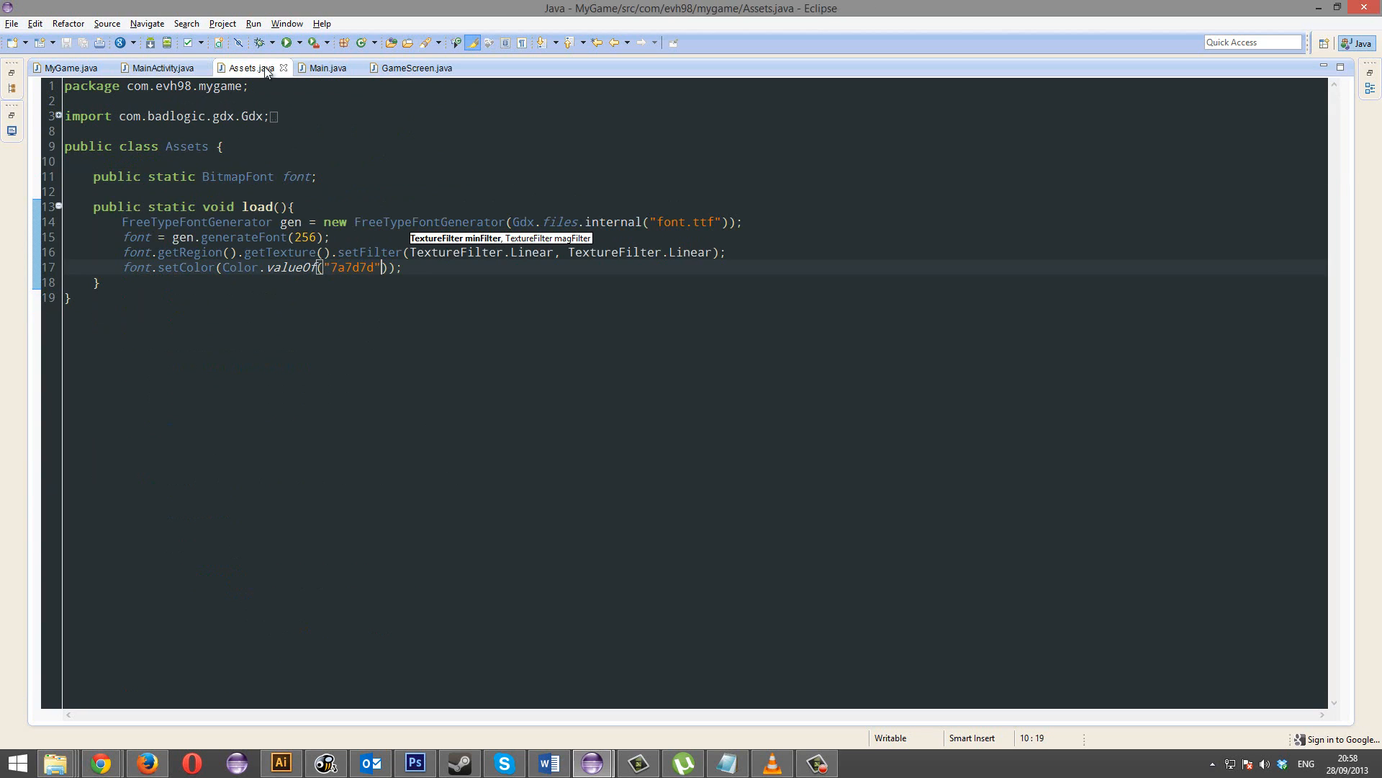
Step: Add font.setScale(1, -1) after the setColor line in Assets.load
{"action": "left_click", "coordinate": [435, 266]}
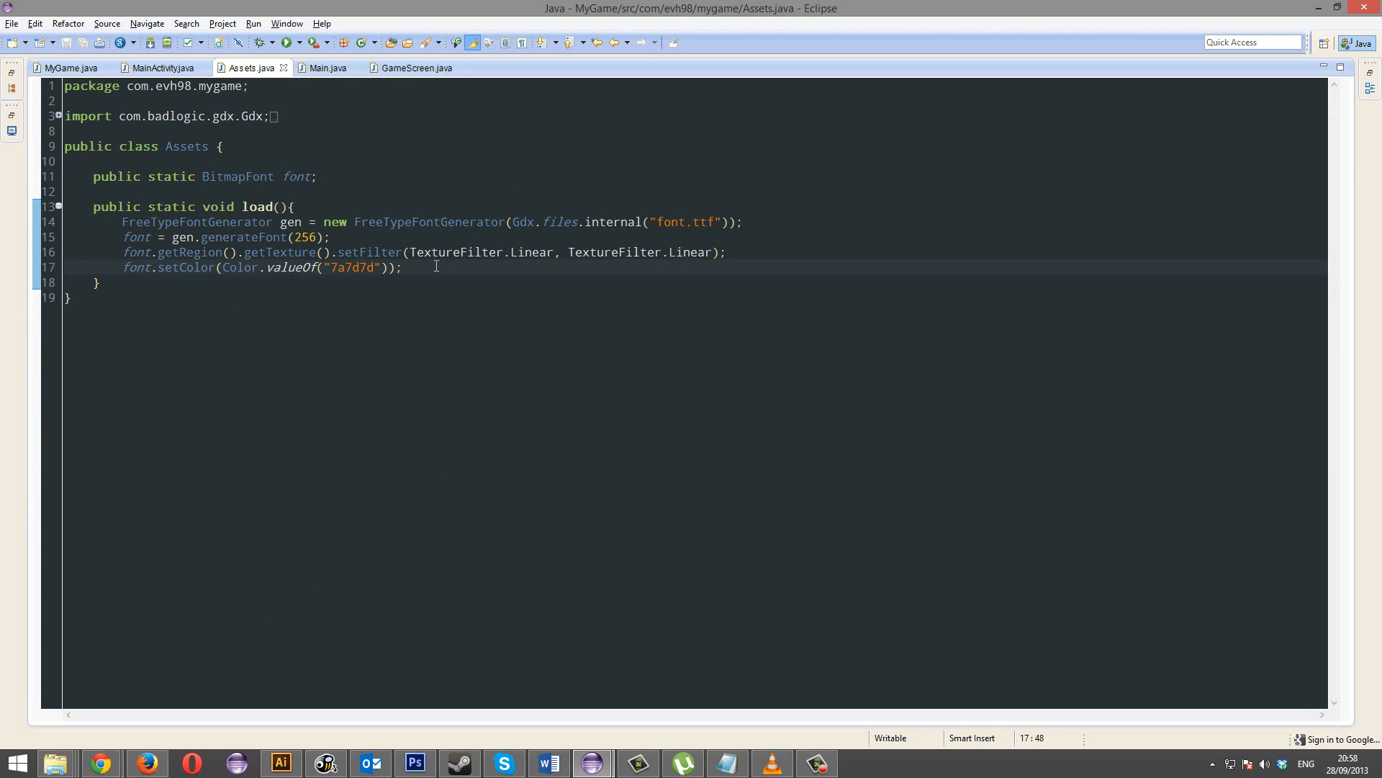
{"action": "type", "text": "font.setScale(1, -1);"}
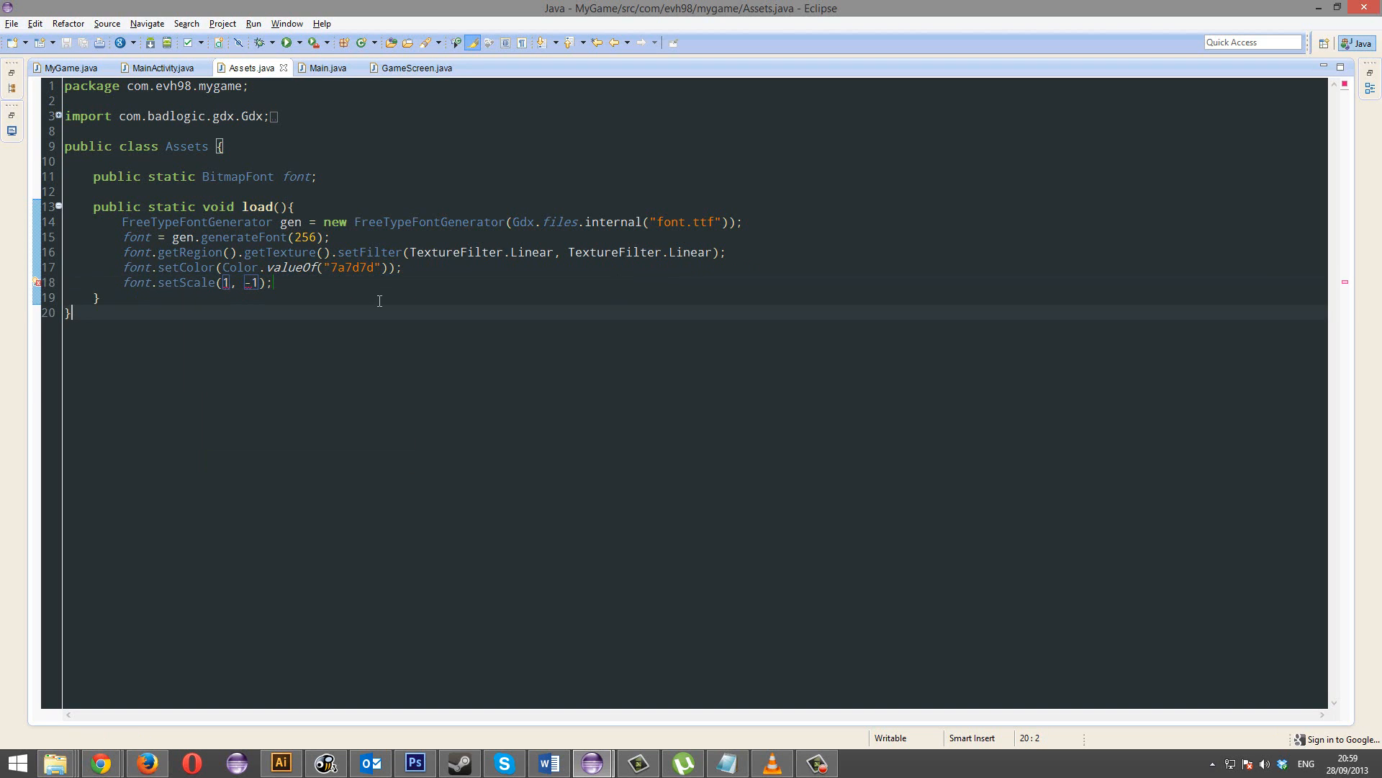
{"action": "left_click", "coordinate": [415, 68]}
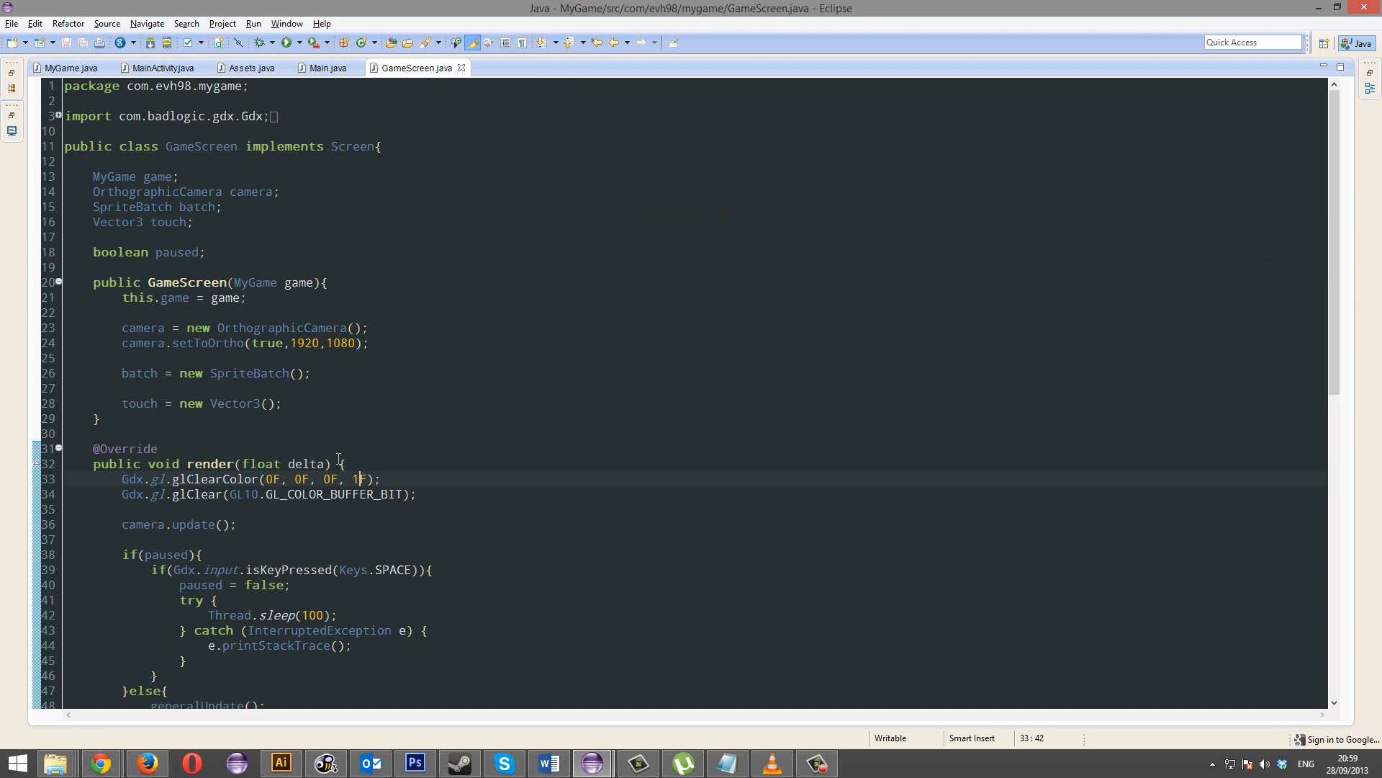
Step: Delete the paused if/else block in render, leaving generalUpdate()
{"action": "scroll", "scroll_direction": "down", "scroll_amount": 3}
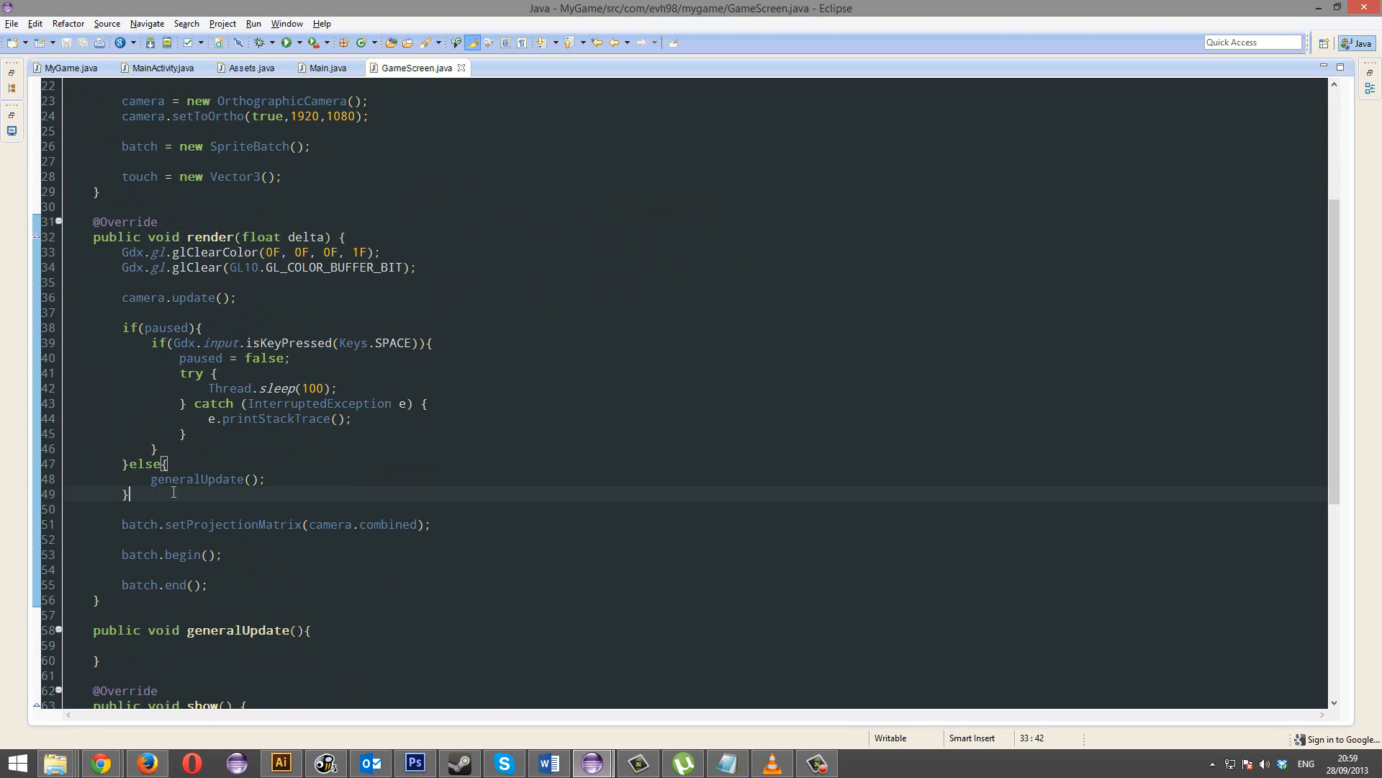
{"action": "key", "text": "Delete"}
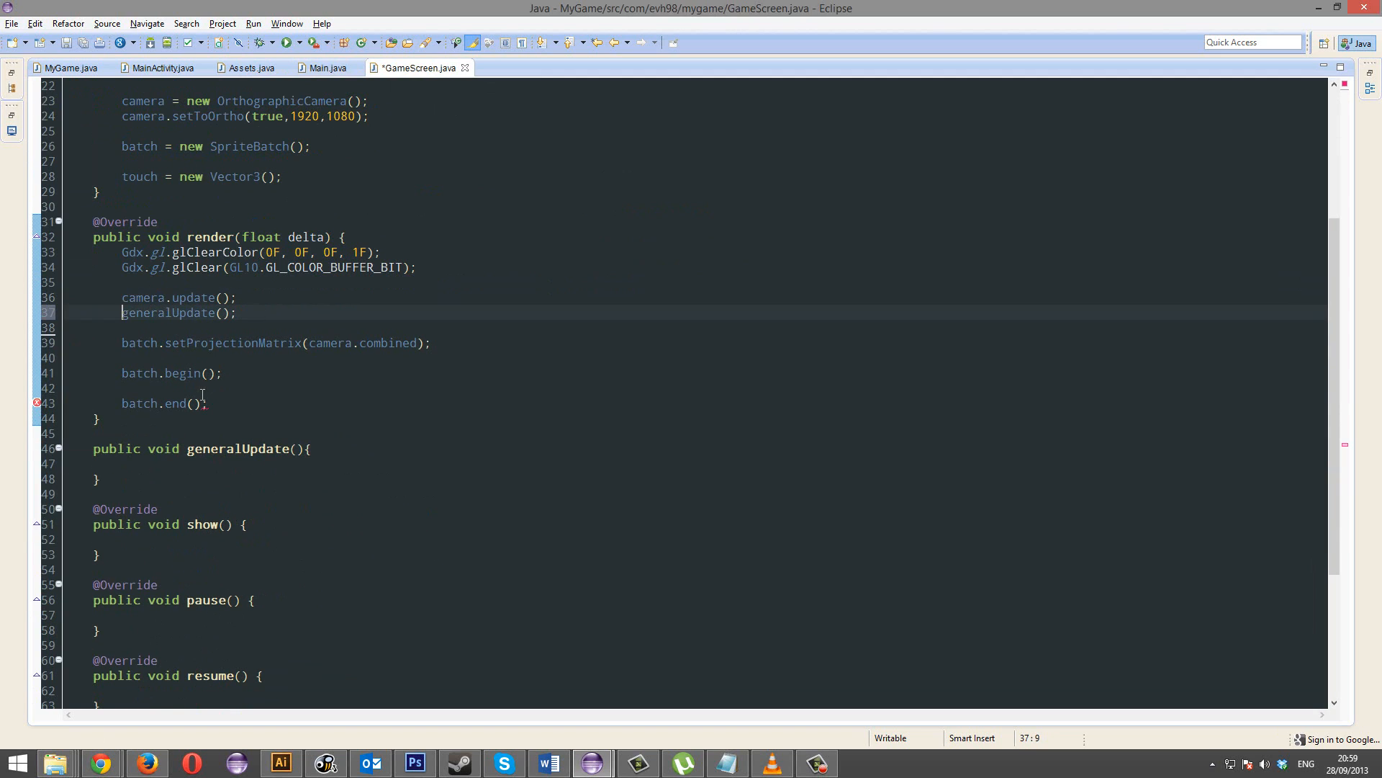
Step: Add Assets.font.draw(batch, "YO", 256, 256) between batch.begin() and batch.end()
{"action": "type", "text": "Assets.font.draw(batch, \"\", x, y"}
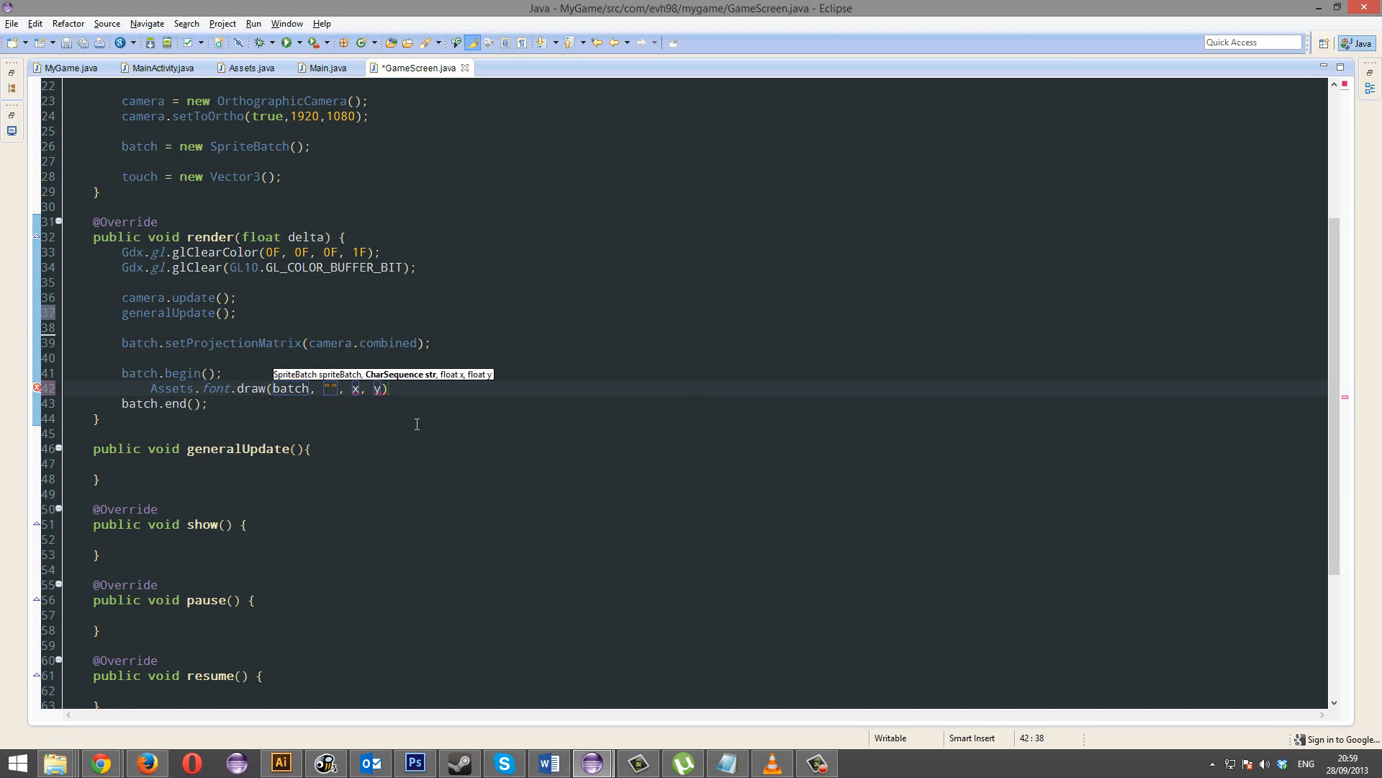
{"action": "type", "text": "YO"}
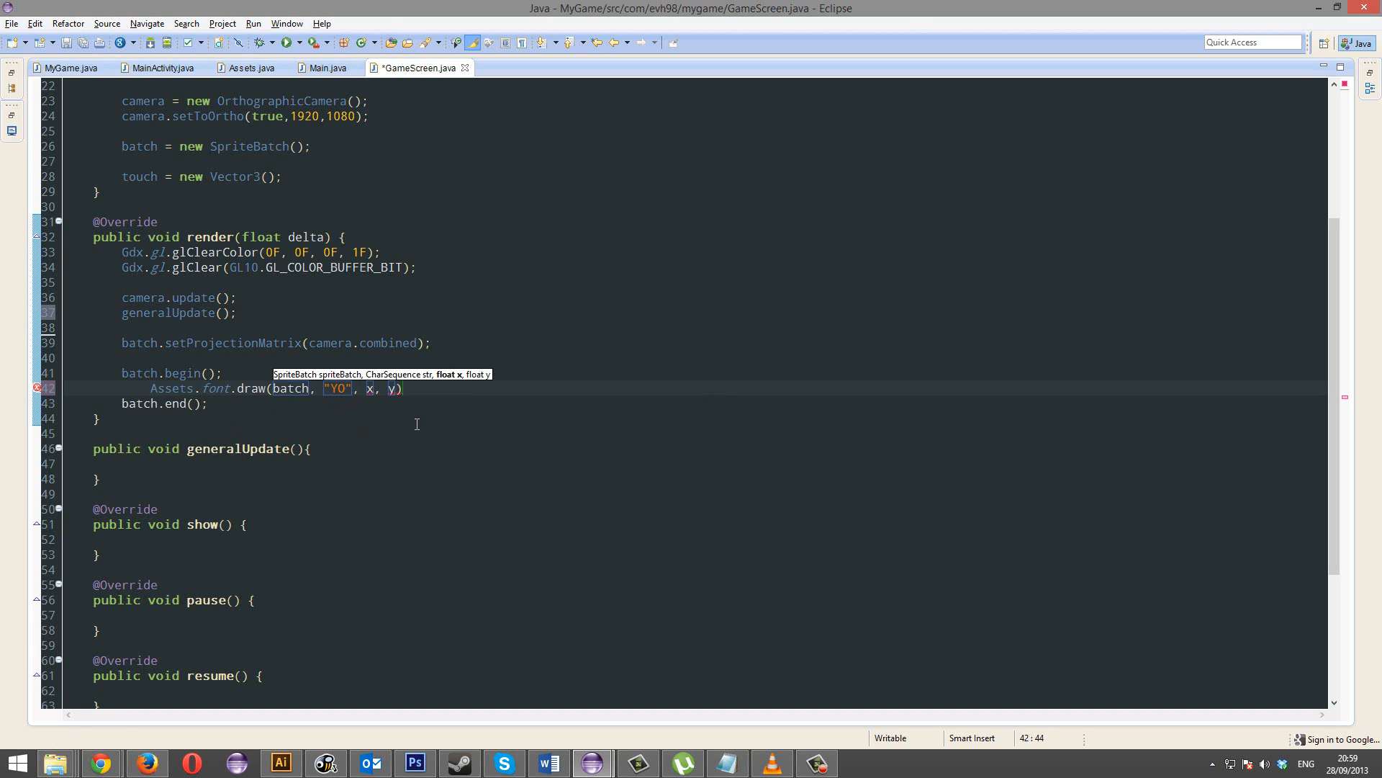
{"action": "type", "text": "256, 256"}
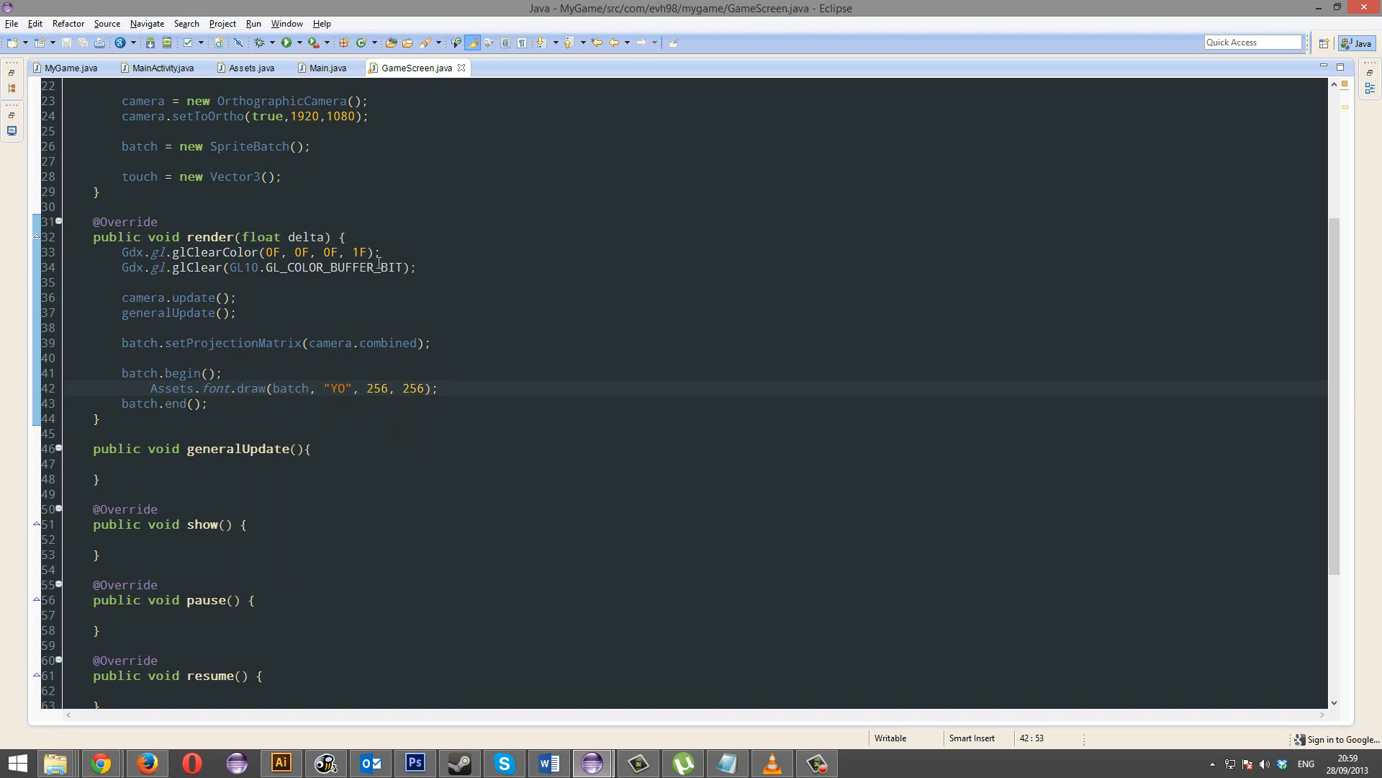
{"action": "scroll", "scroll_direction": "up", "scroll_amount": 3}
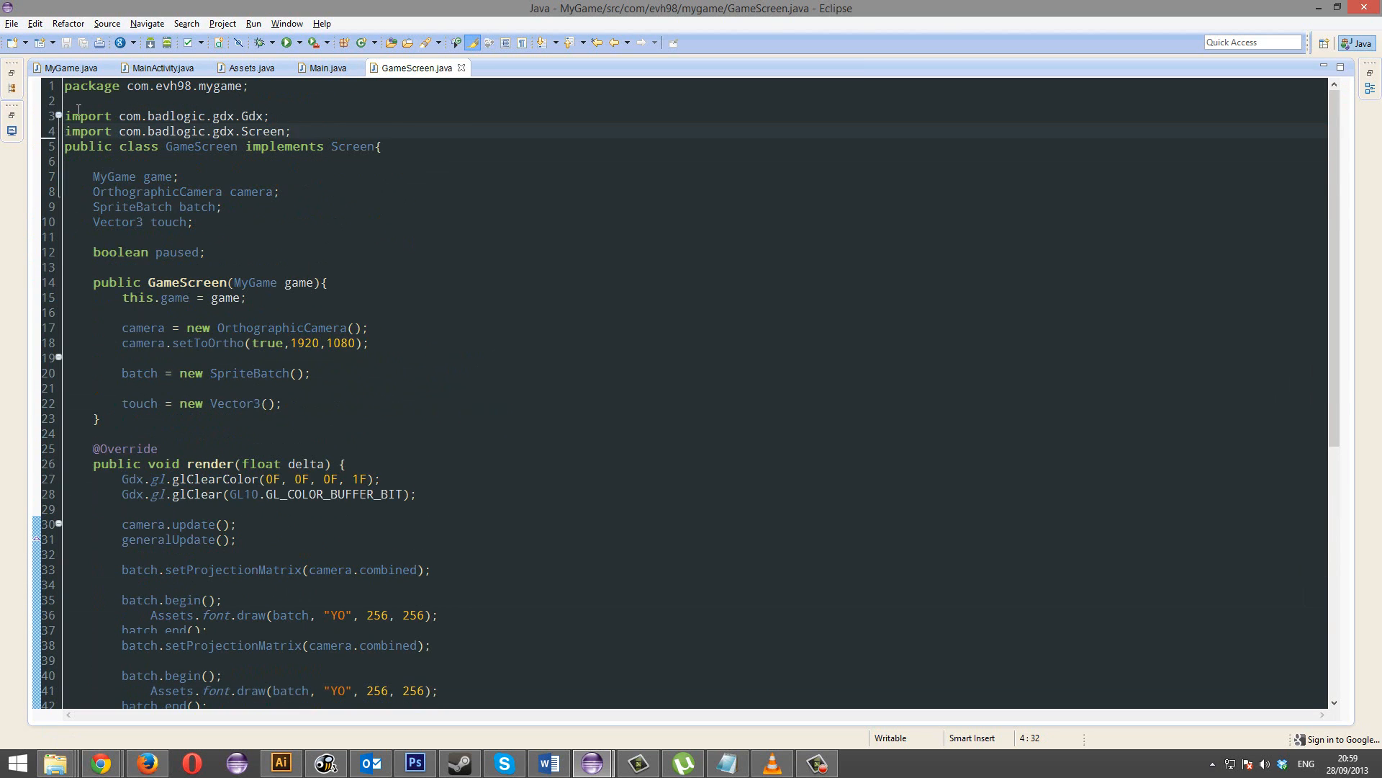
Step: Run the desktop game from Main.java, check the grey YO text, and close the window
{"action": "left_click", "coordinate": [327, 68]}
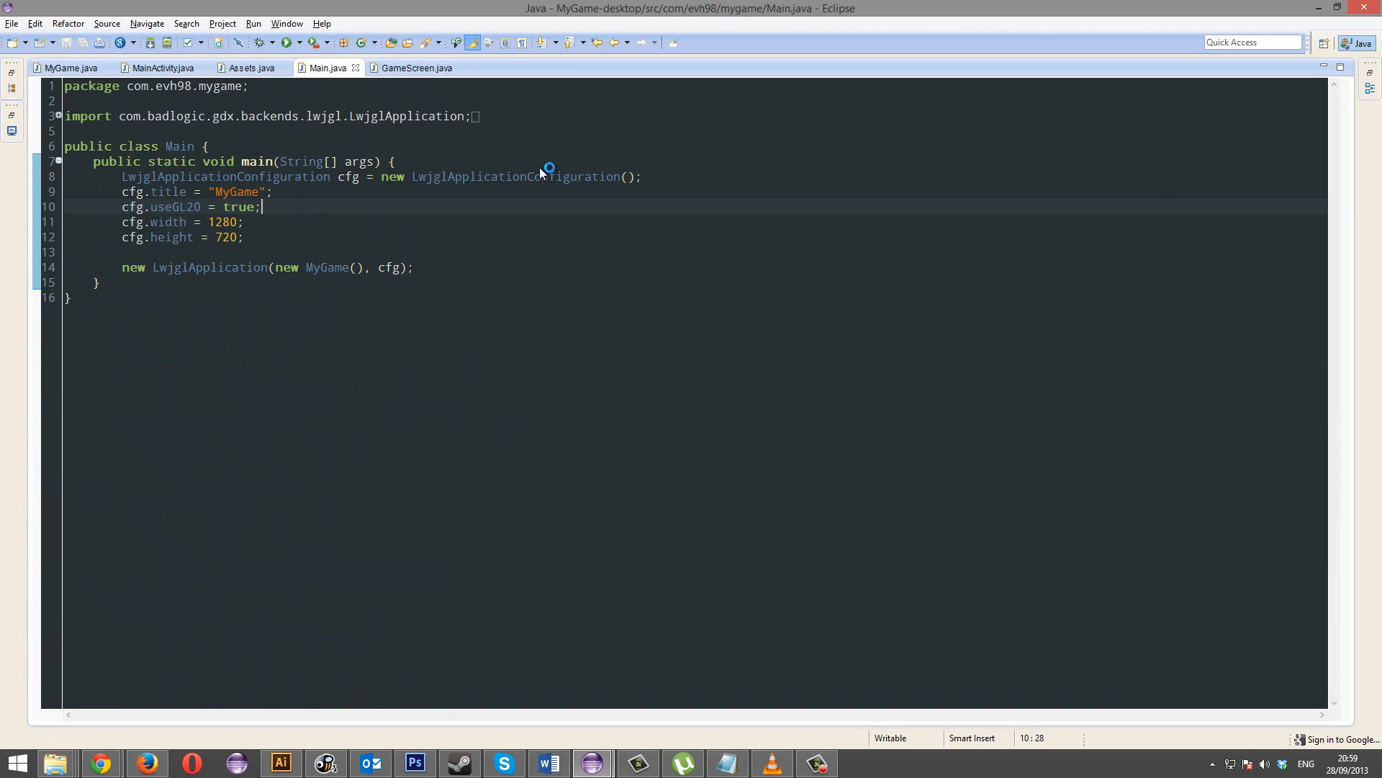
{"action": "left_click", "coordinate": [284, 42]}
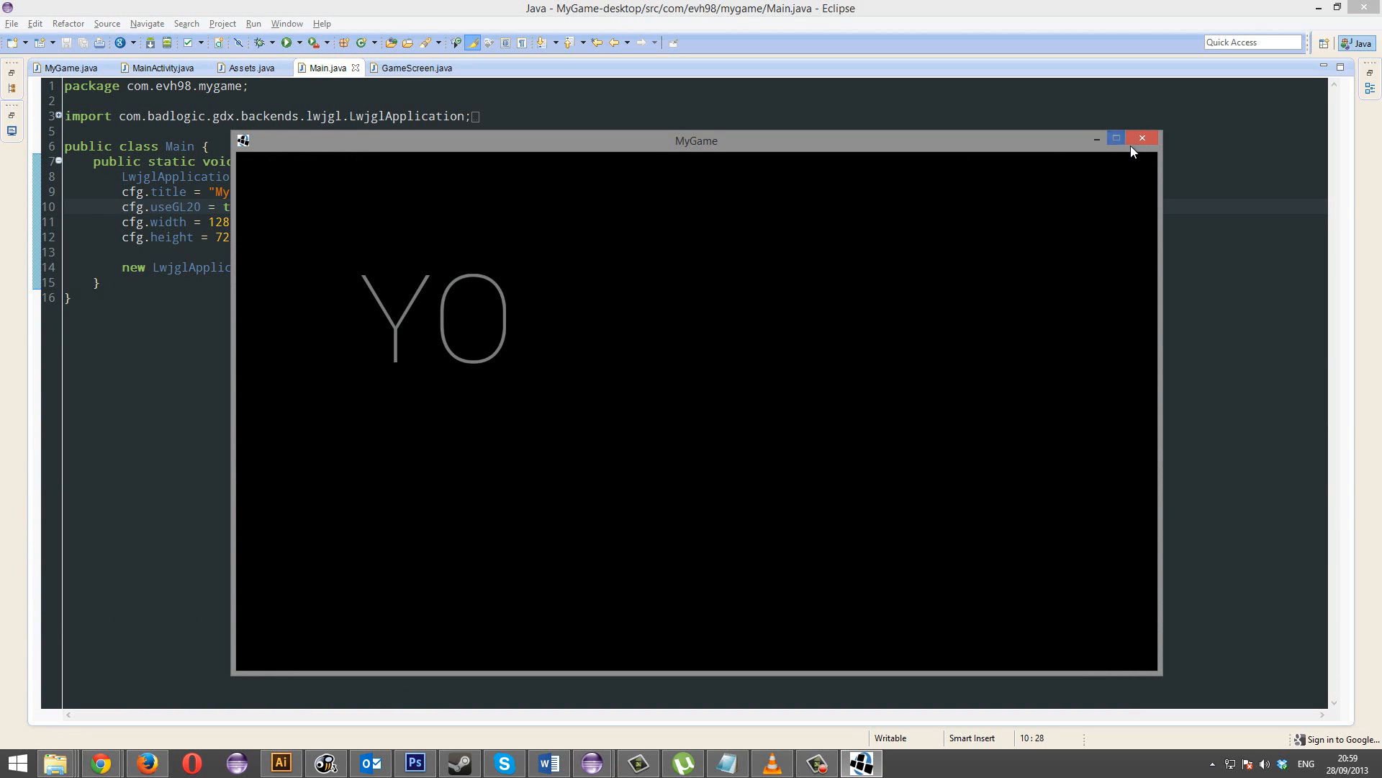
{"action": "mouse_move", "coordinate": [1096, 139]}
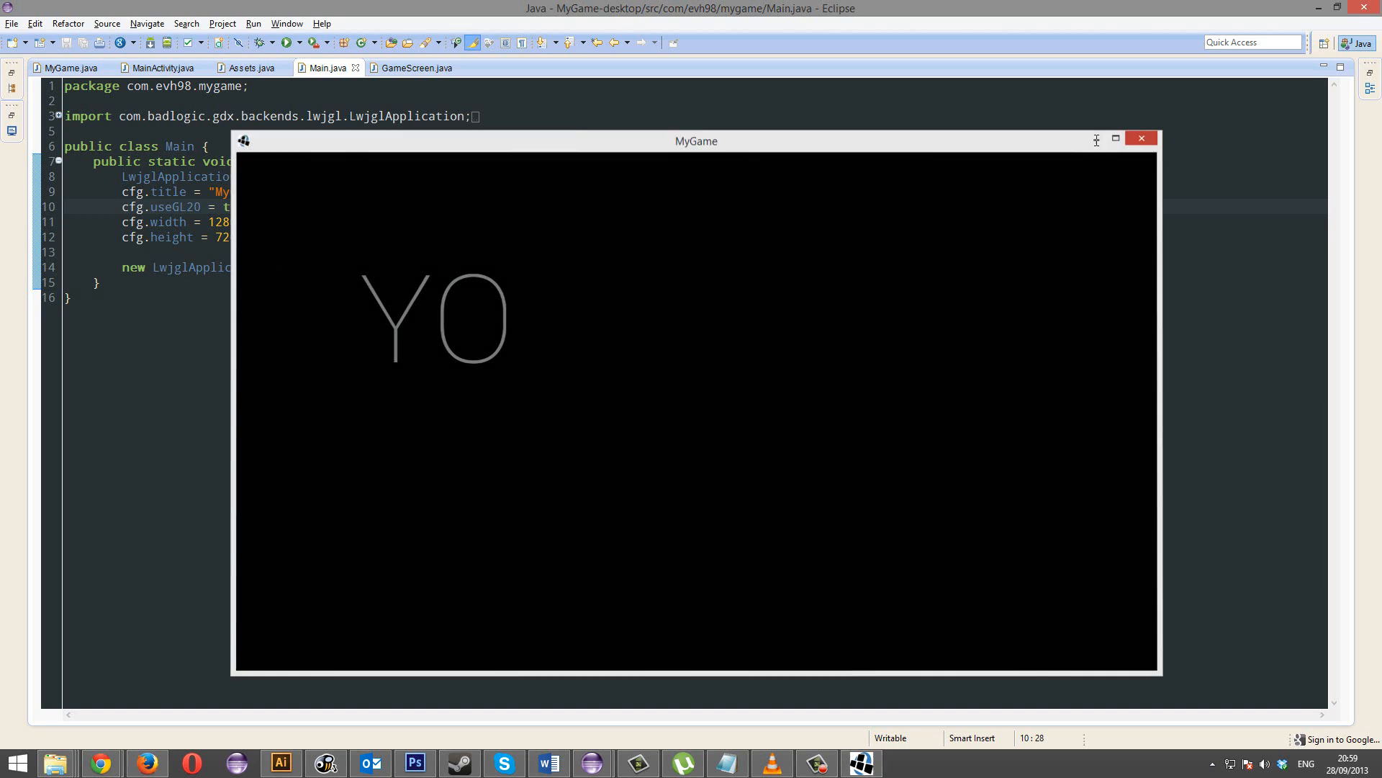
{"action": "left_click", "coordinate": [1142, 138]}
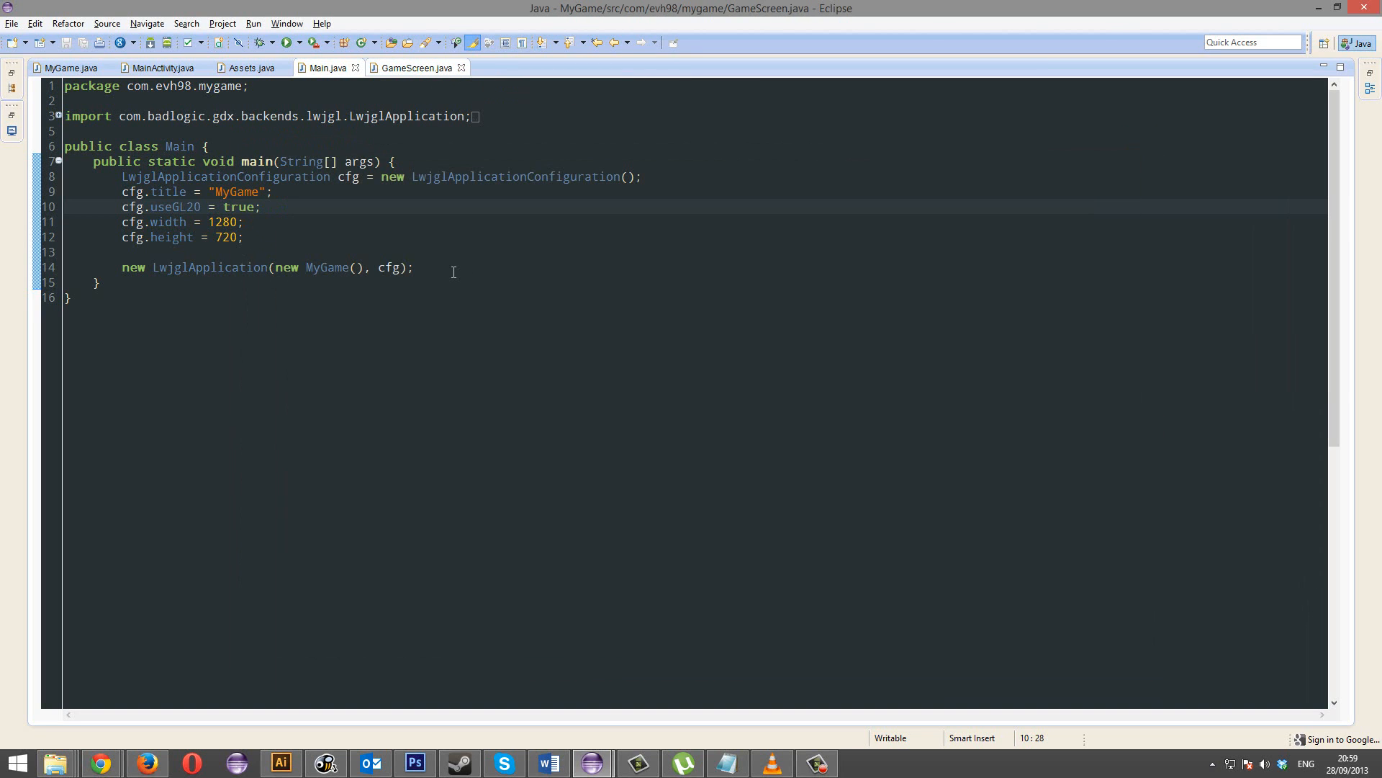
Step: Re-run the desktop game twice from GameScreen and close the window each time
{"action": "left_click", "coordinate": [415, 68]}
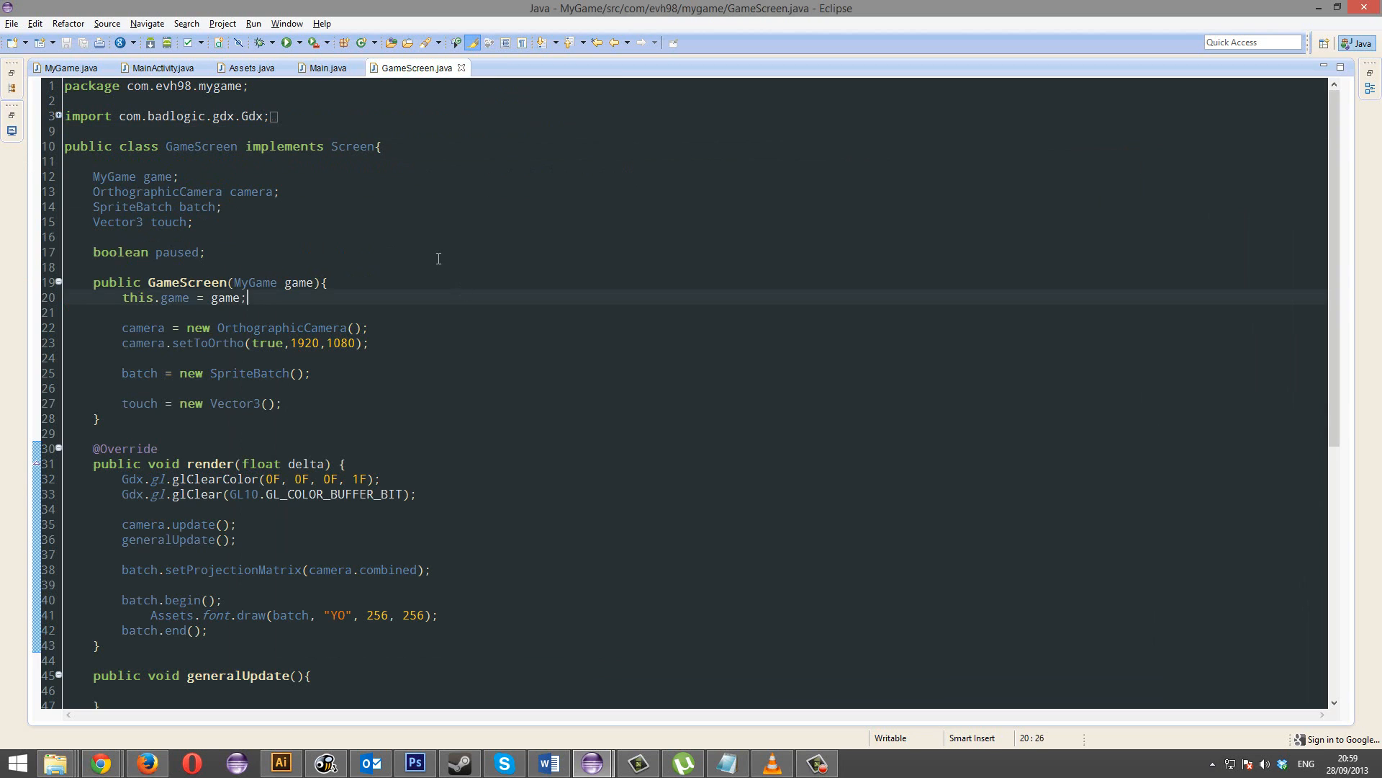
{"action": "left_click", "coordinate": [282, 42]}
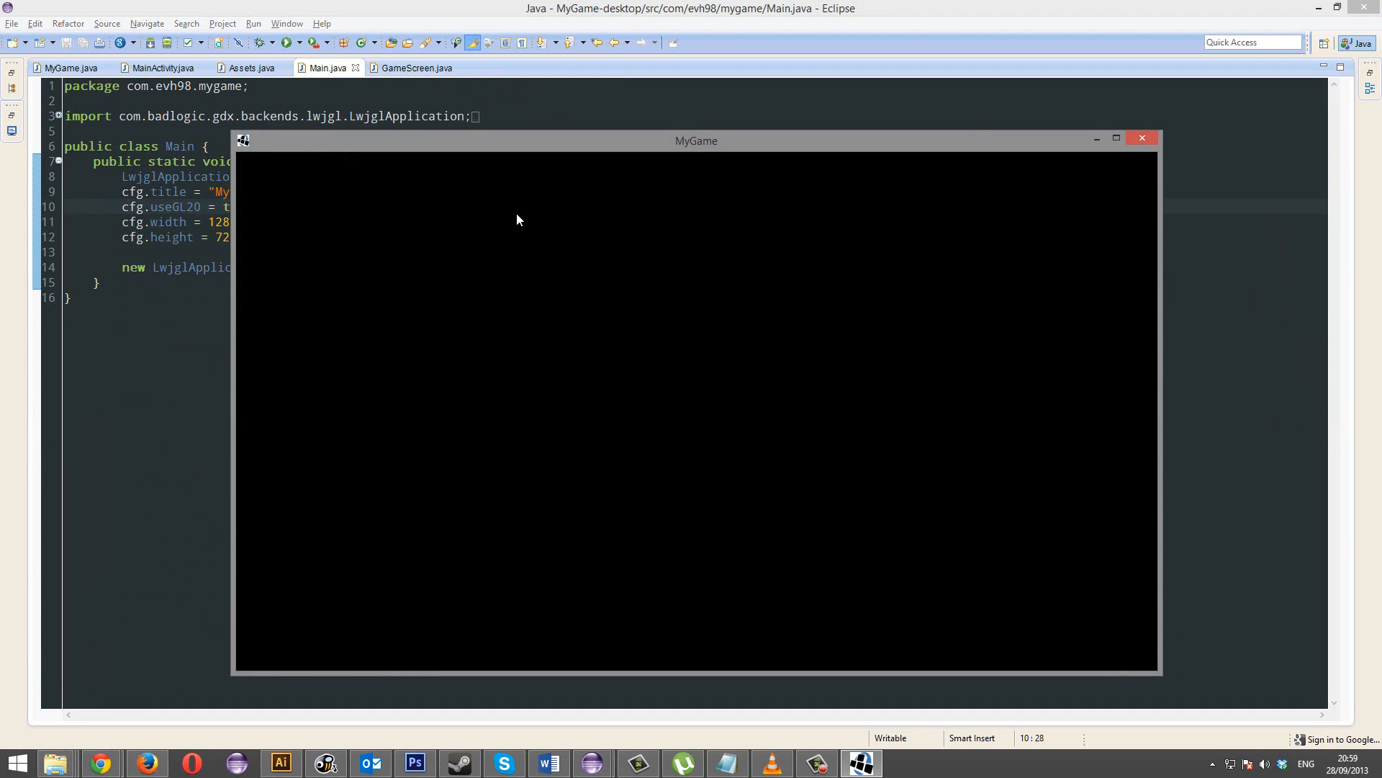
{"action": "left_click", "coordinate": [1142, 138]}
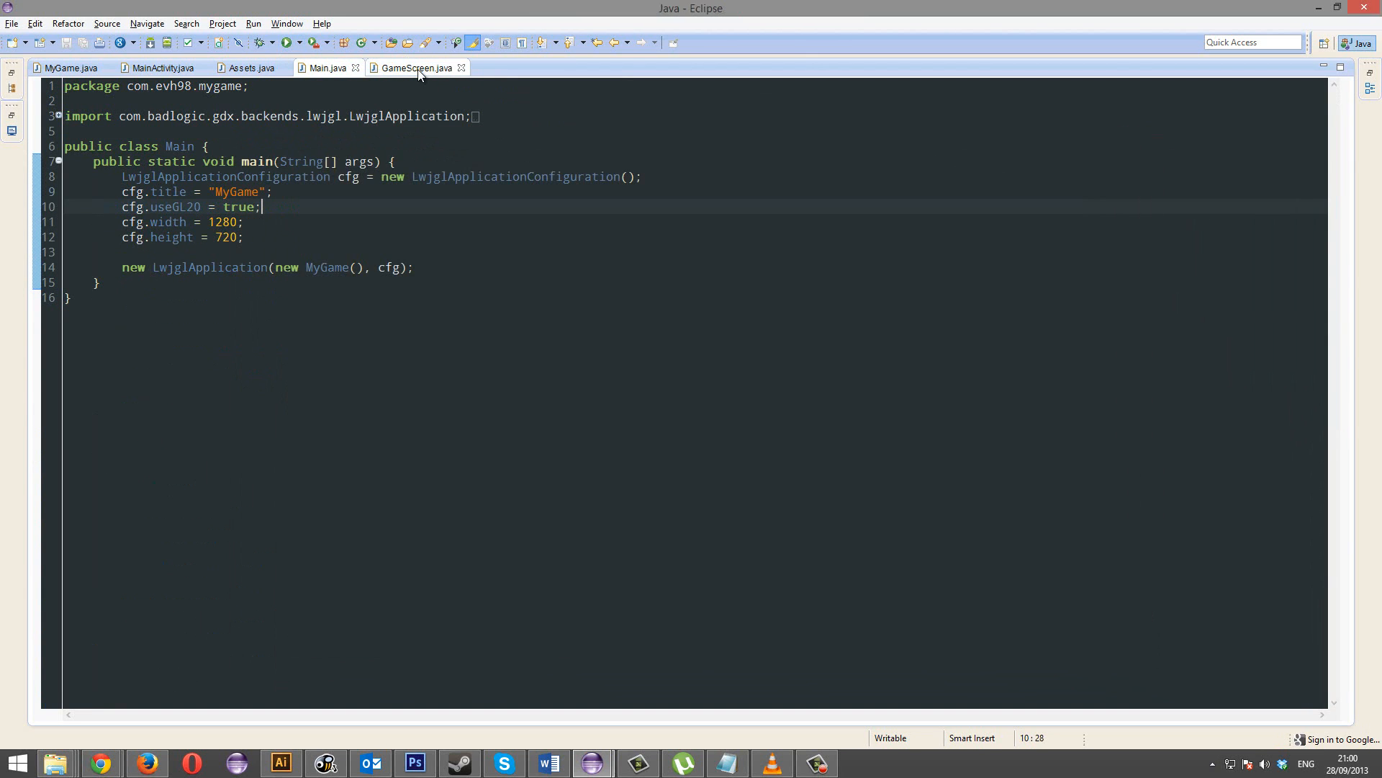
{"action": "left_click", "coordinate": [415, 67]}
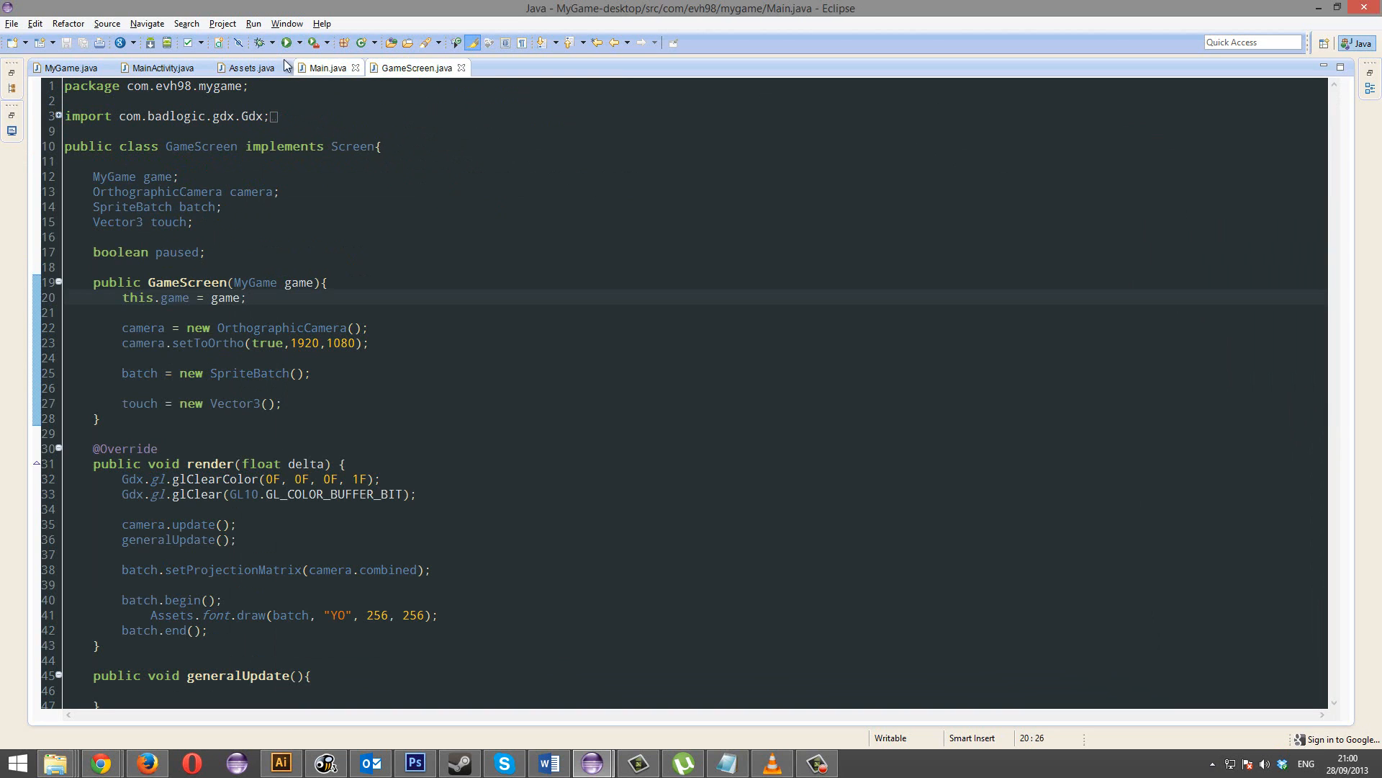
{"action": "left_click", "coordinate": [285, 42]}
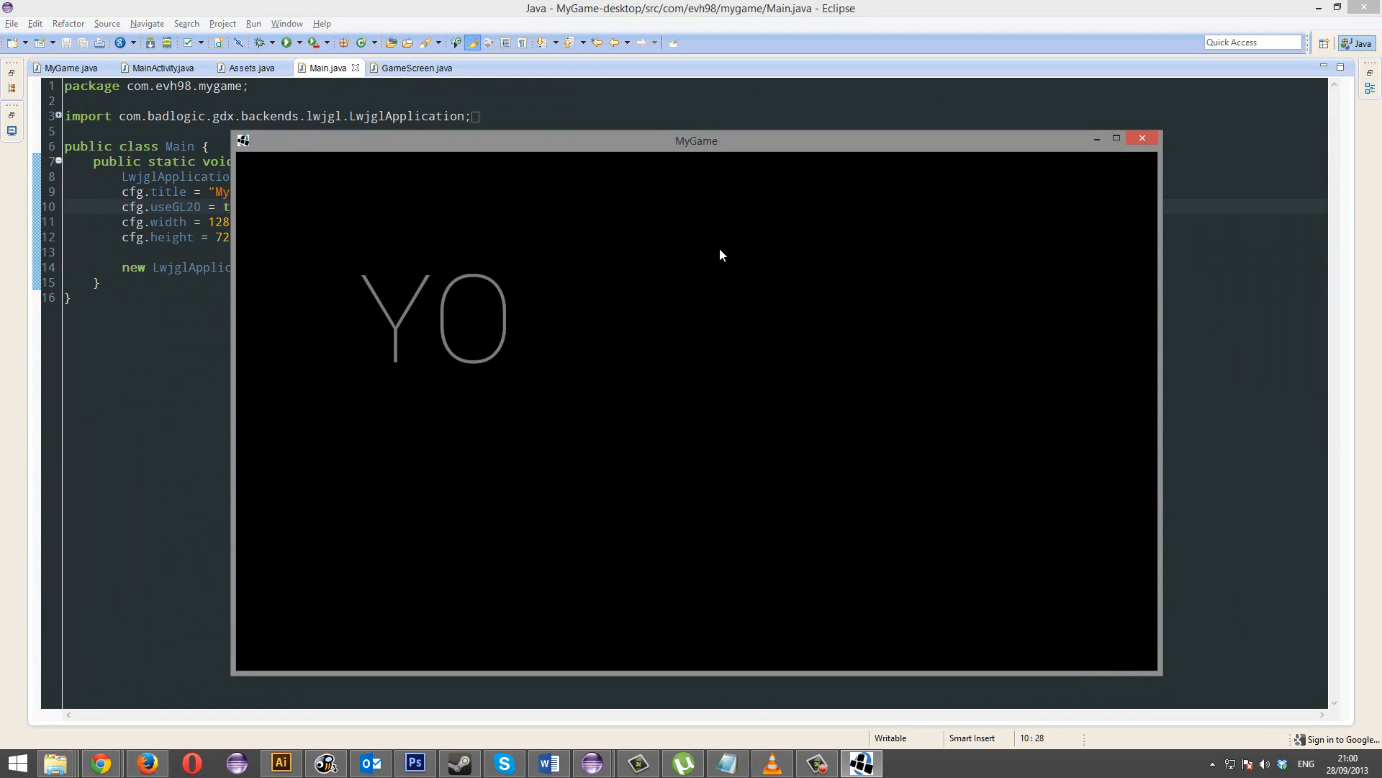
{"action": "mouse_move", "coordinate": [386, 278]}
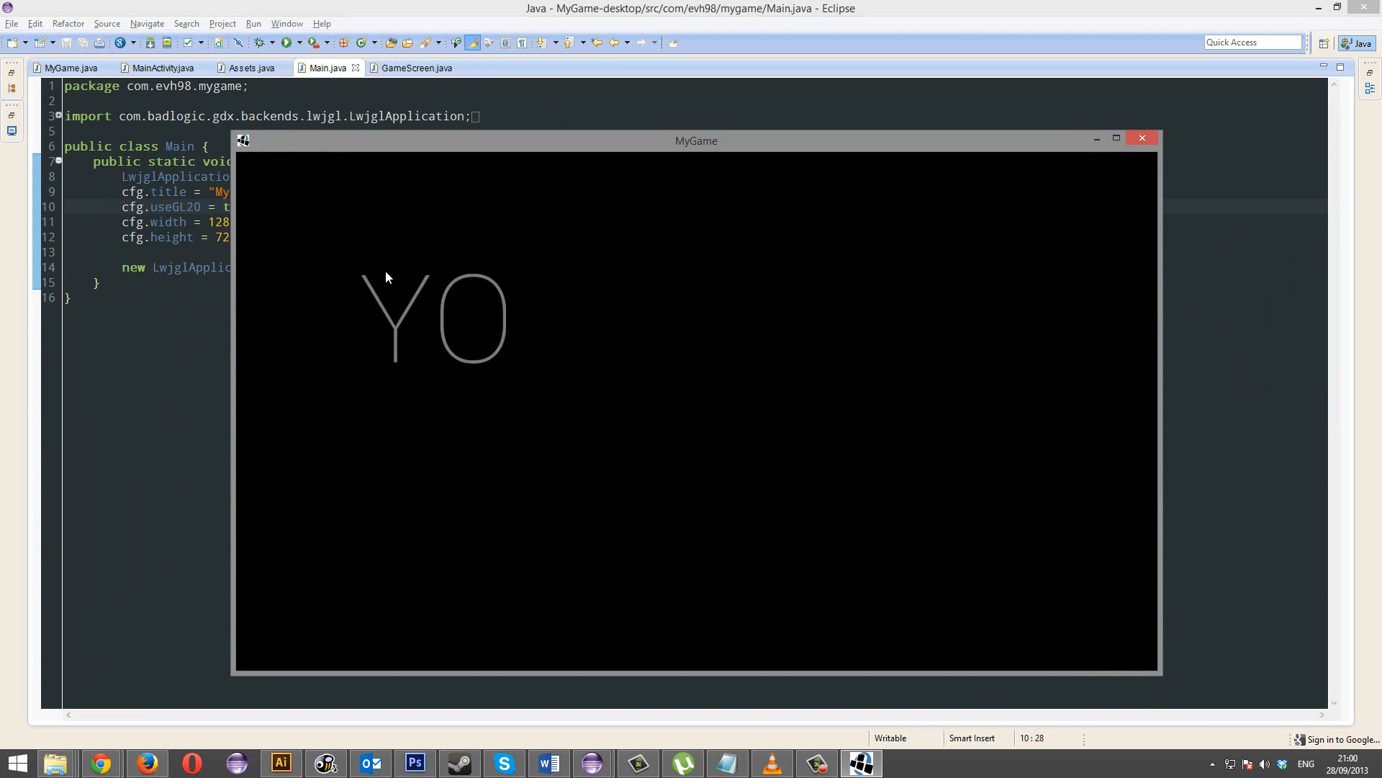
{"action": "mouse_move", "coordinate": [1142, 138]}
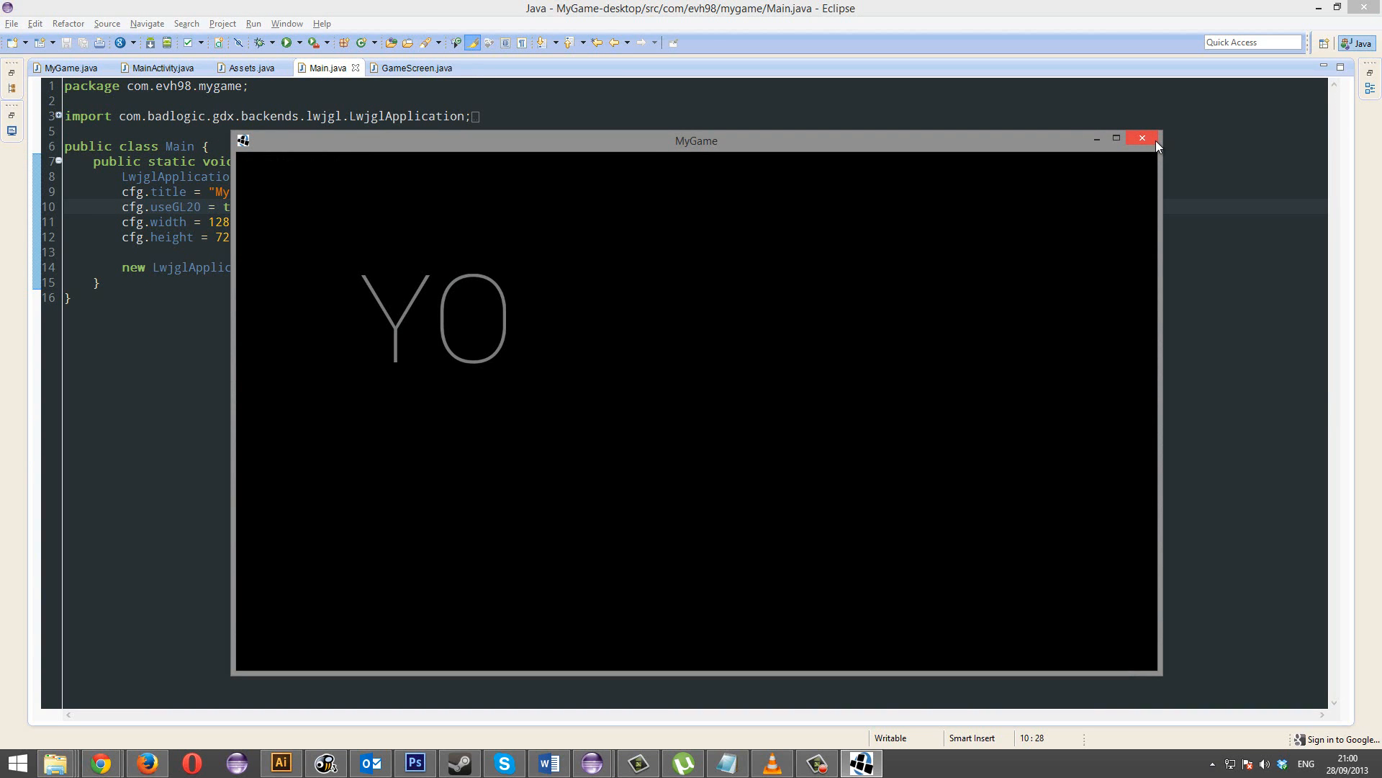
{"action": "left_click", "coordinate": [1142, 140]}
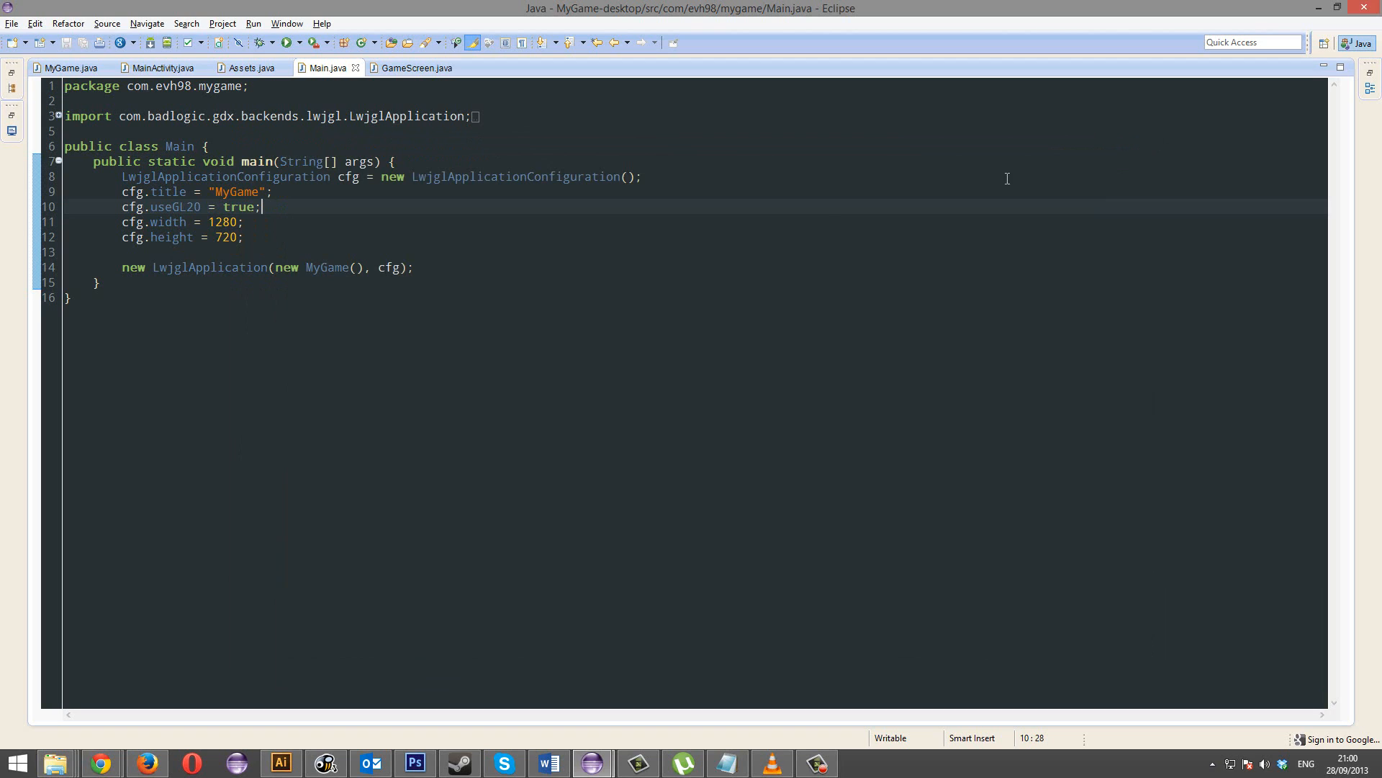